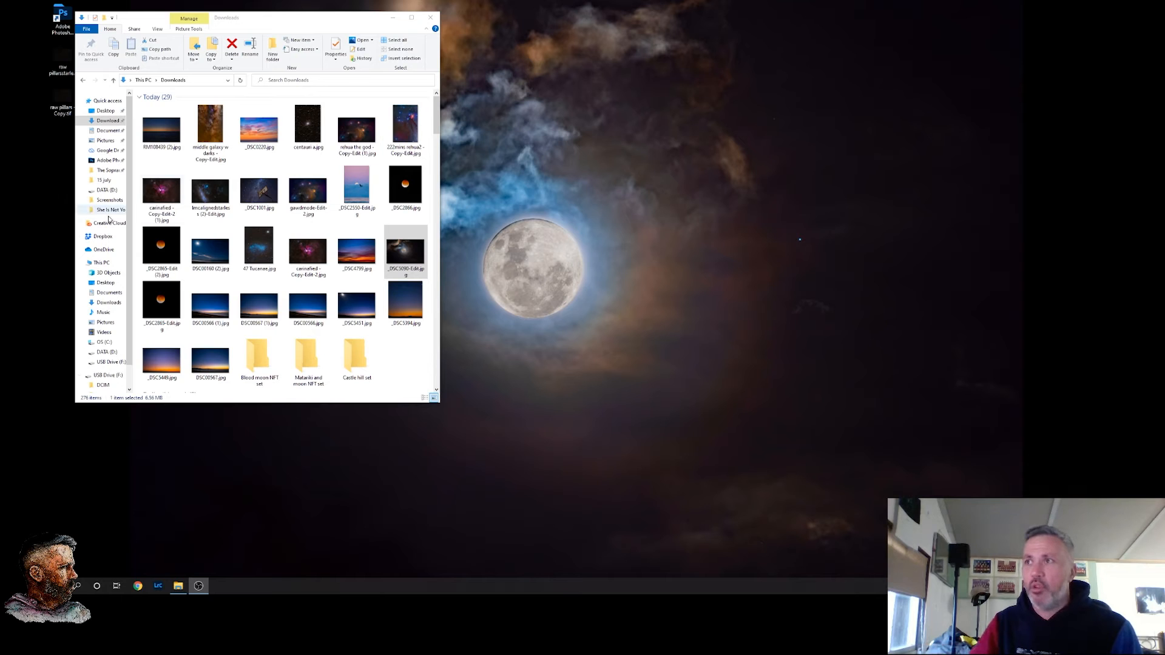
View the orange-and-blue nebula photo gawdmode-Edit-2.jpg from the Downloads folder
left_click(308, 188)
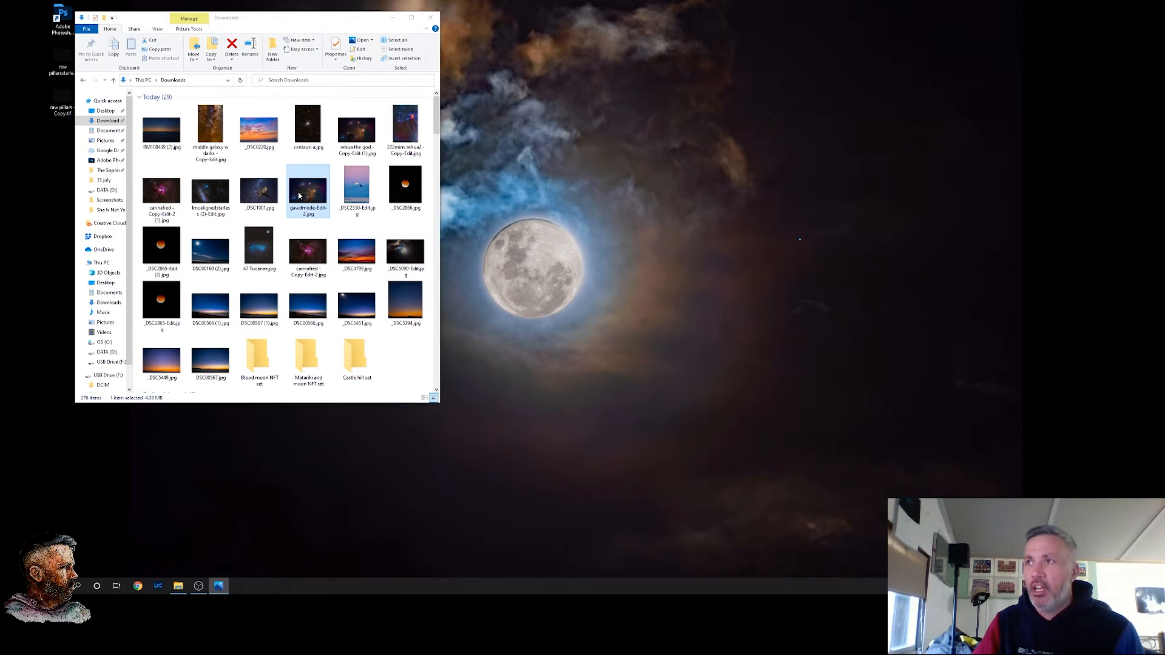
double_click(308, 188)
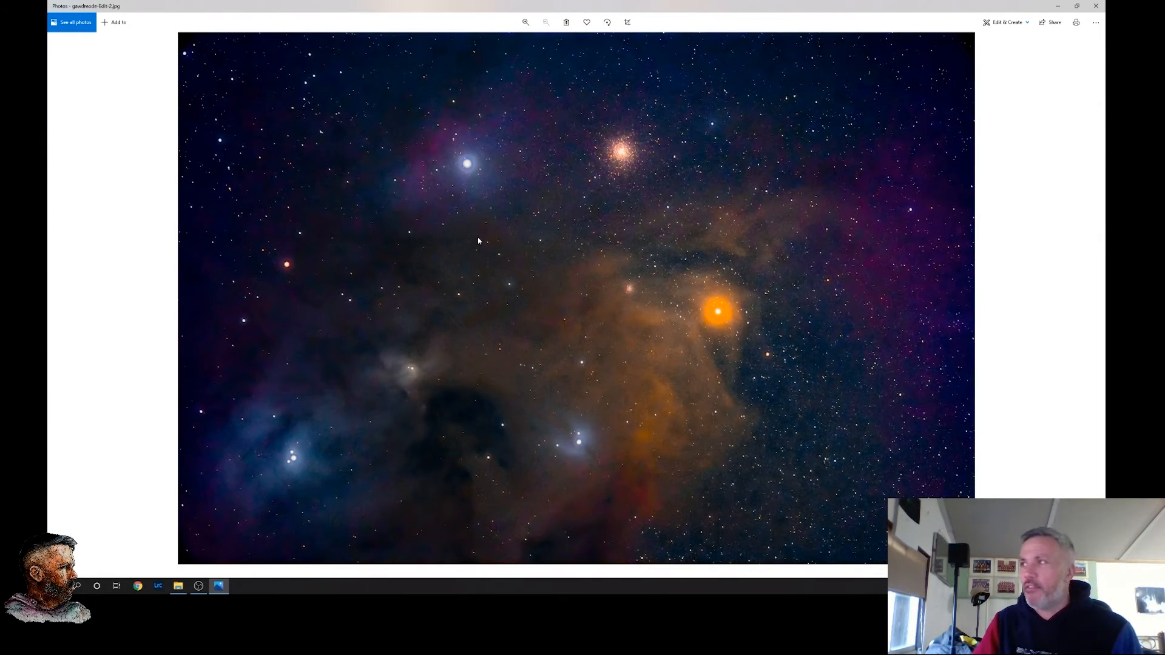
mouse_move(787, 243)
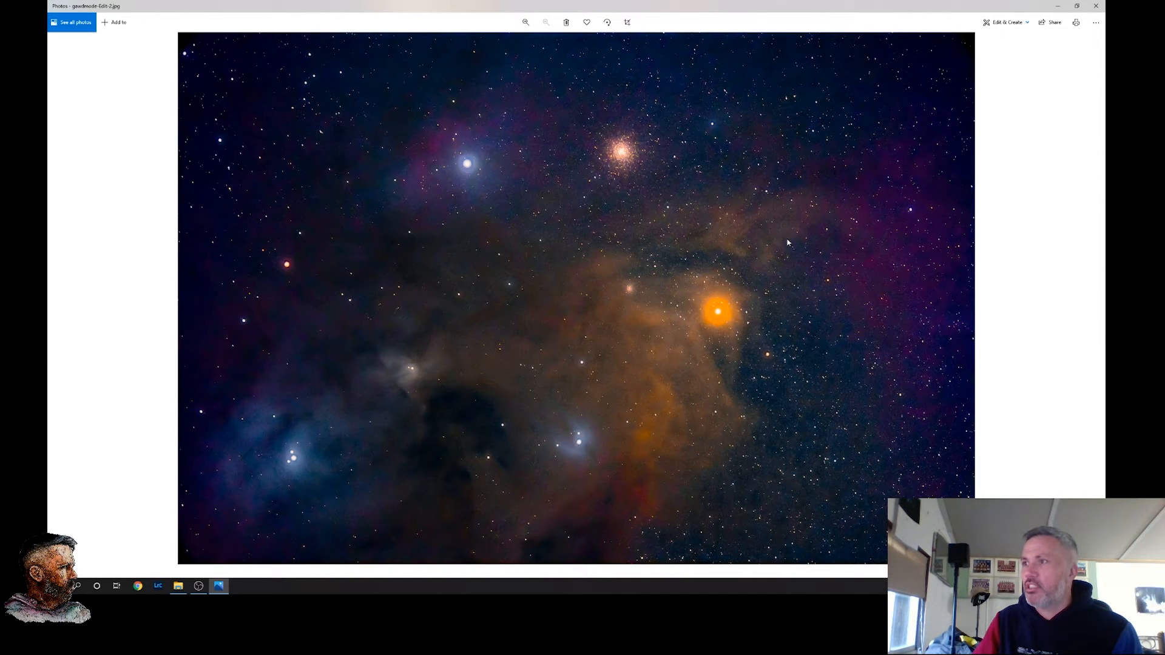
mouse_move(845, 247)
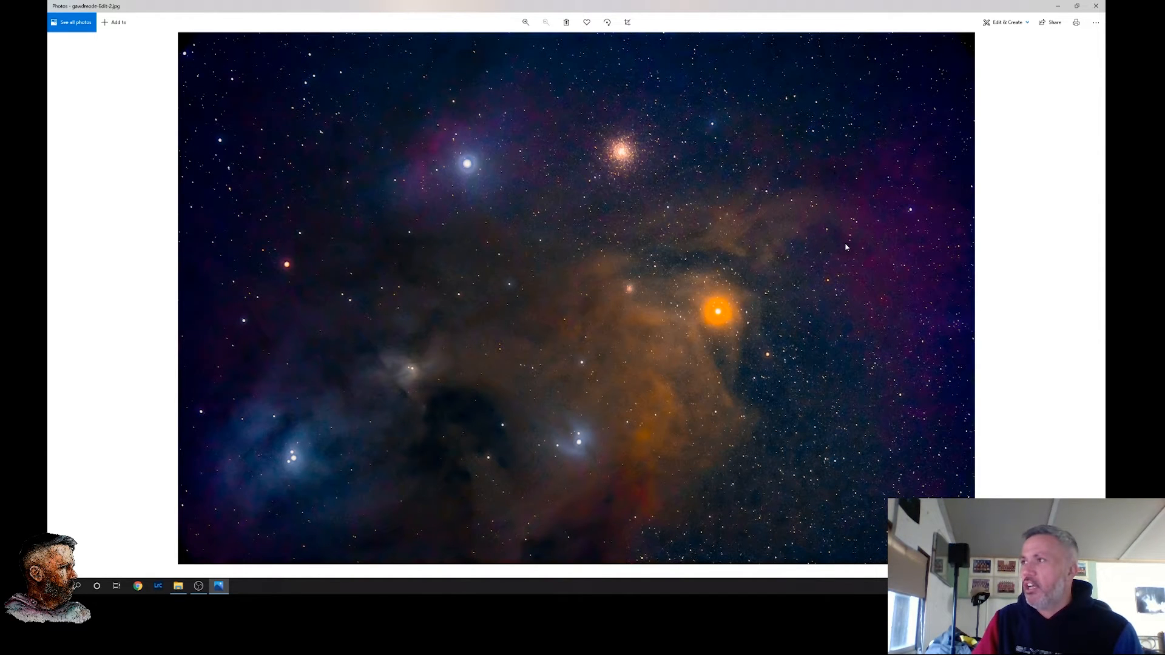
mouse_move(859, 227)
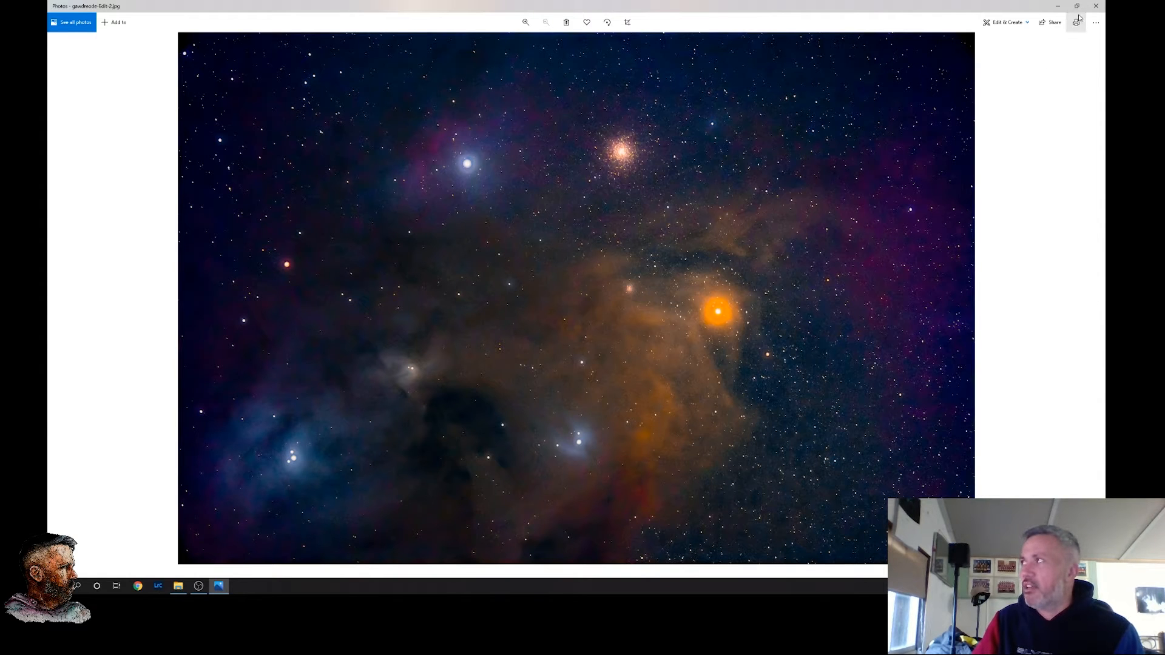
mouse_move(1095, 11)
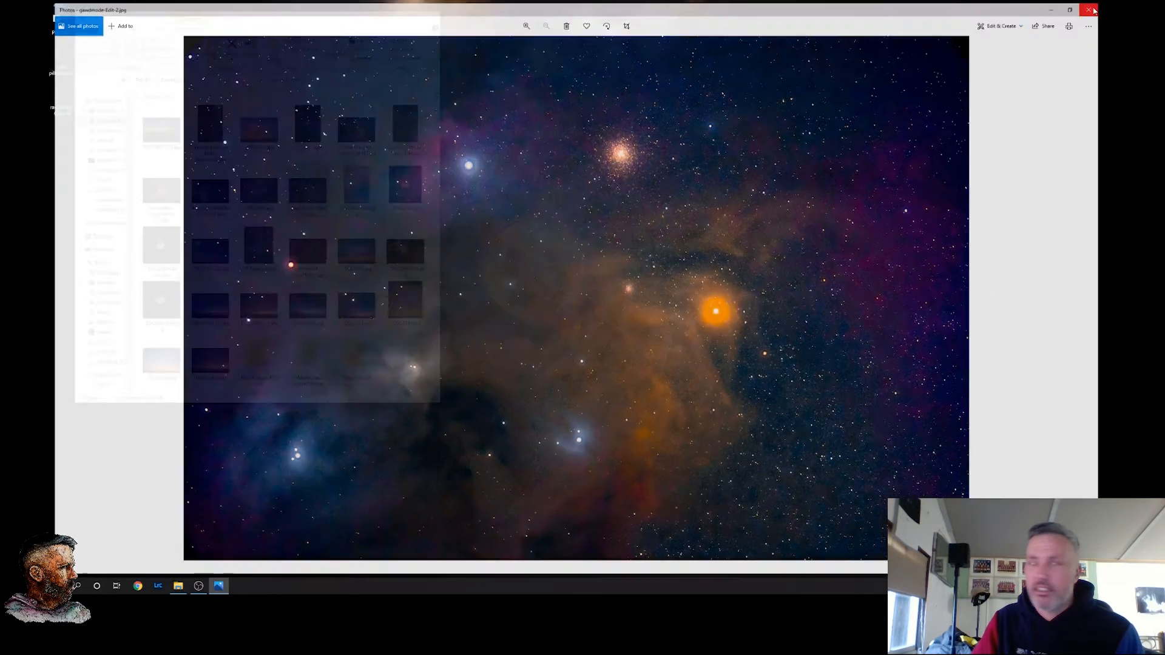
View 47 Tucanae.jpg and the pink carinafied nebula photo, closing each to return to Downloads
left_click(1092, 10)
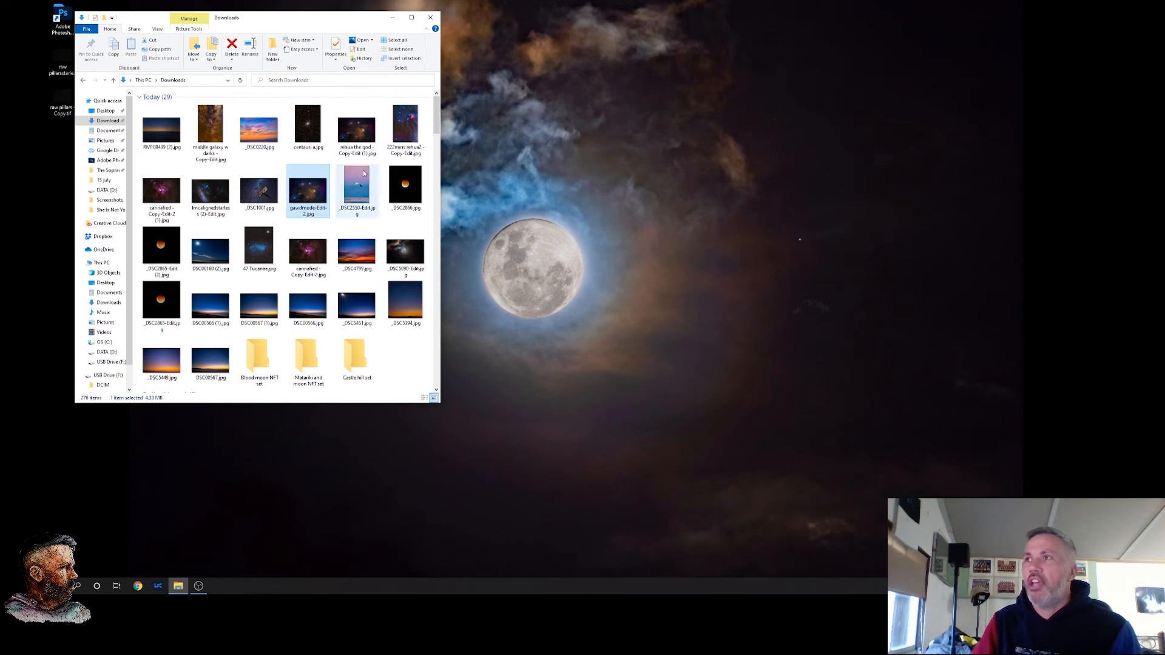
left_click(258, 249)
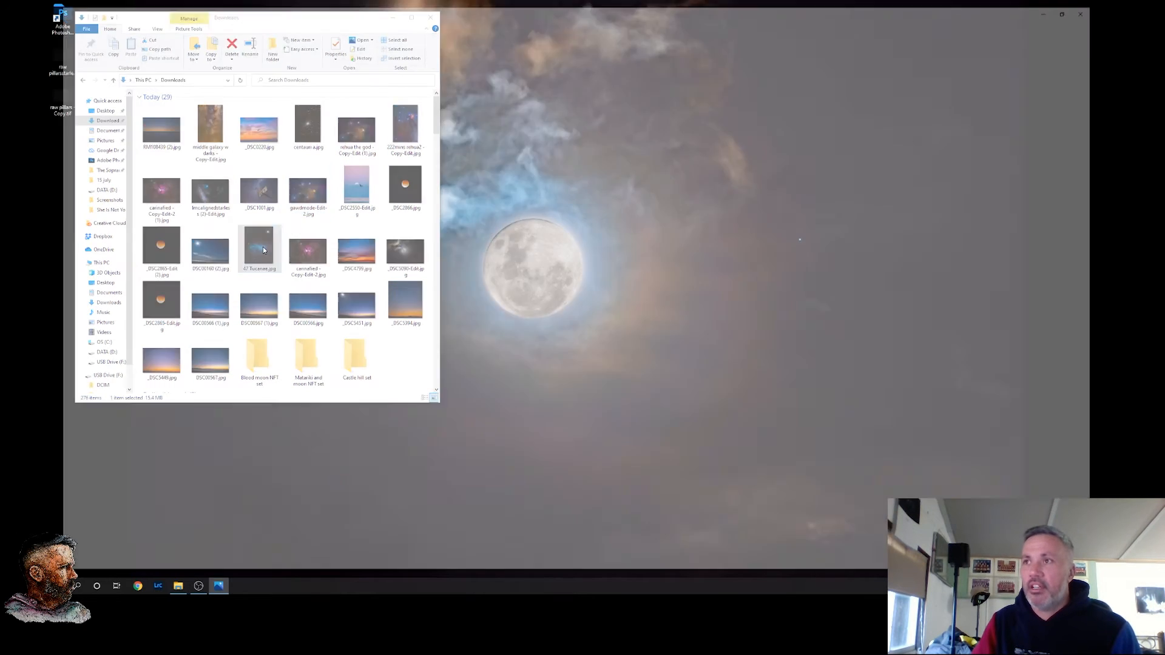
double_click(258, 245)
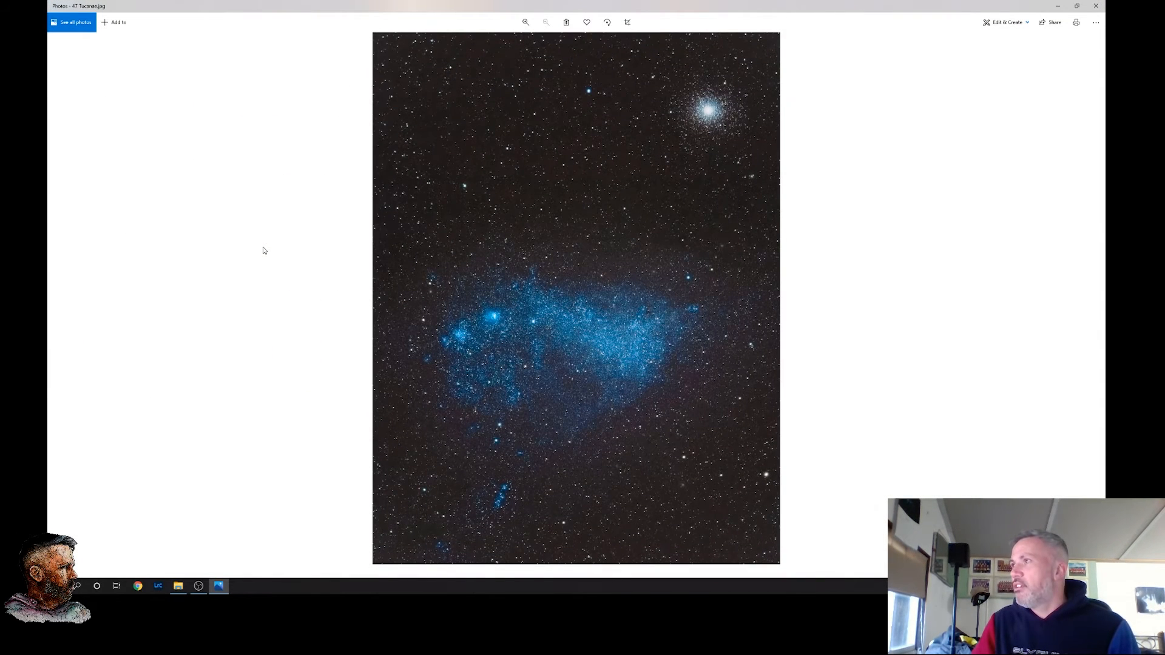
mouse_move(773, 109)
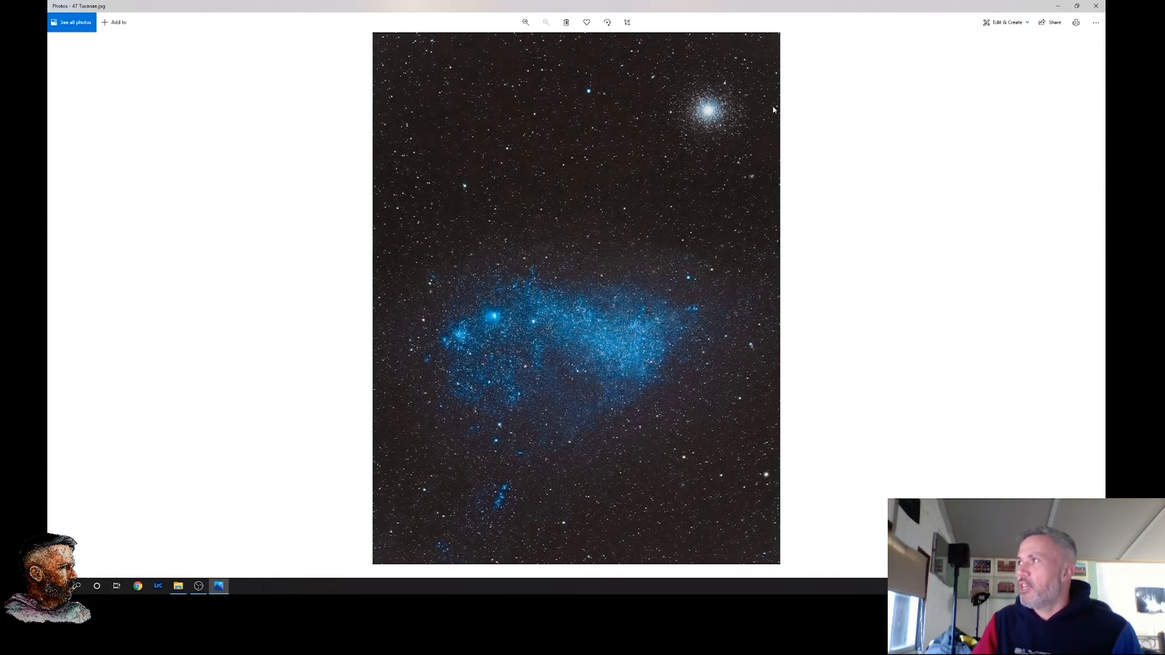
left_click(177, 586)
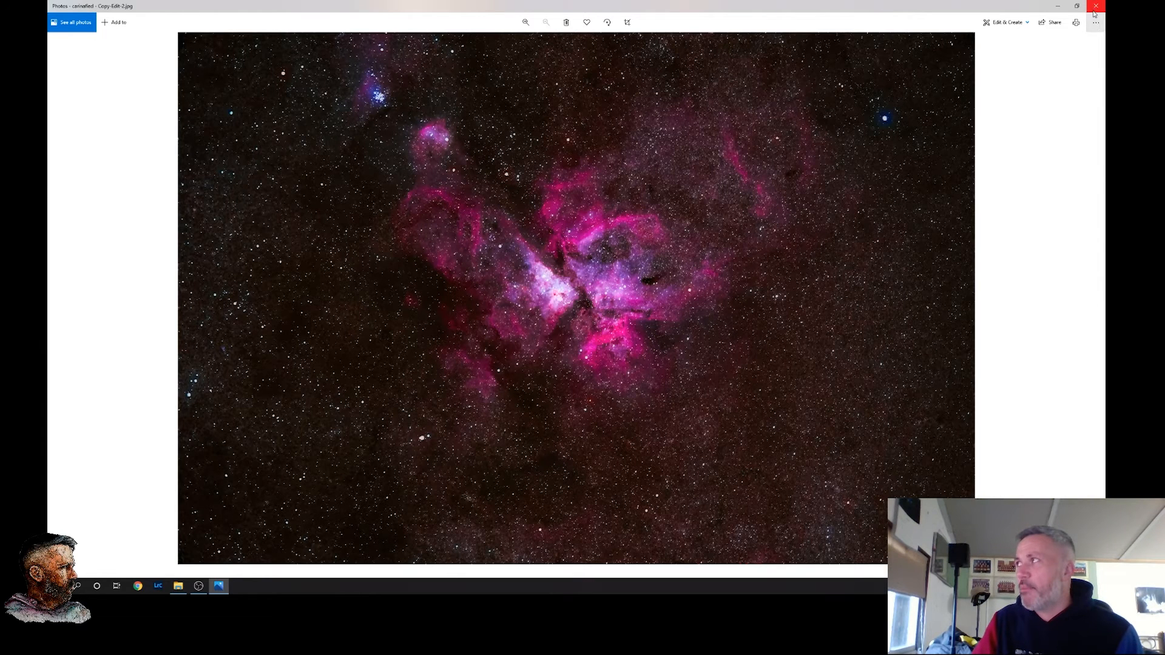
left_click(1095, 6)
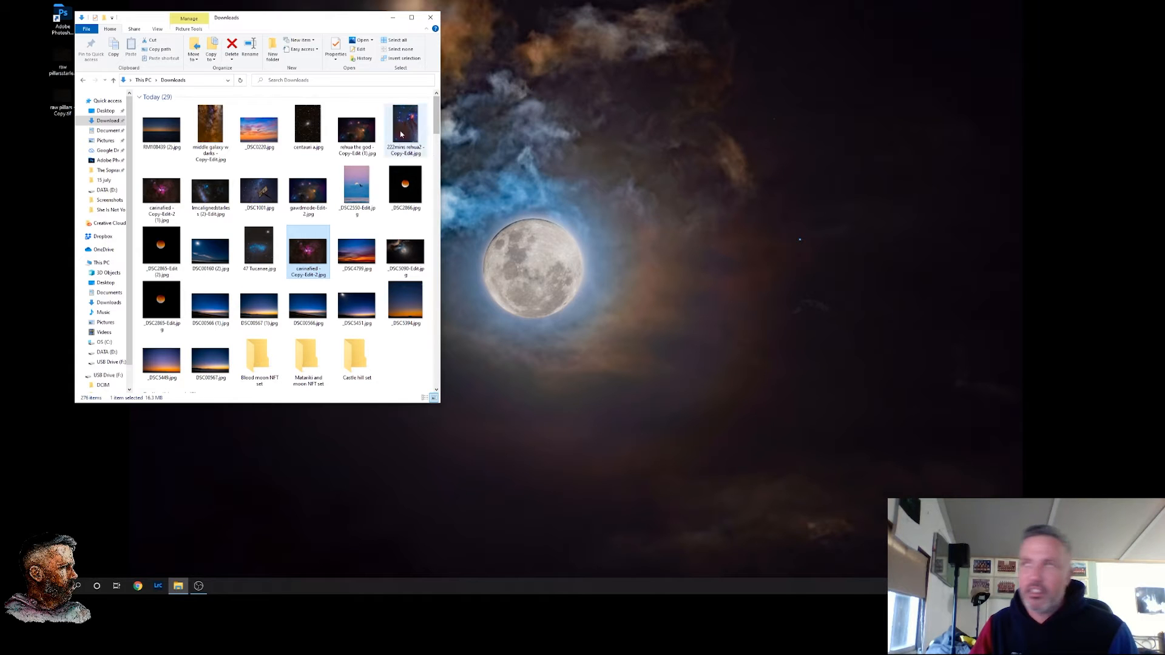
View the tall blue-and-red '222more nebula2' star field, then close it back to Downloads
left_click(405, 126)
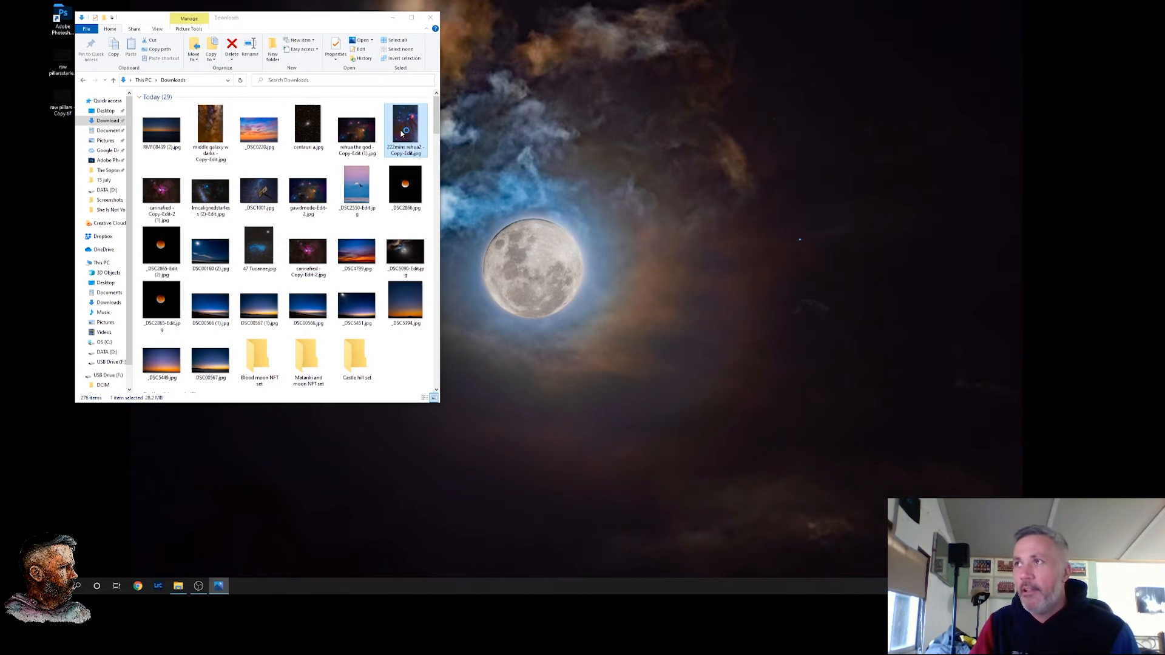
double_click(405, 125)
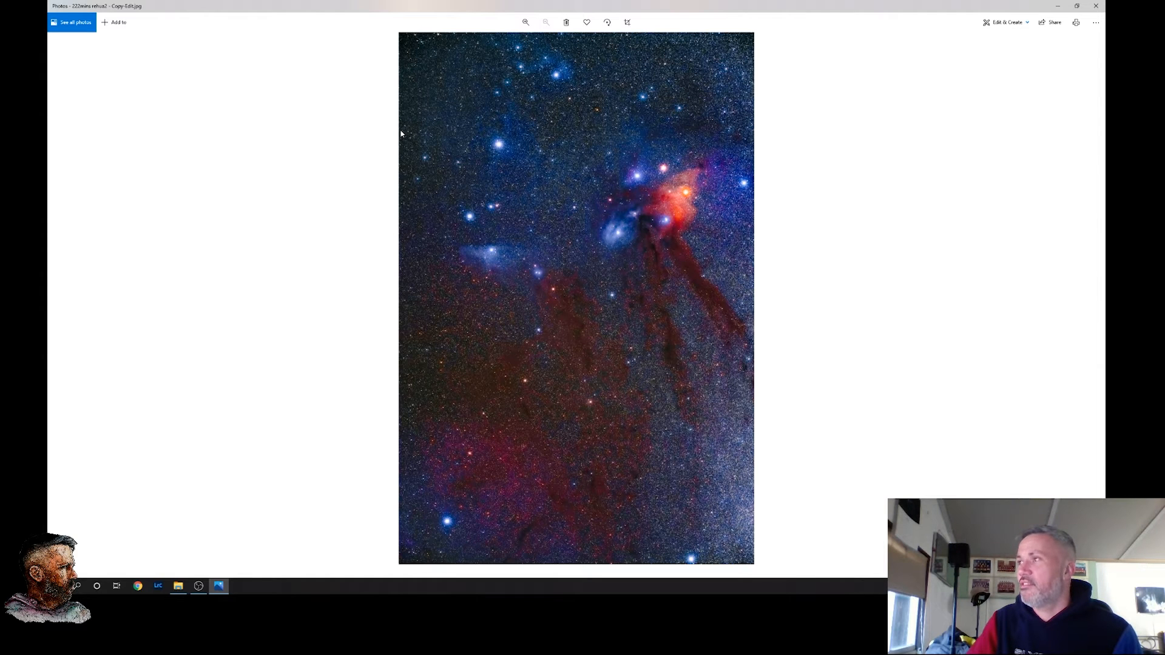
mouse_move(554, 78)
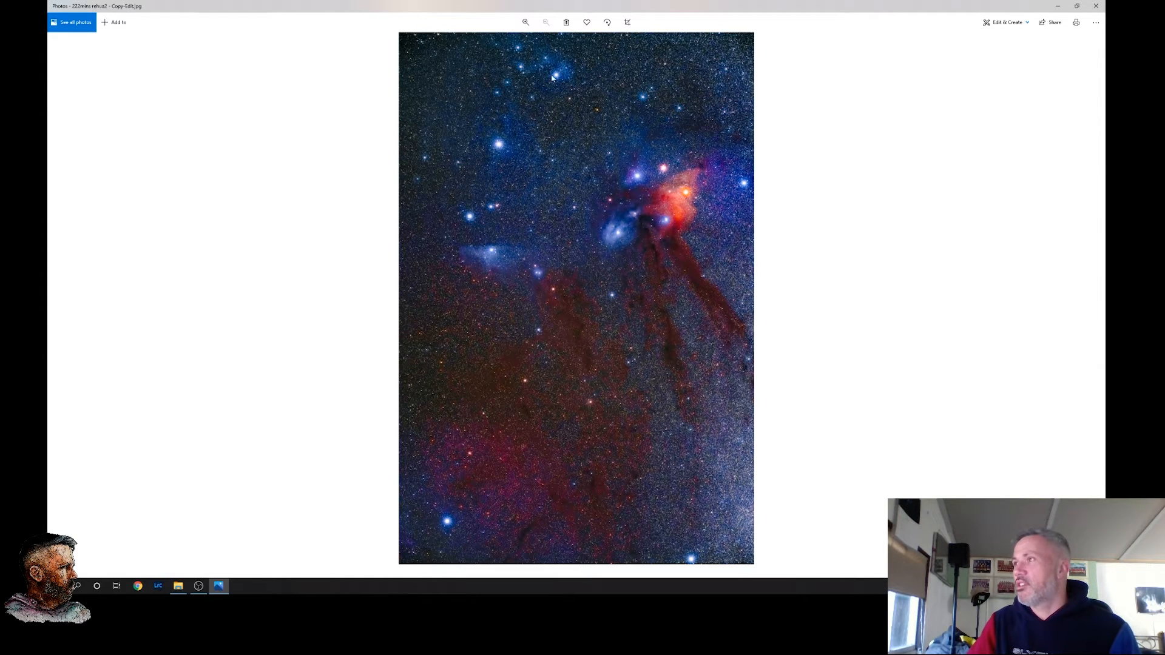
left_click(178, 586)
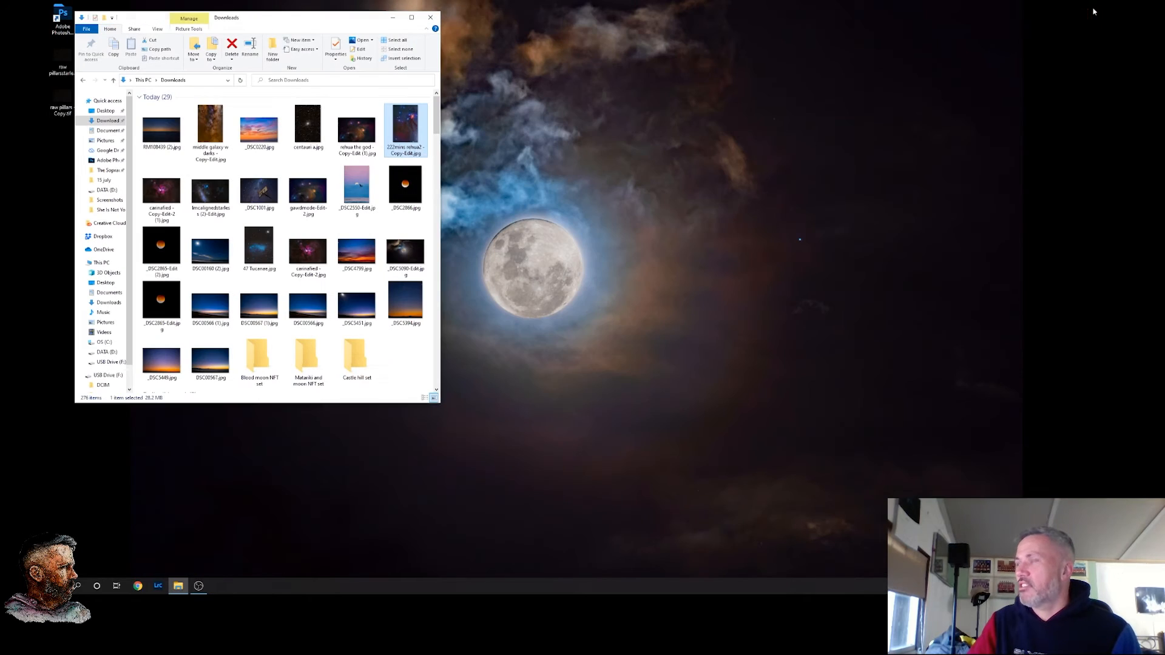
mouse_move(620, 228)
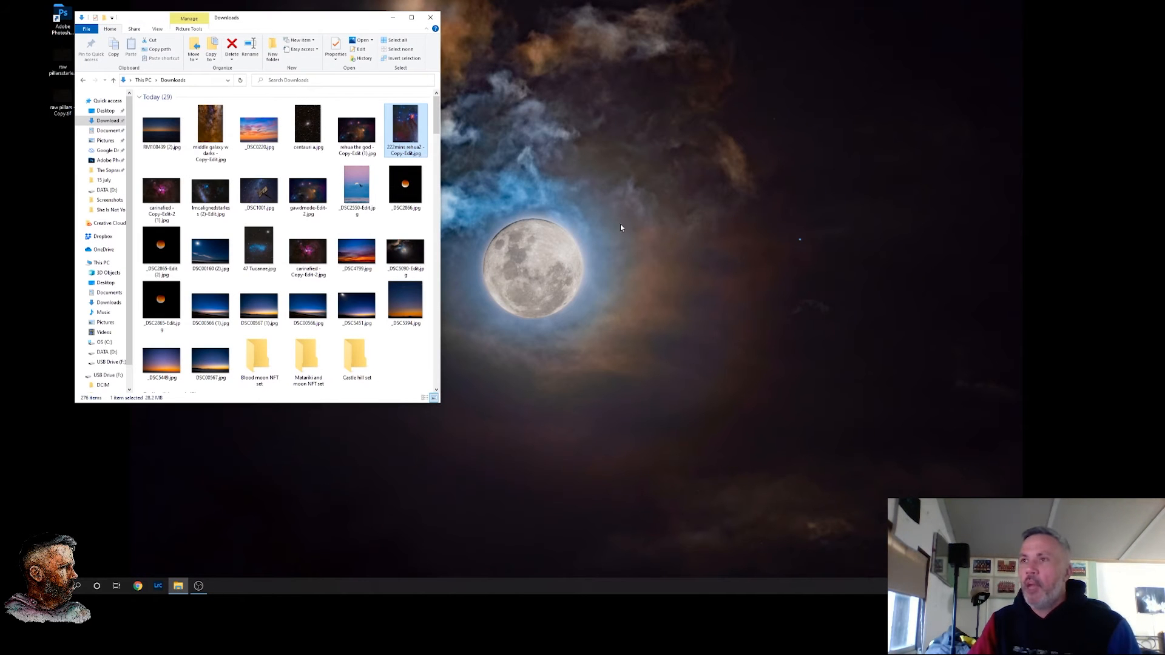
mouse_move(415, 350)
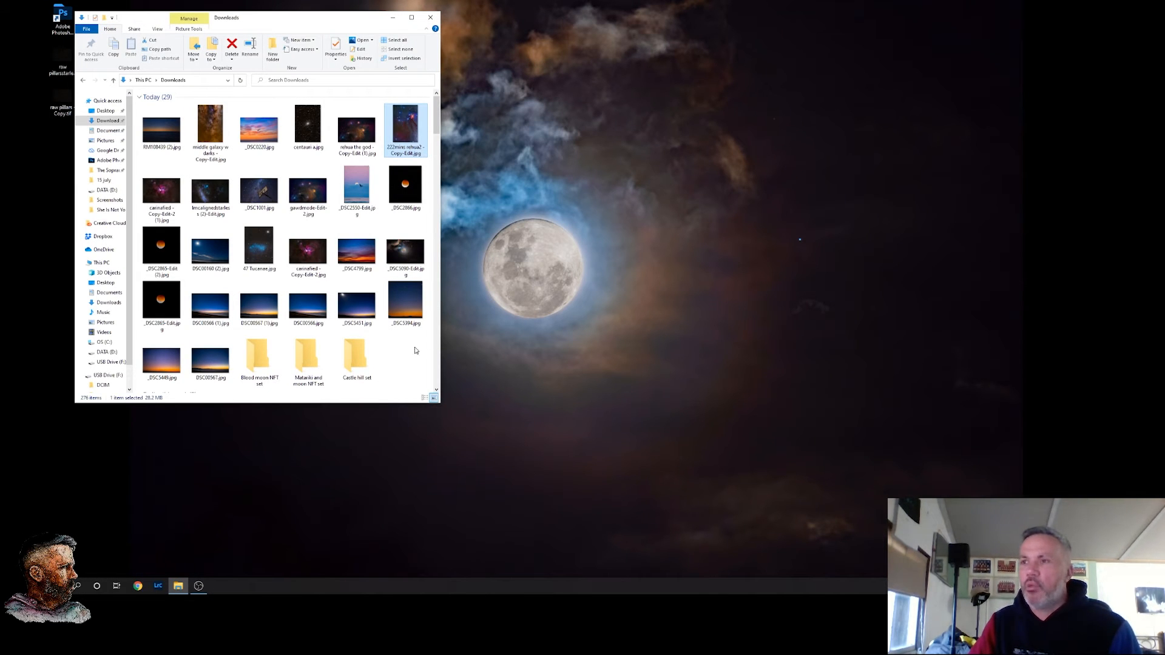
View _DSC2840.jpg from the Blood moon NFT set, then advance to the moon-beside-Milky-Way shot
left_click(259, 359)
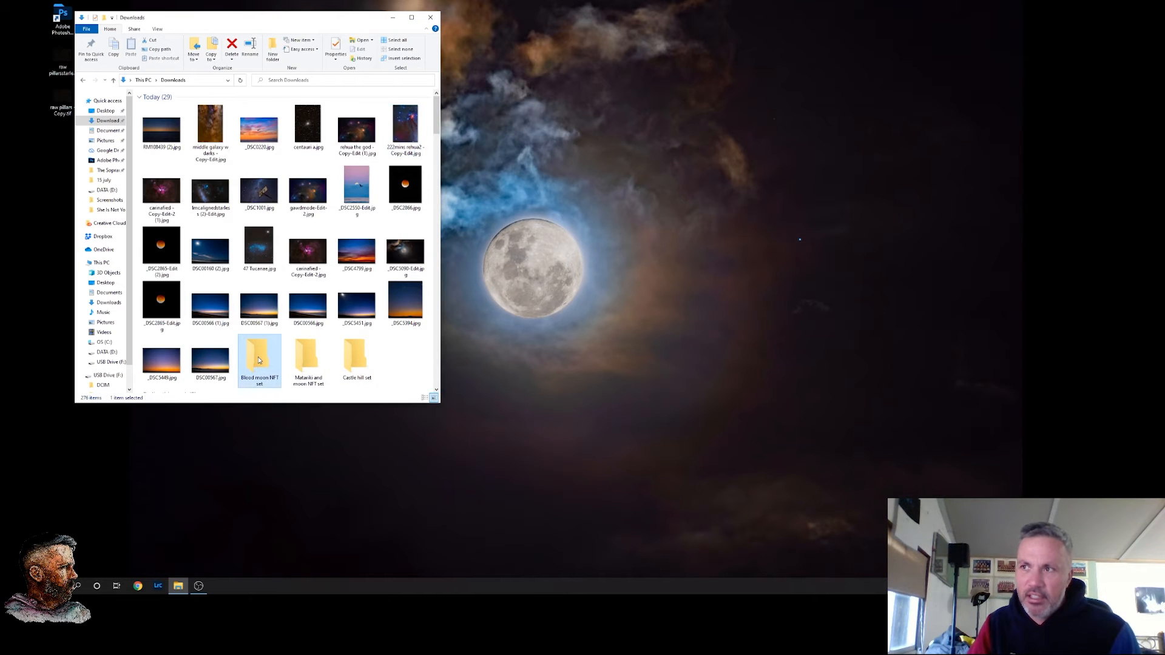
double_click(259, 357)
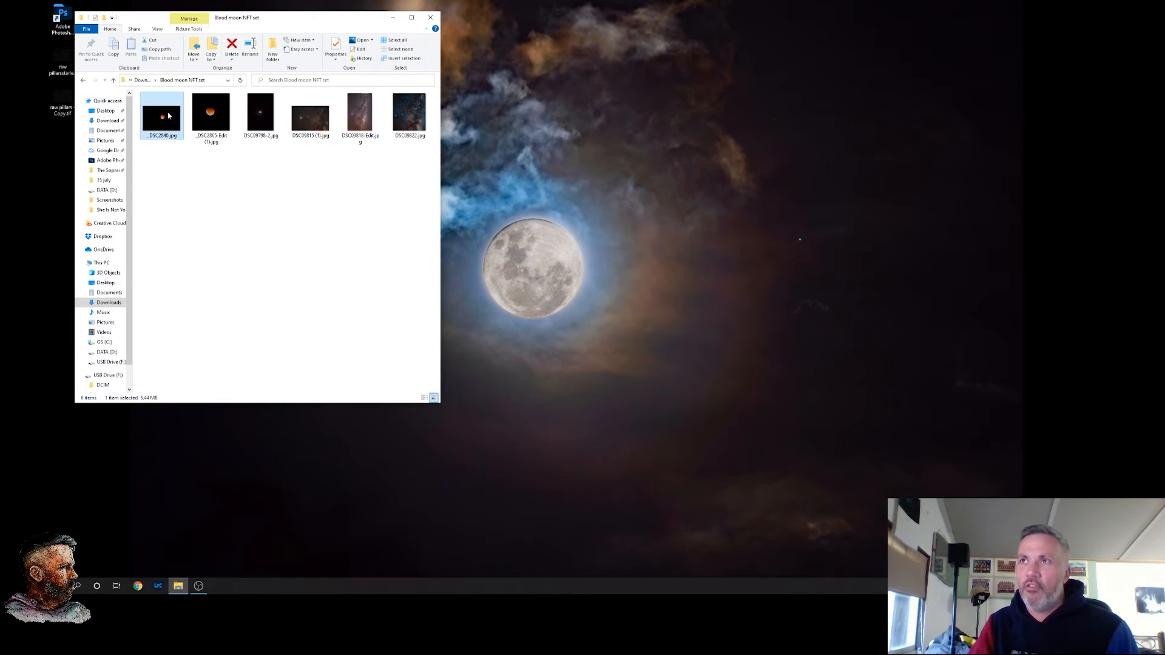
double_click(161, 115)
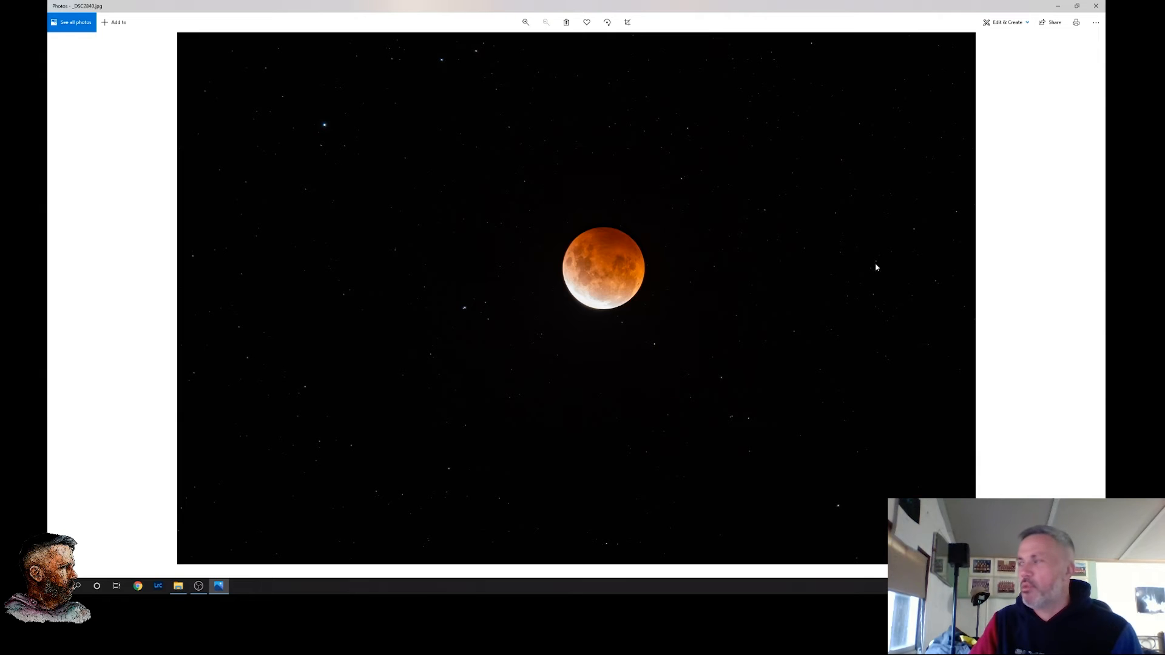
mouse_move(772, 301)
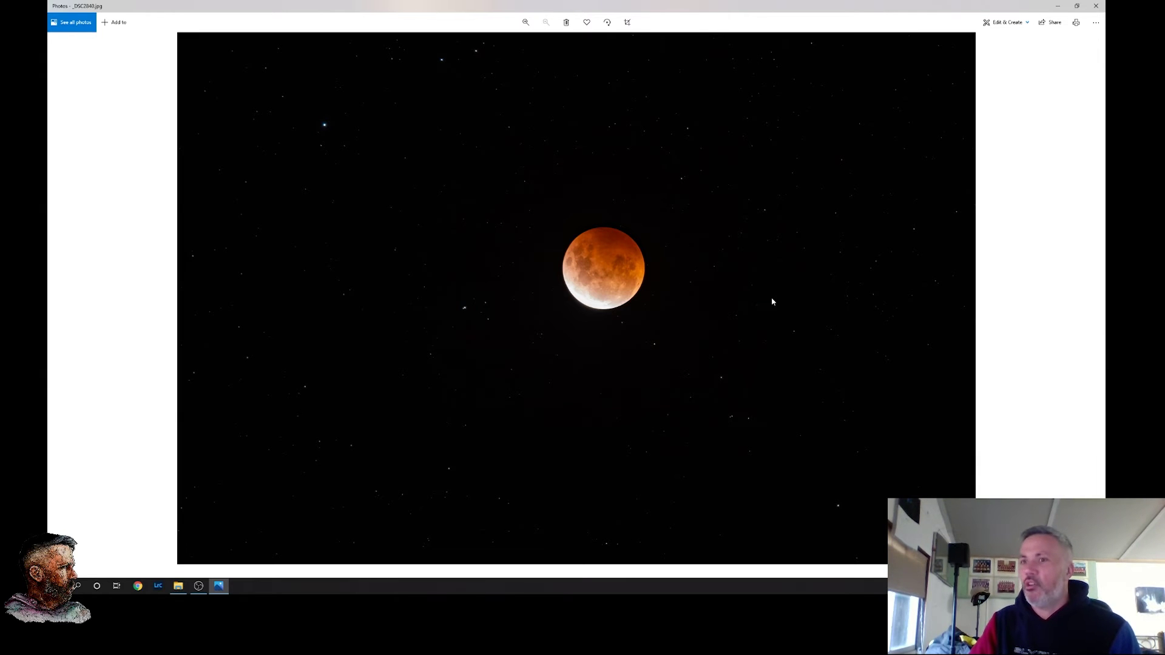
mouse_move(987, 269)
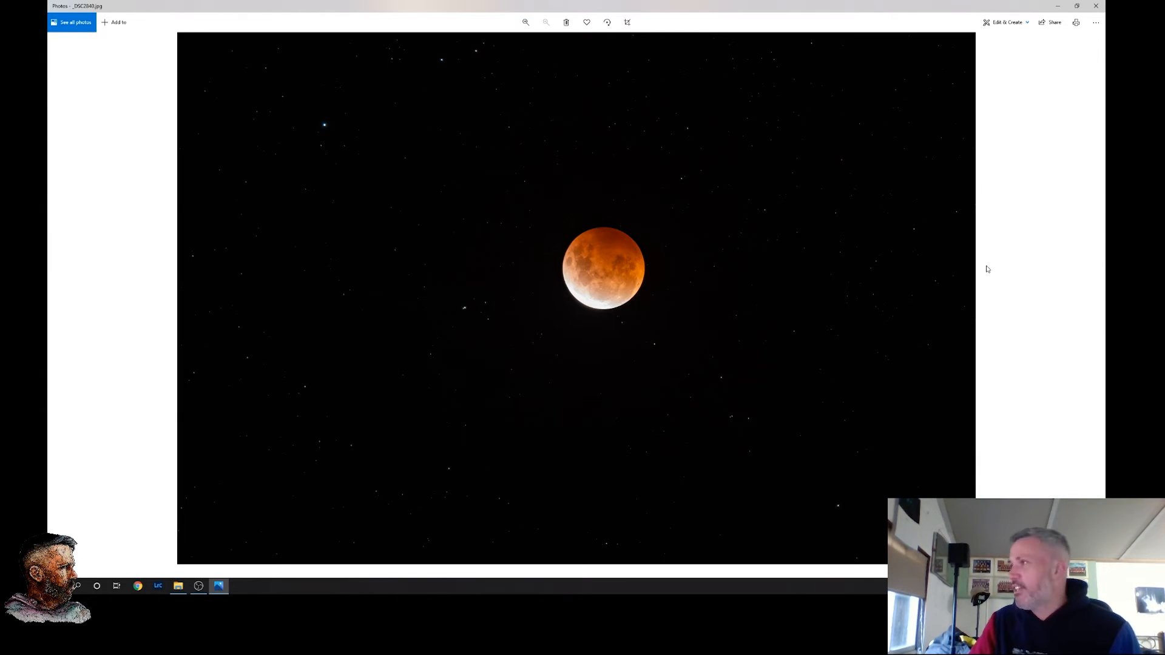
mouse_move(1093, 297)
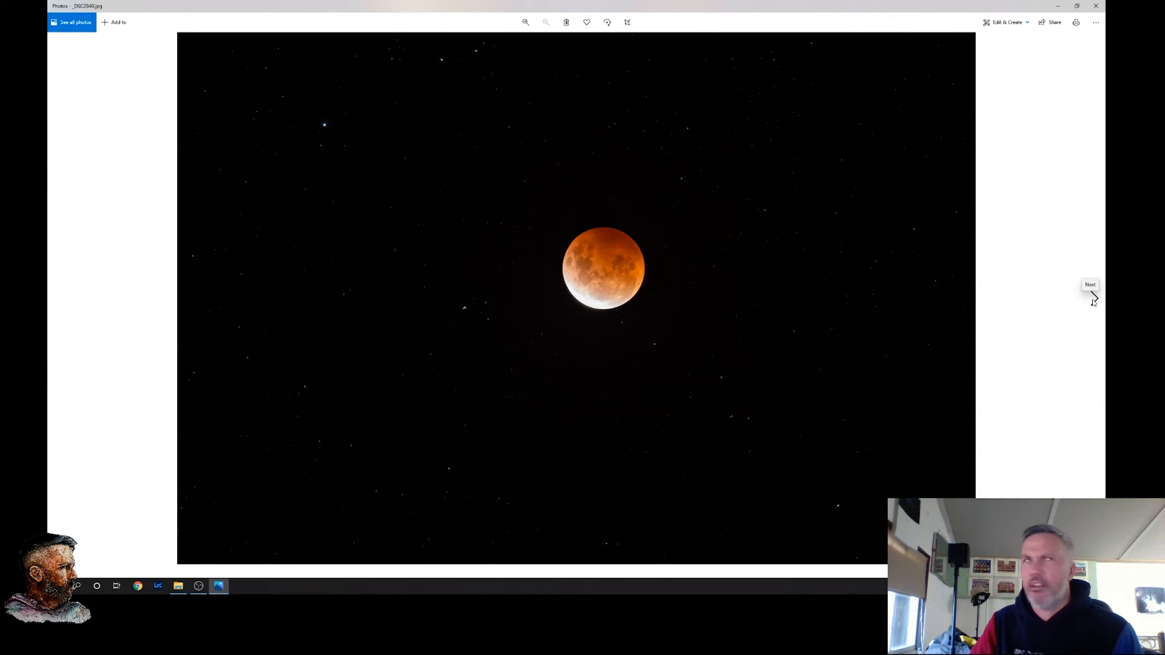
left_click(1091, 290)
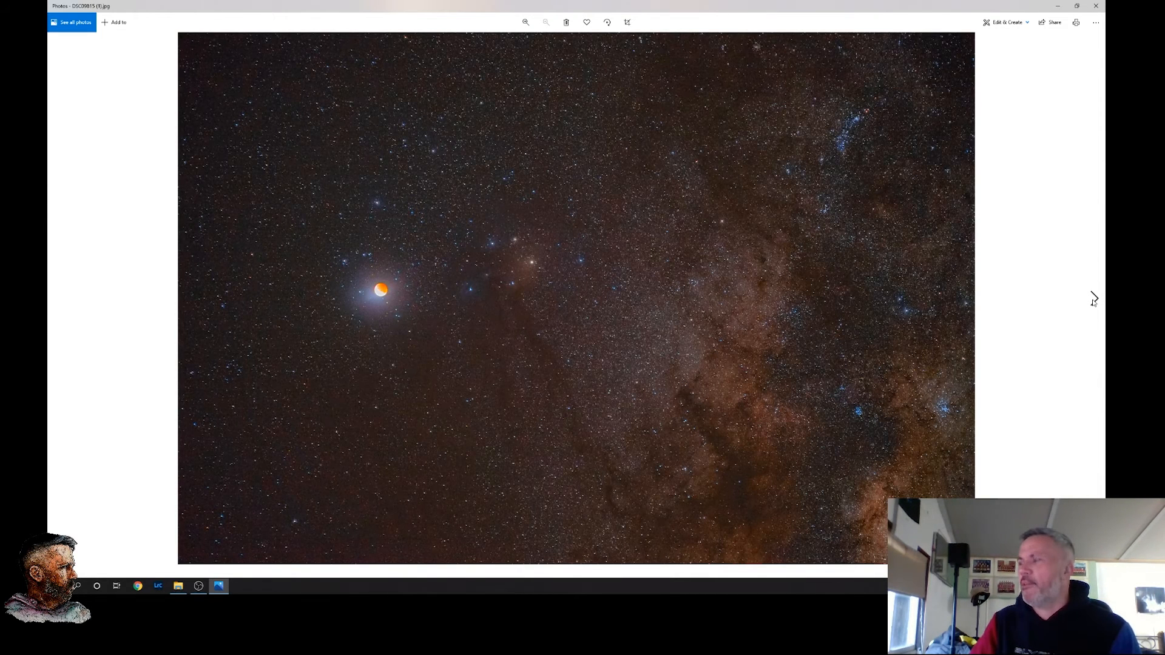
mouse_move(380, 109)
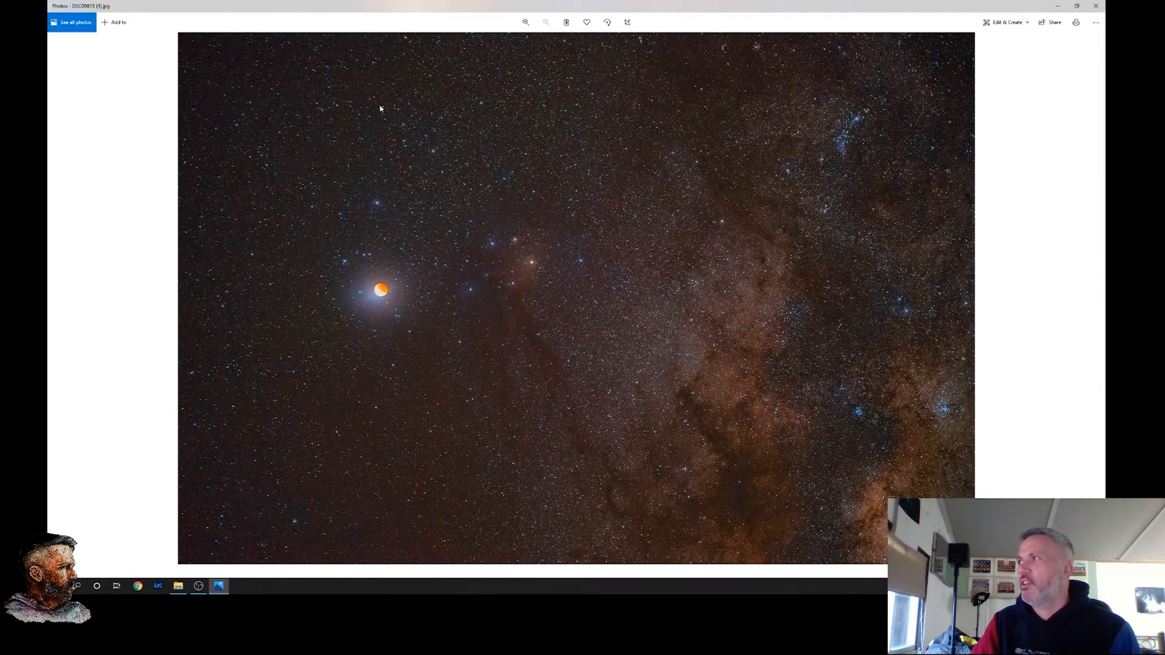
mouse_move(814, 131)
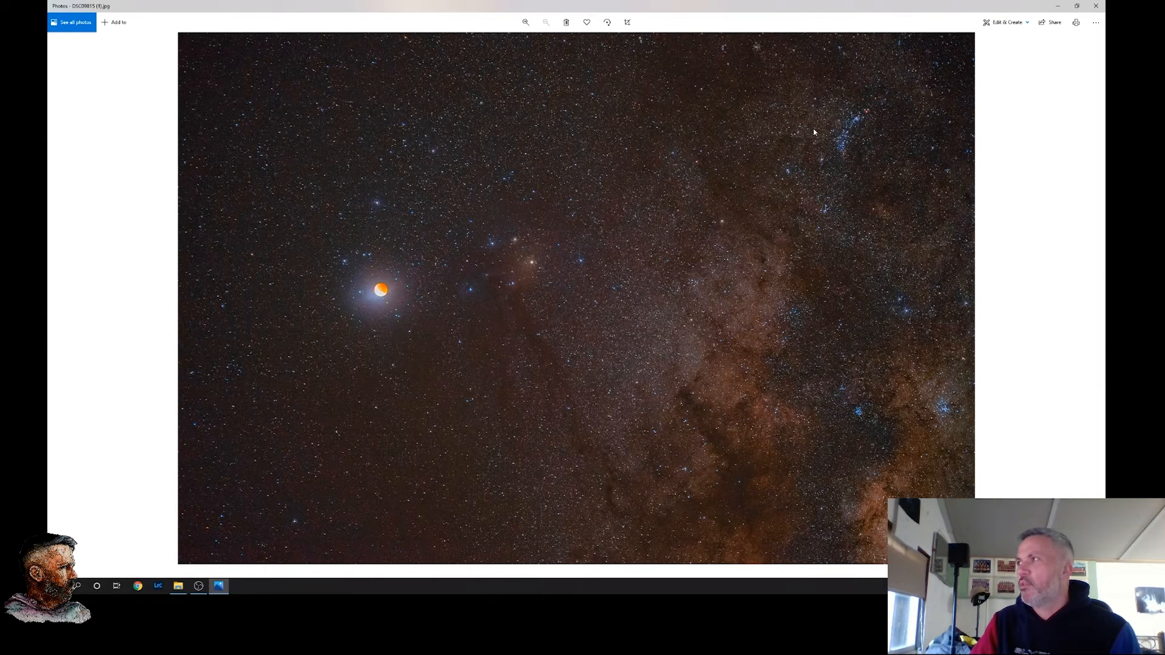
mouse_move(494, 272)
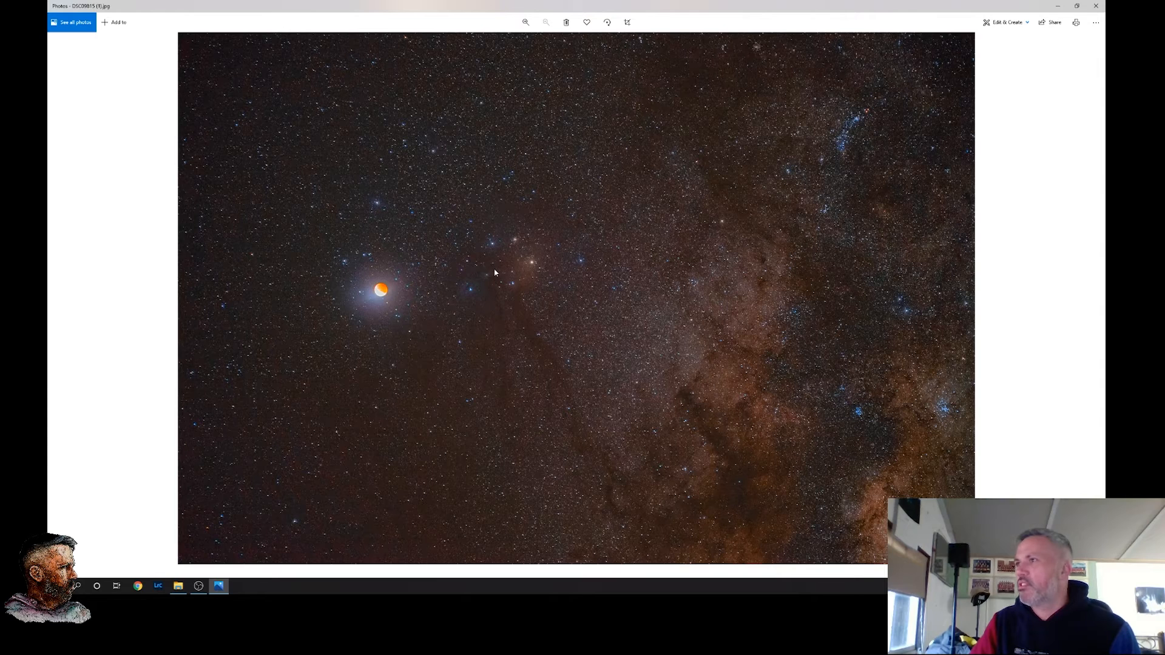
Finish the Blood moon set, then view the first starry coastal-horizon photo of the Matariki and moon NFT set
left_click(1092, 299)
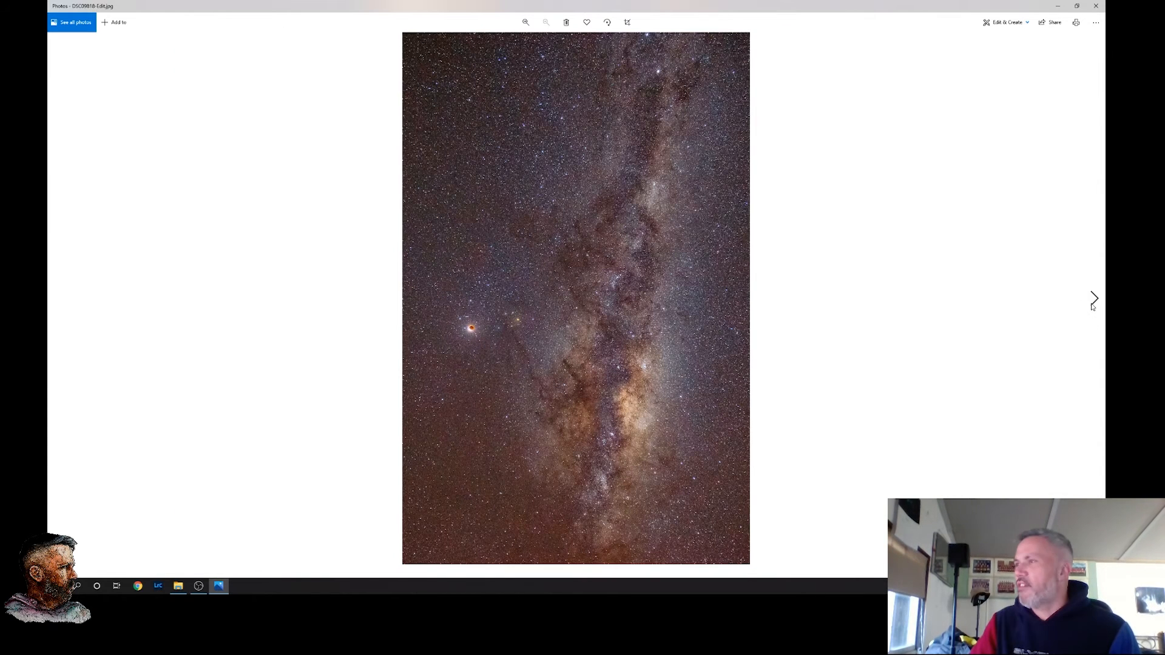
mouse_move(721, 220)
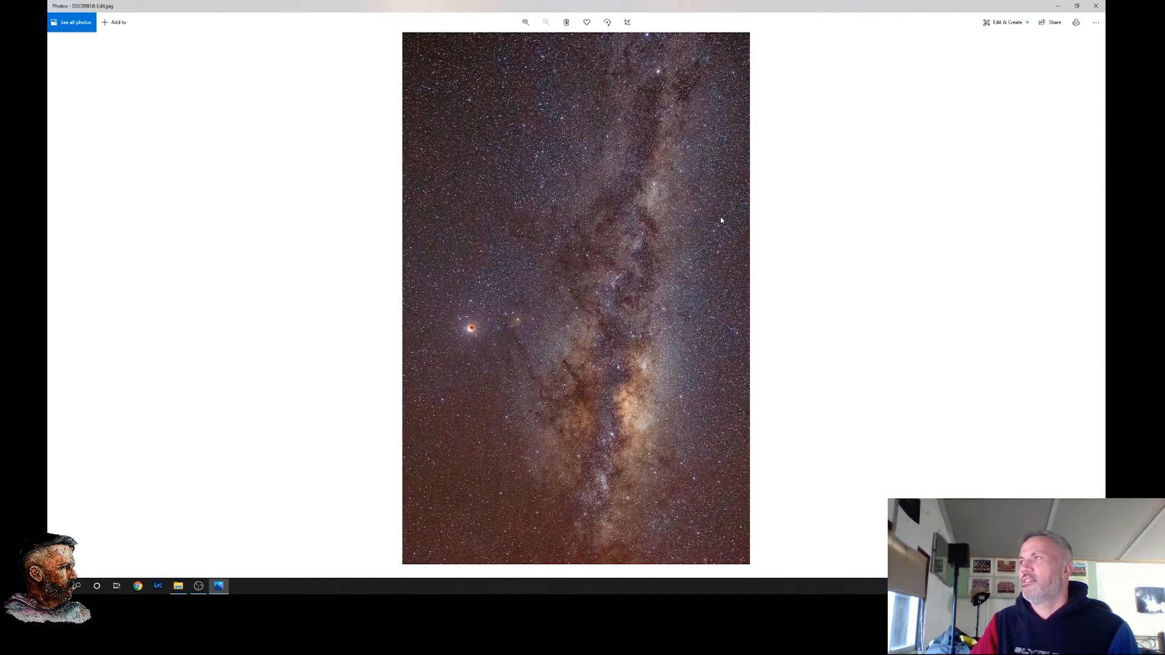
mouse_move(634, 97)
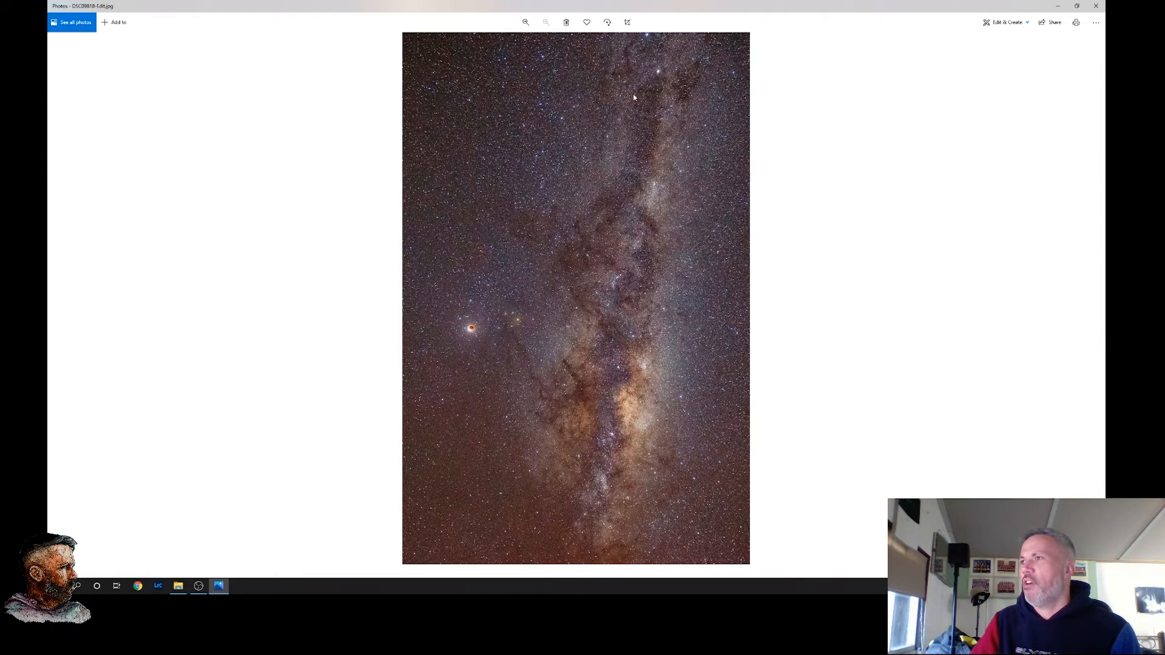
mouse_move(1080, 290)
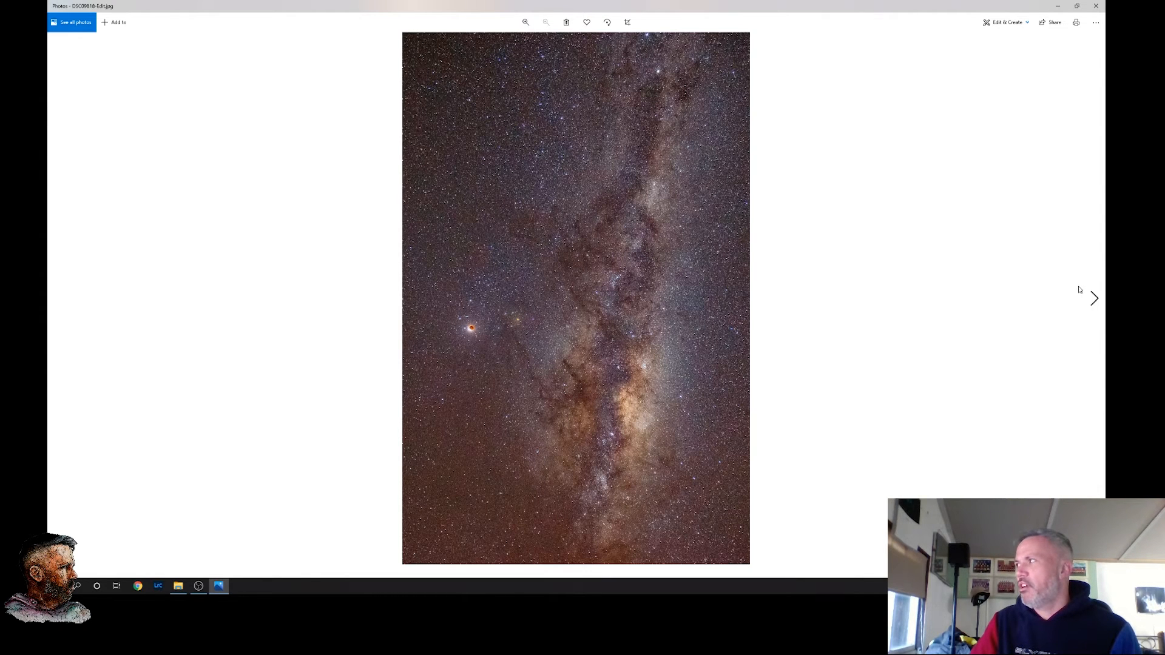
mouse_move(790, 308)
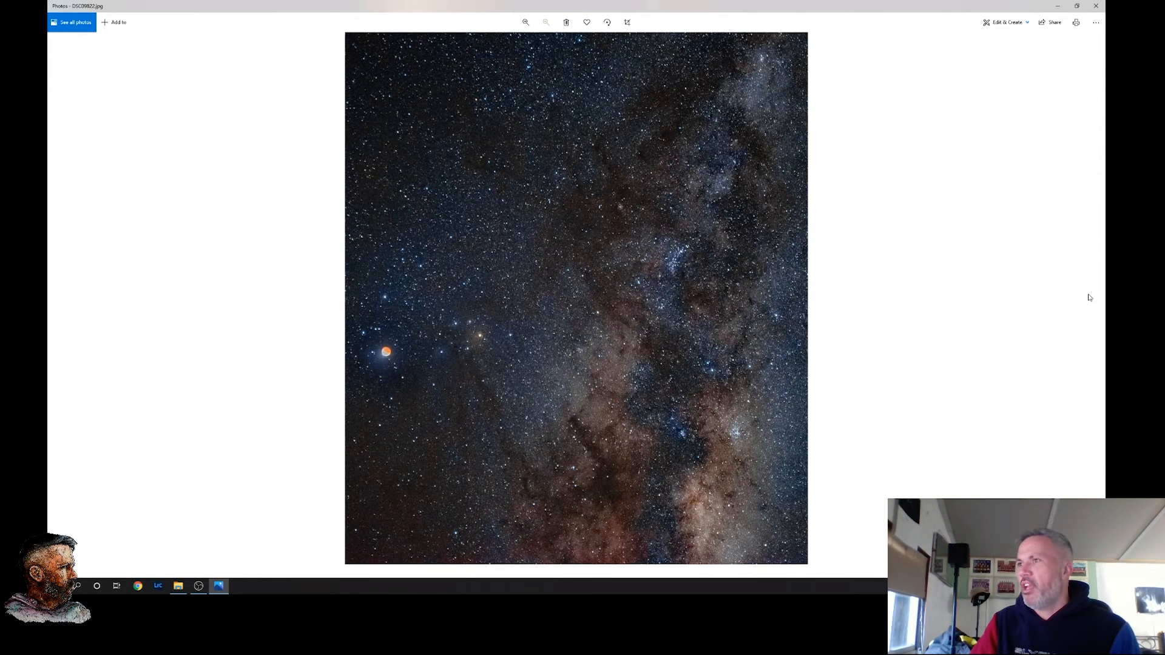
mouse_move(969, 305)
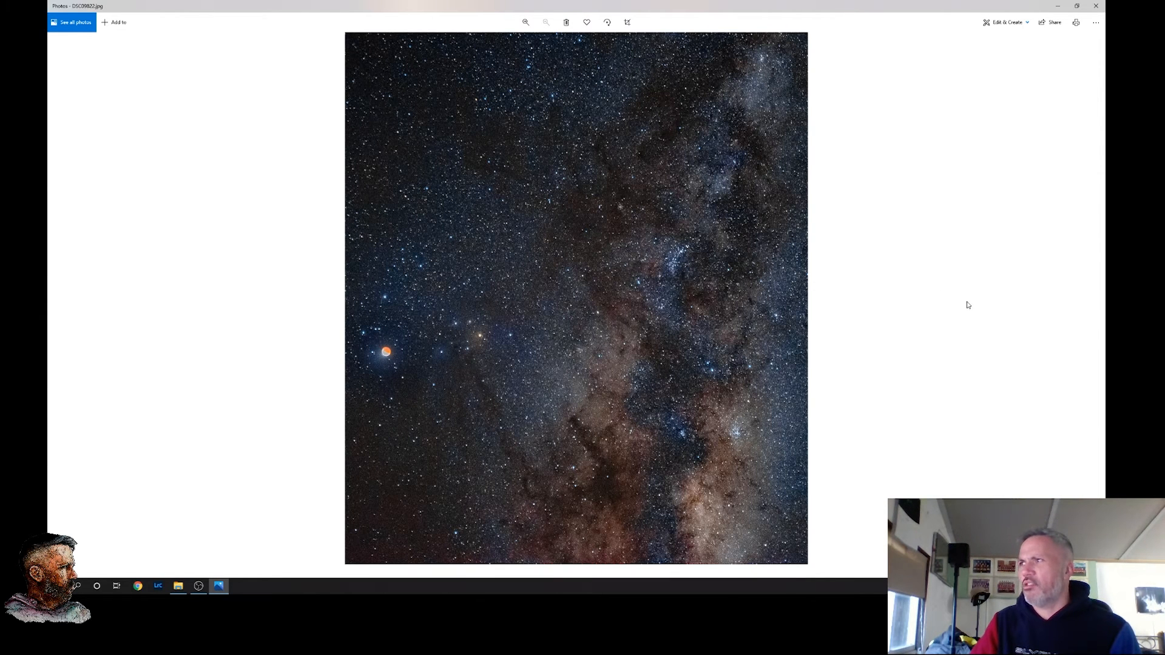
mouse_move(1025, 328)
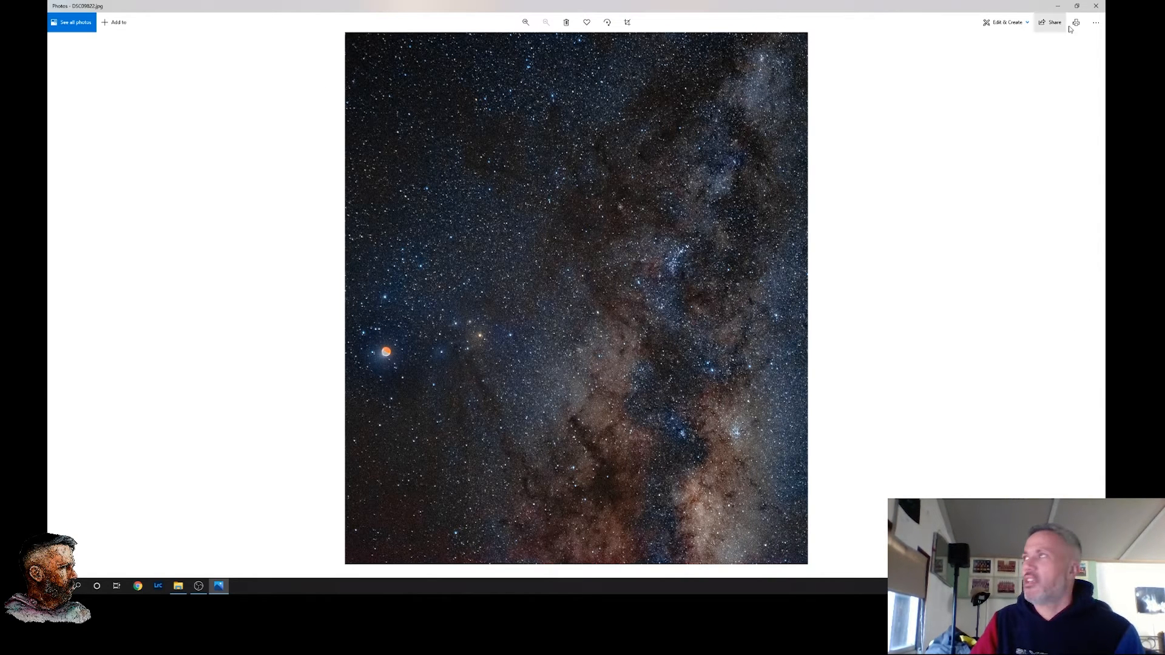
mouse_move(1096, 6)
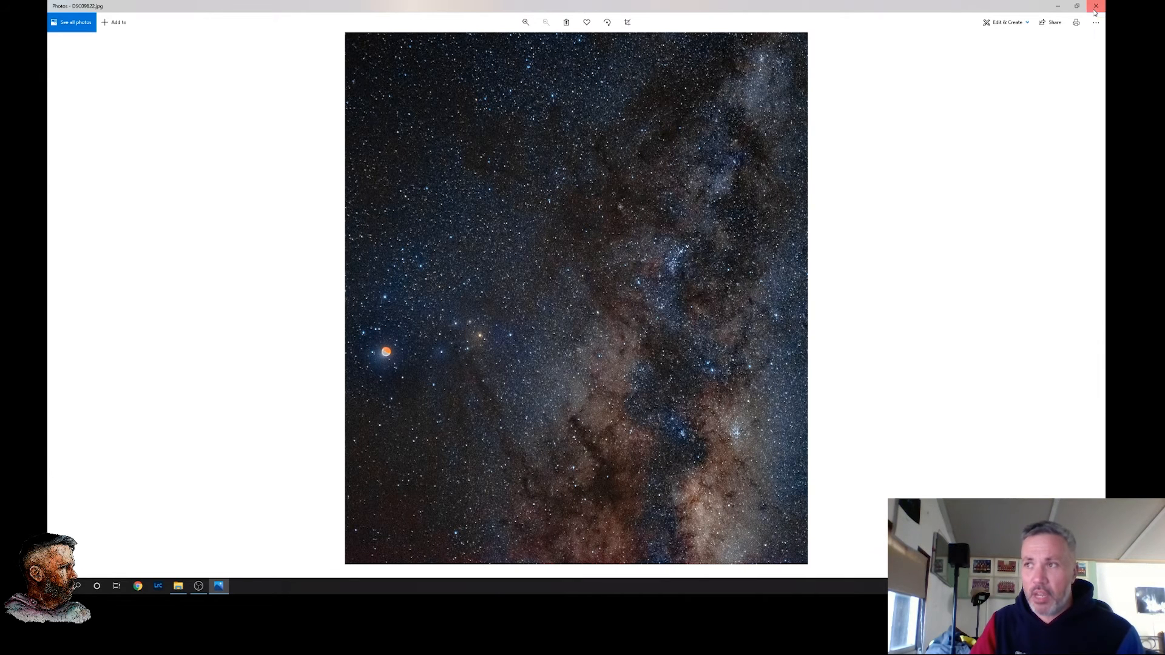
left_click(1095, 6)
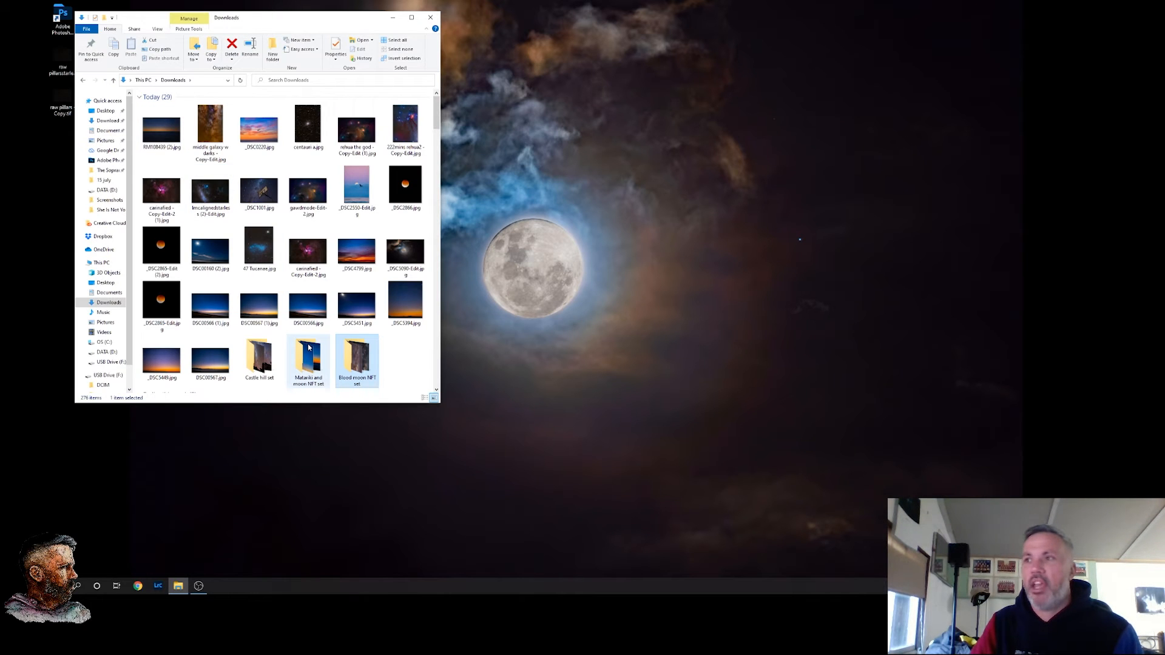
double_click(308, 357)
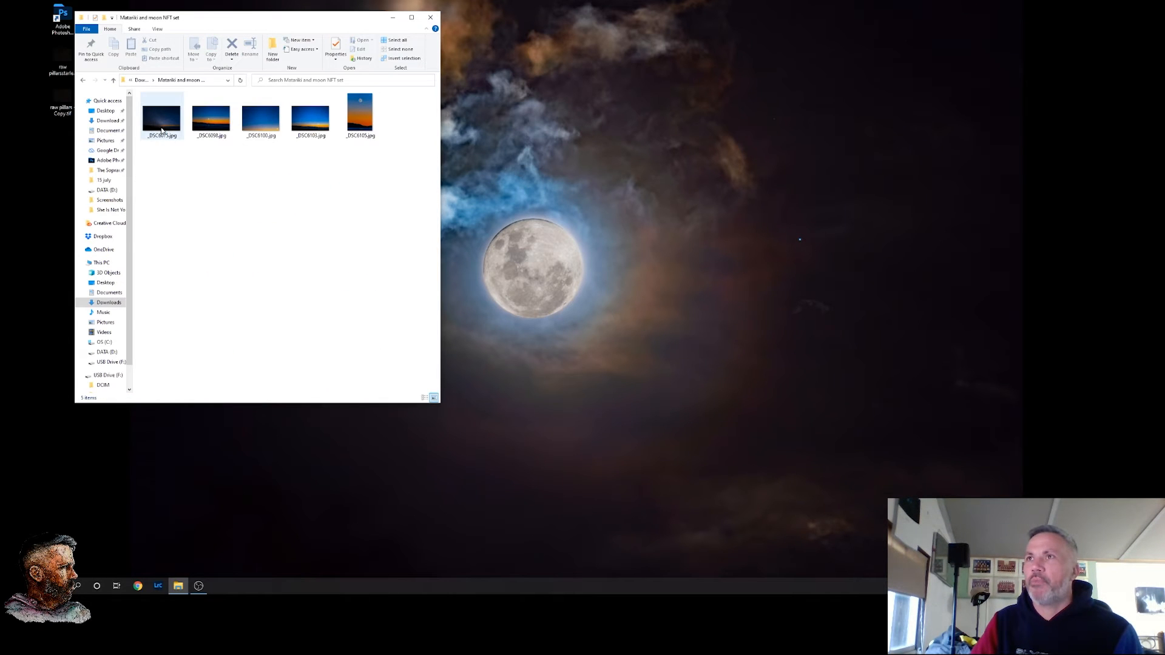
double_click(161, 116)
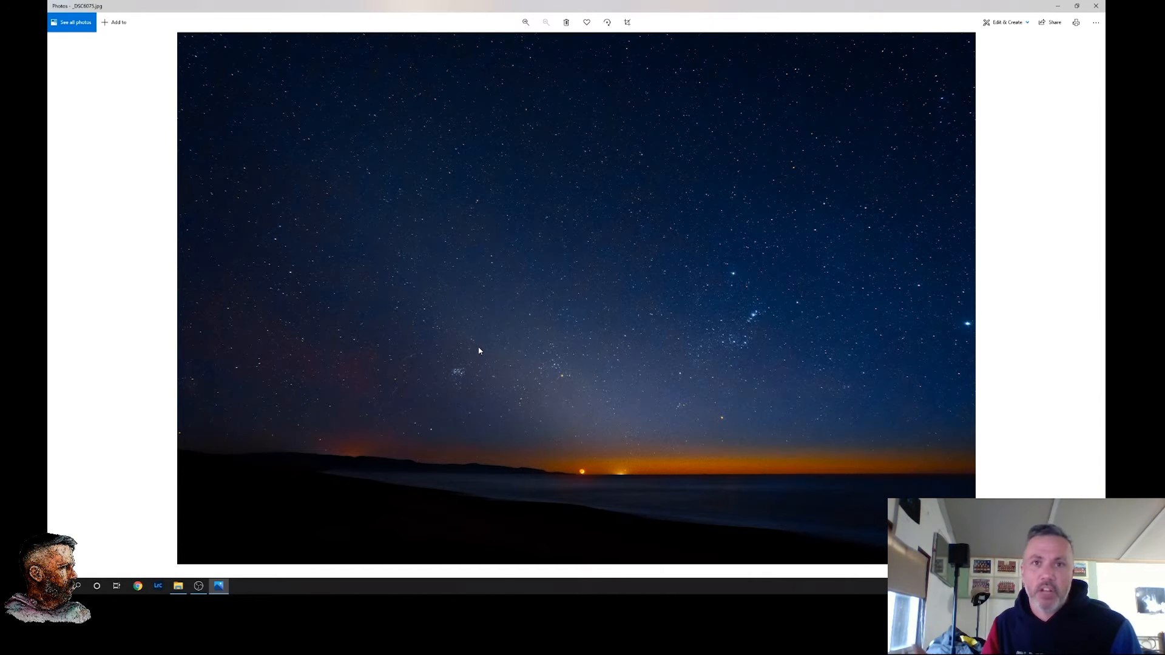
mouse_move(474, 354)
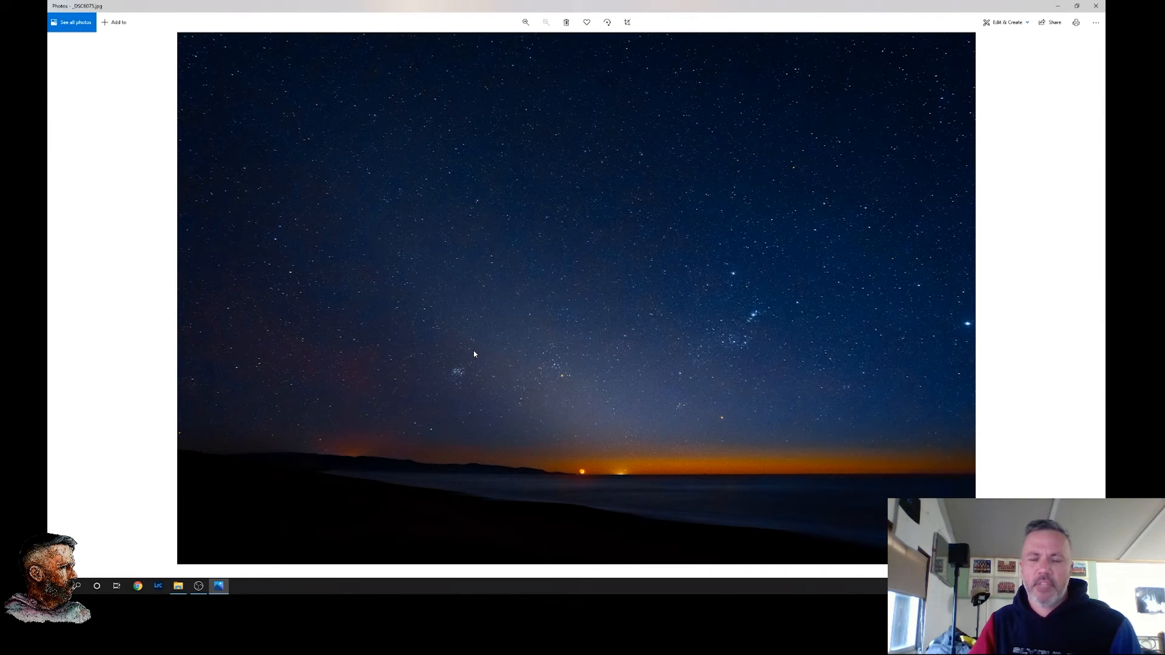
mouse_move(459, 340)
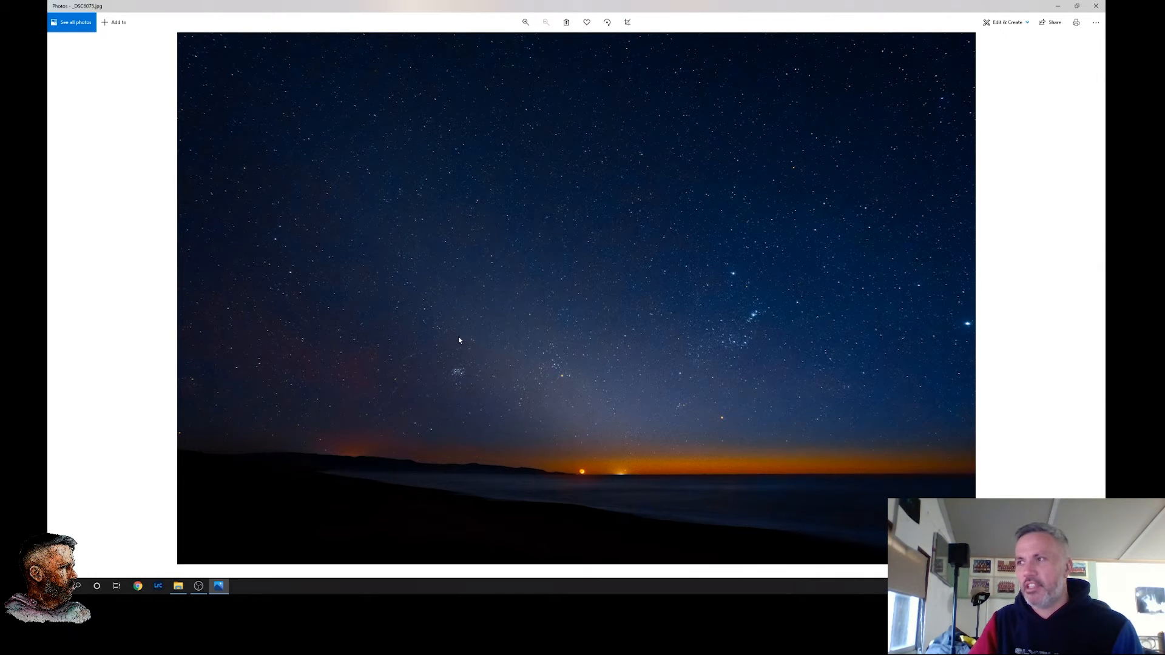
mouse_move(487, 414)
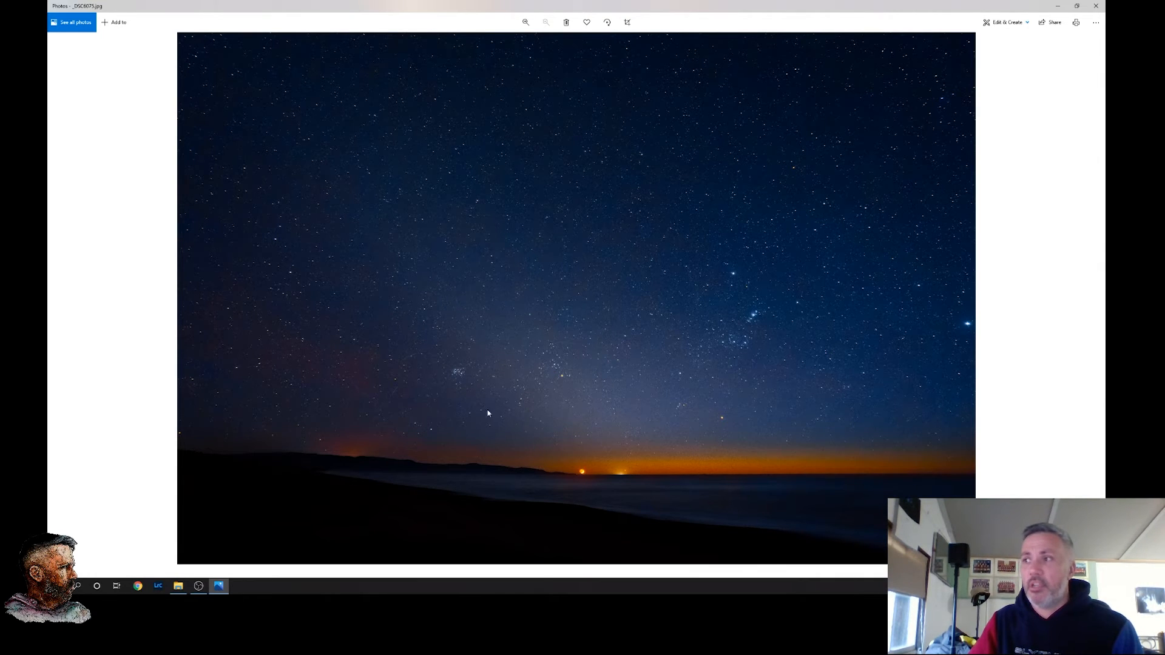
mouse_move(486, 384)
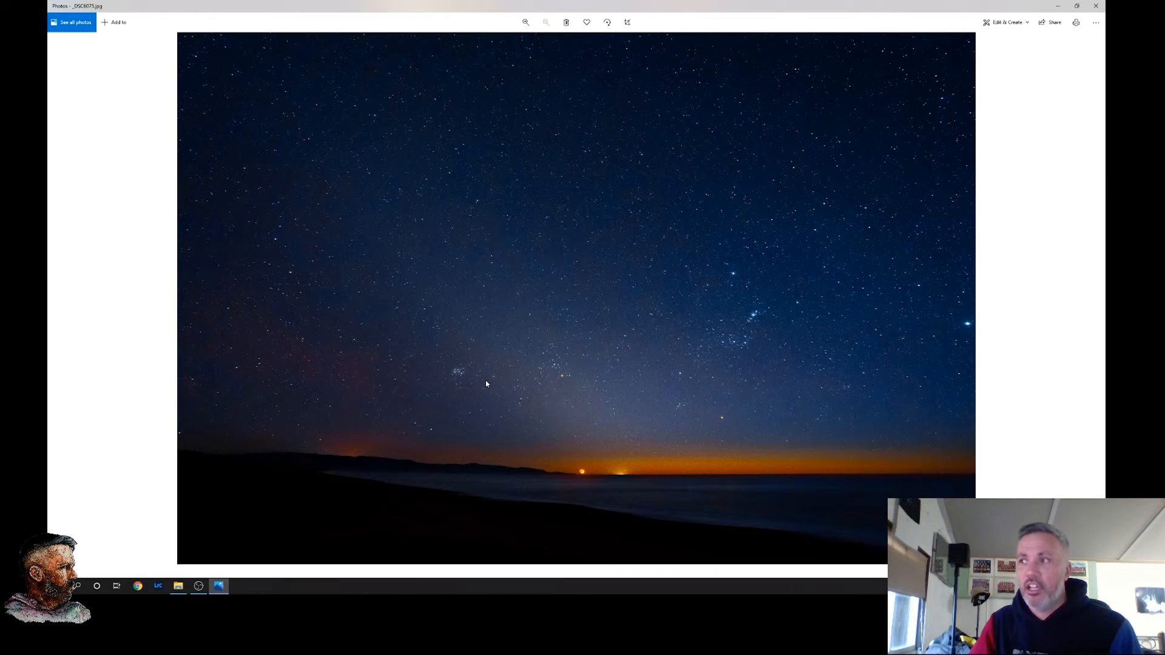
mouse_move(455, 378)
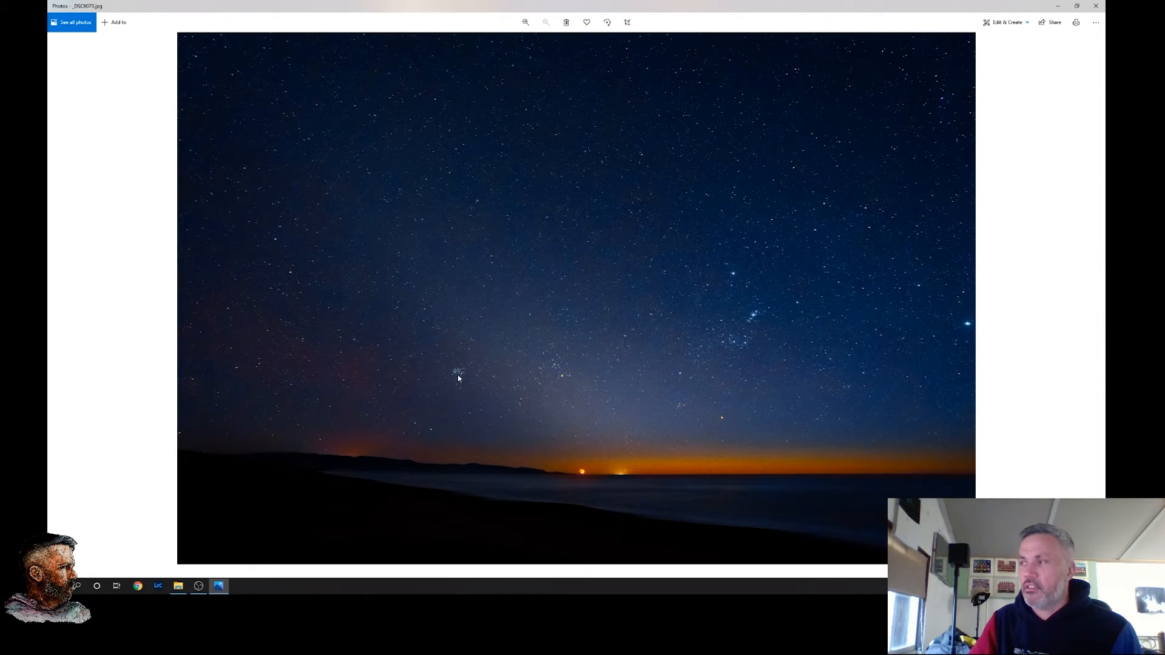
mouse_move(676, 364)
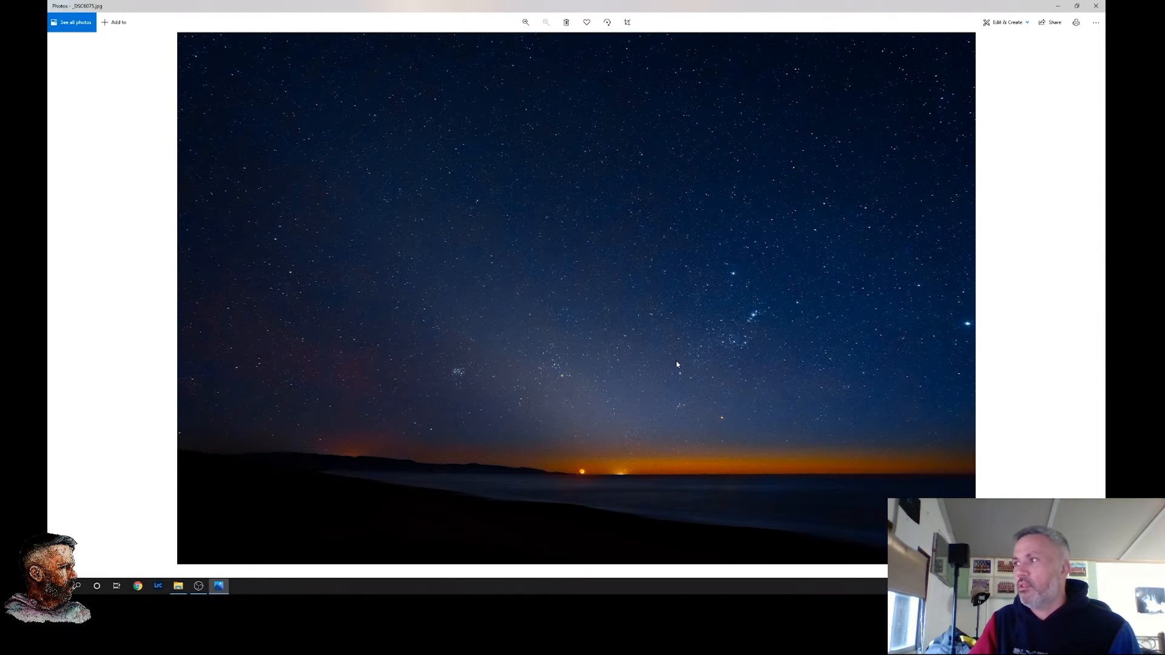
mouse_move(752, 344)
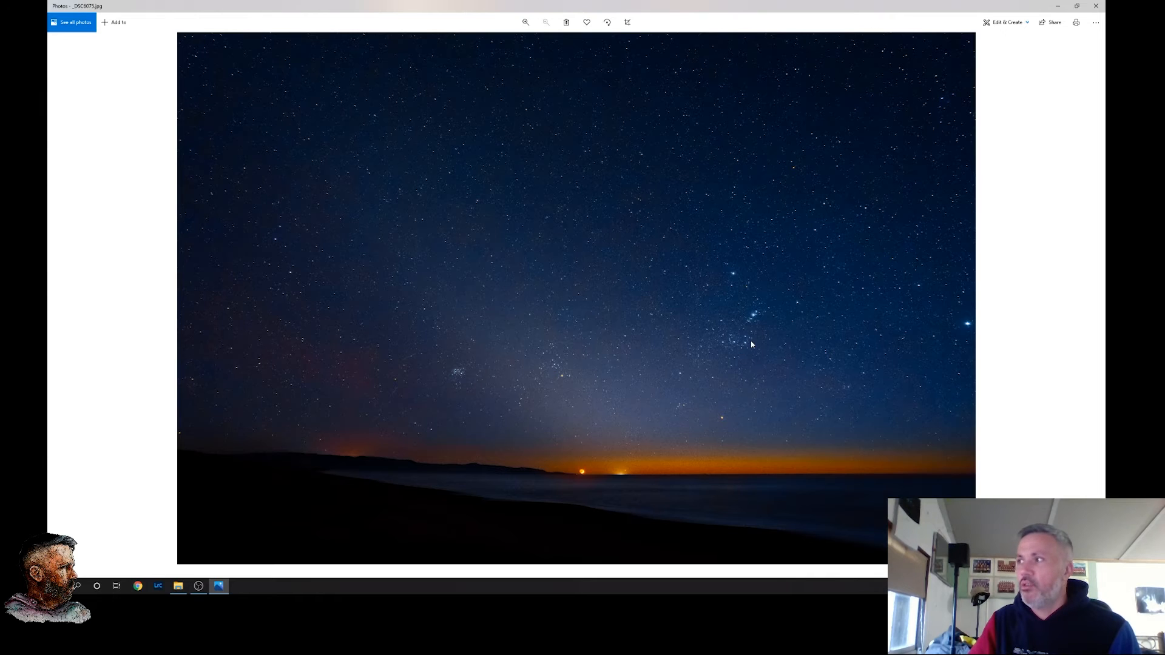
mouse_move(553, 316)
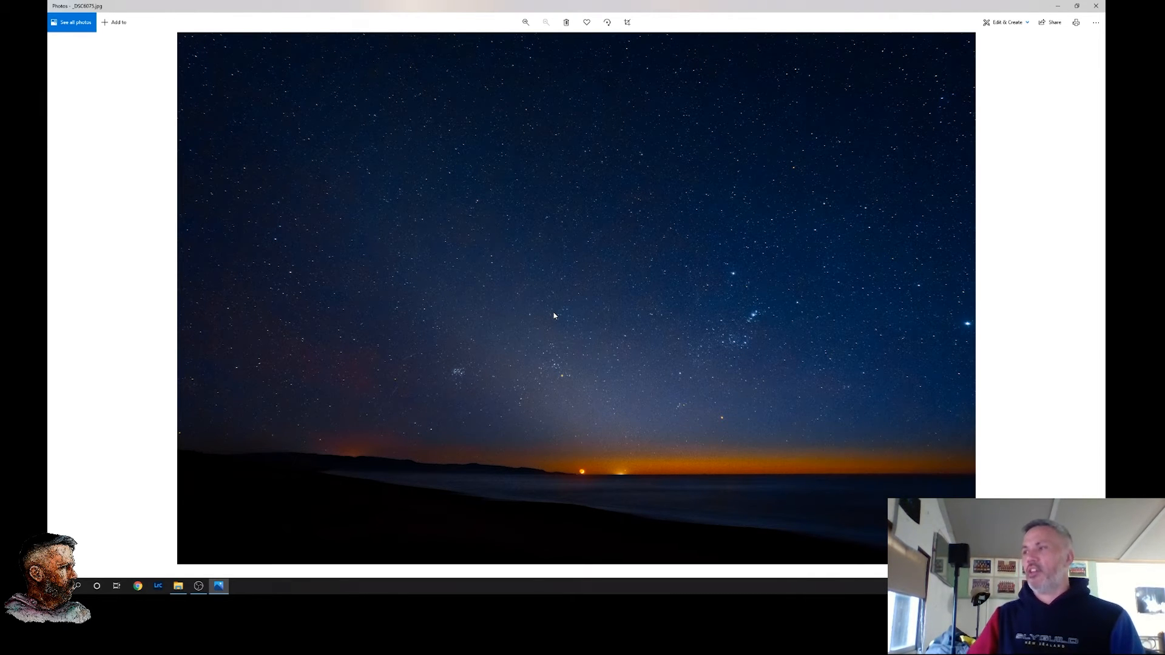
mouse_move(591, 362)
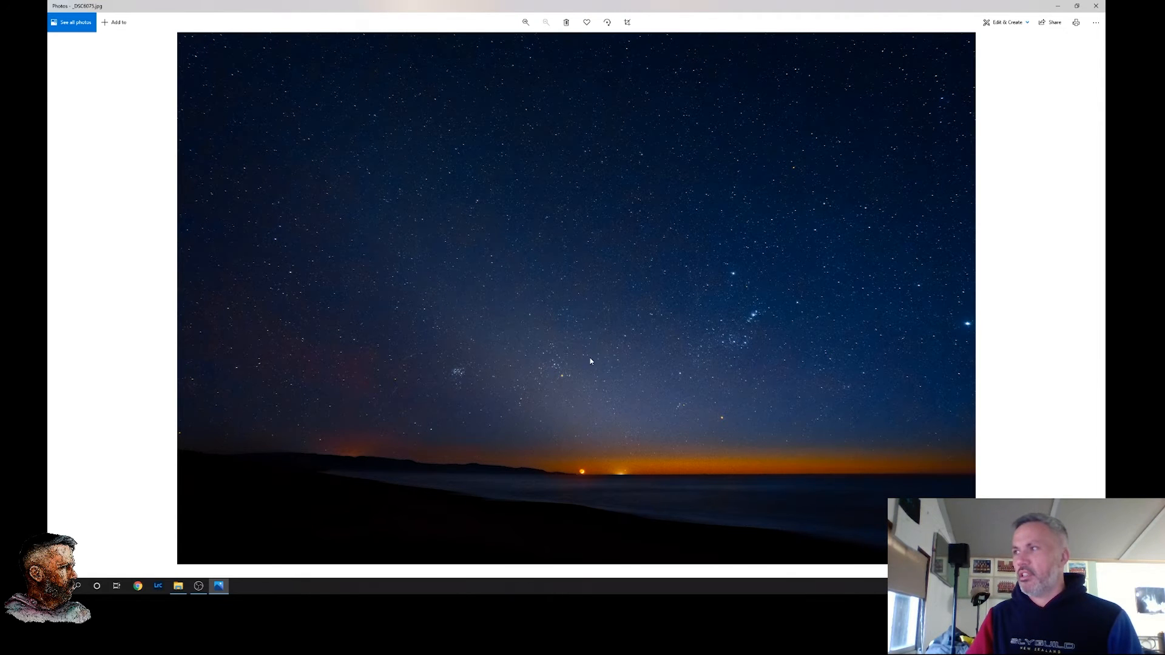
mouse_move(537, 379)
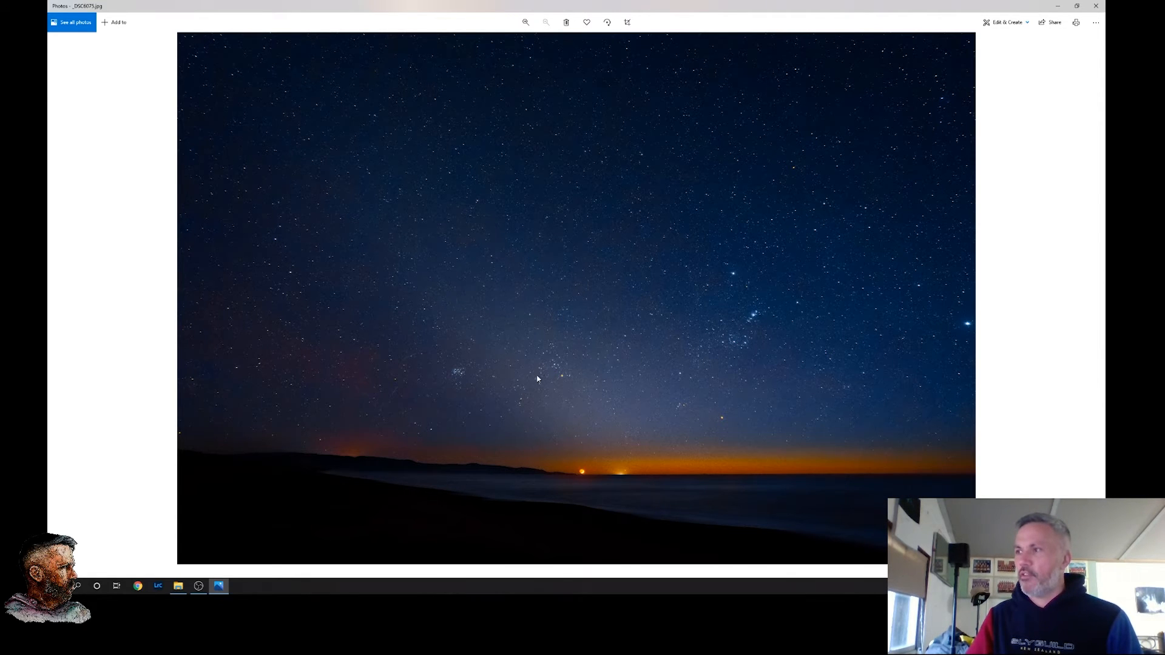
mouse_move(559, 377)
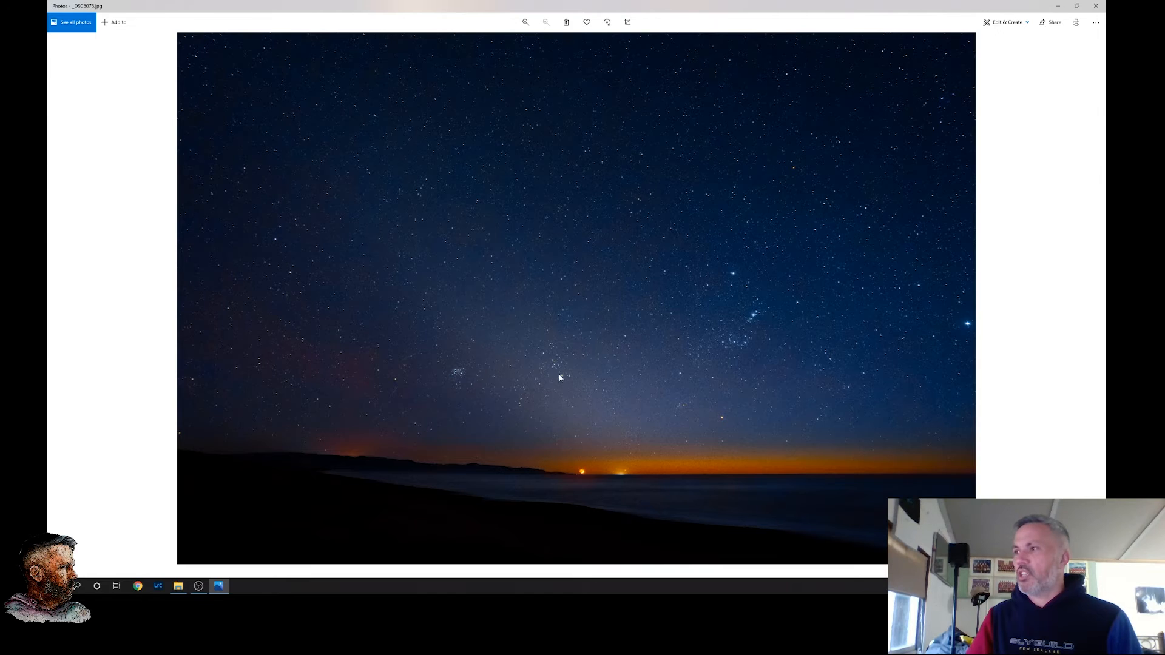
mouse_move(691, 333)
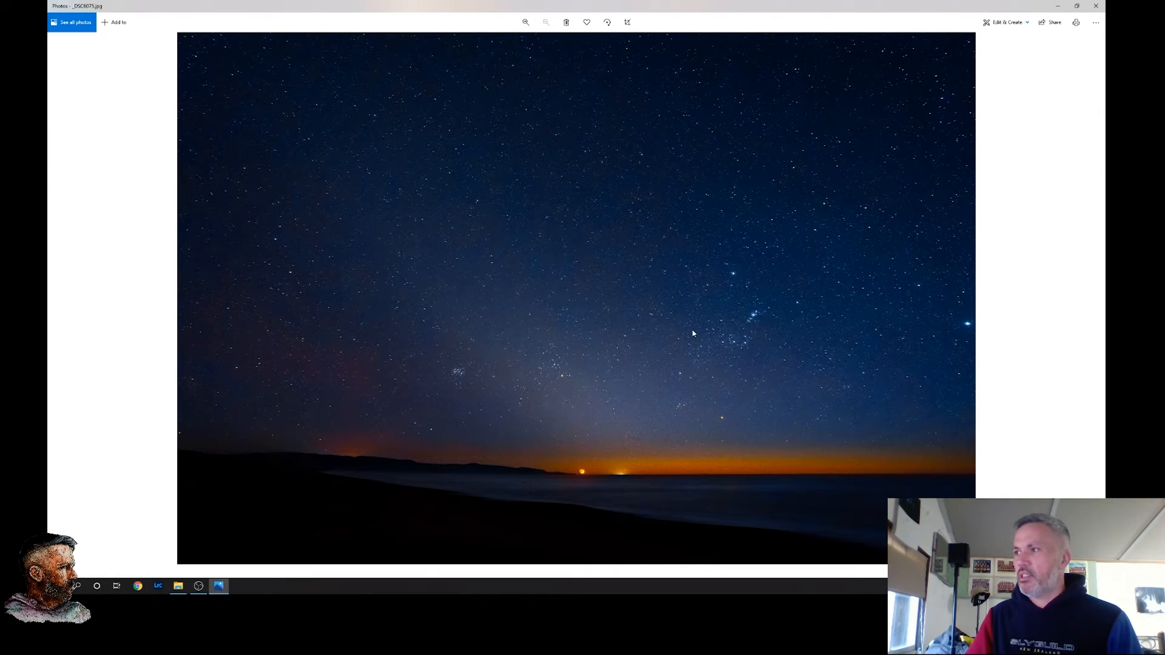
mouse_move(745, 331)
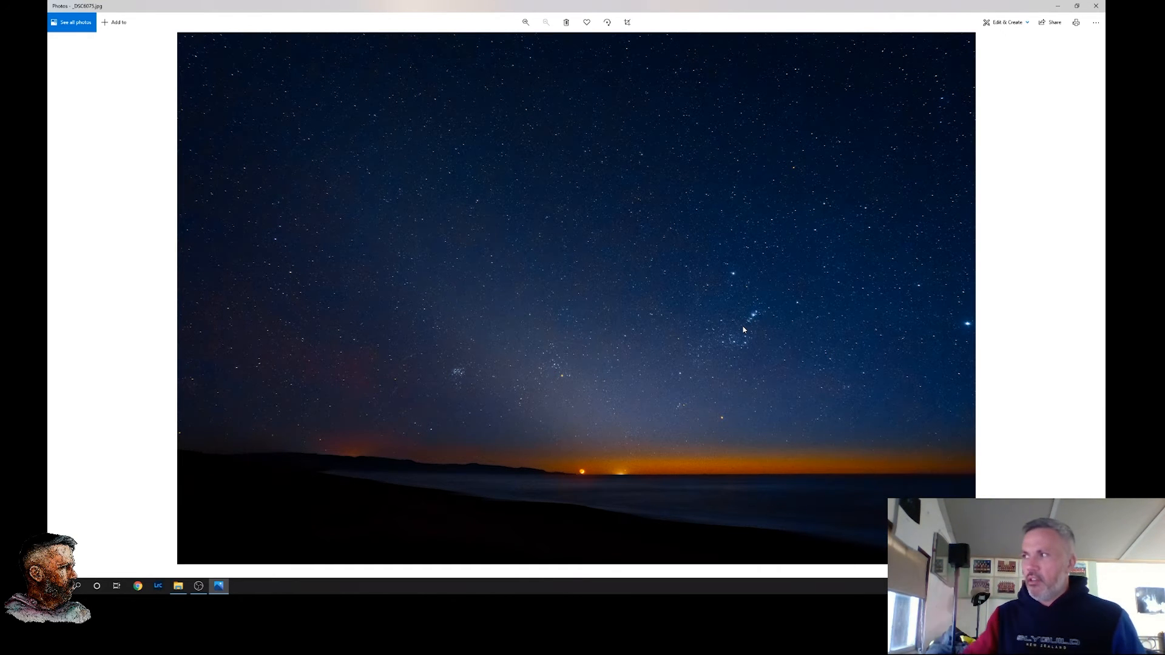
mouse_move(755, 314)
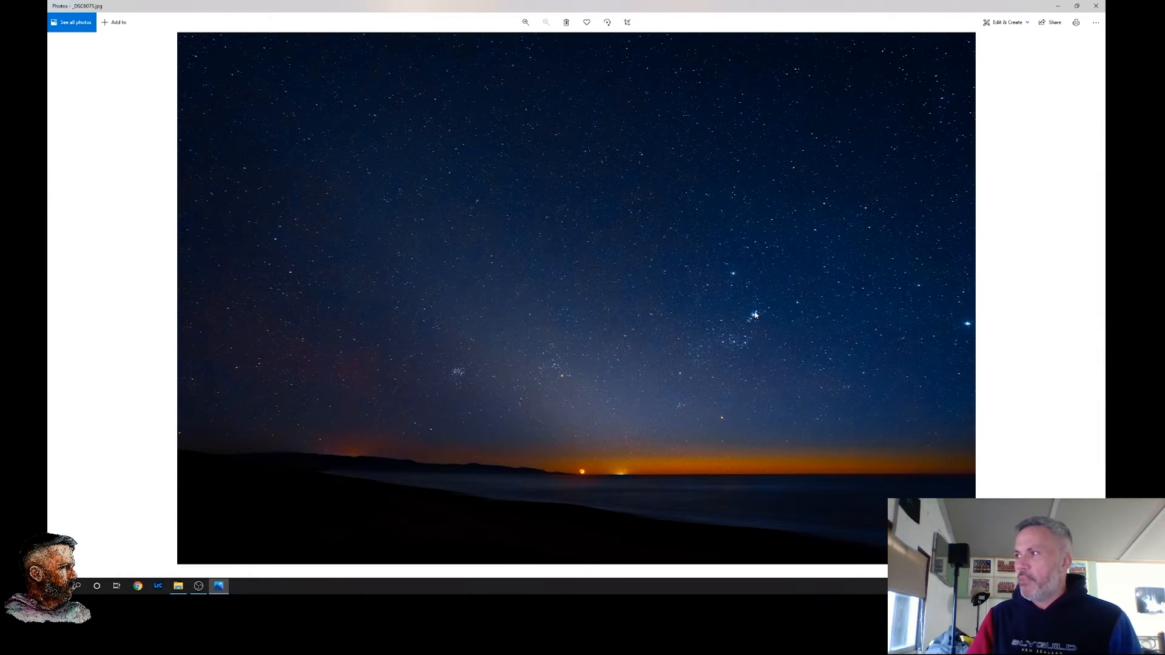
mouse_move(758, 320)
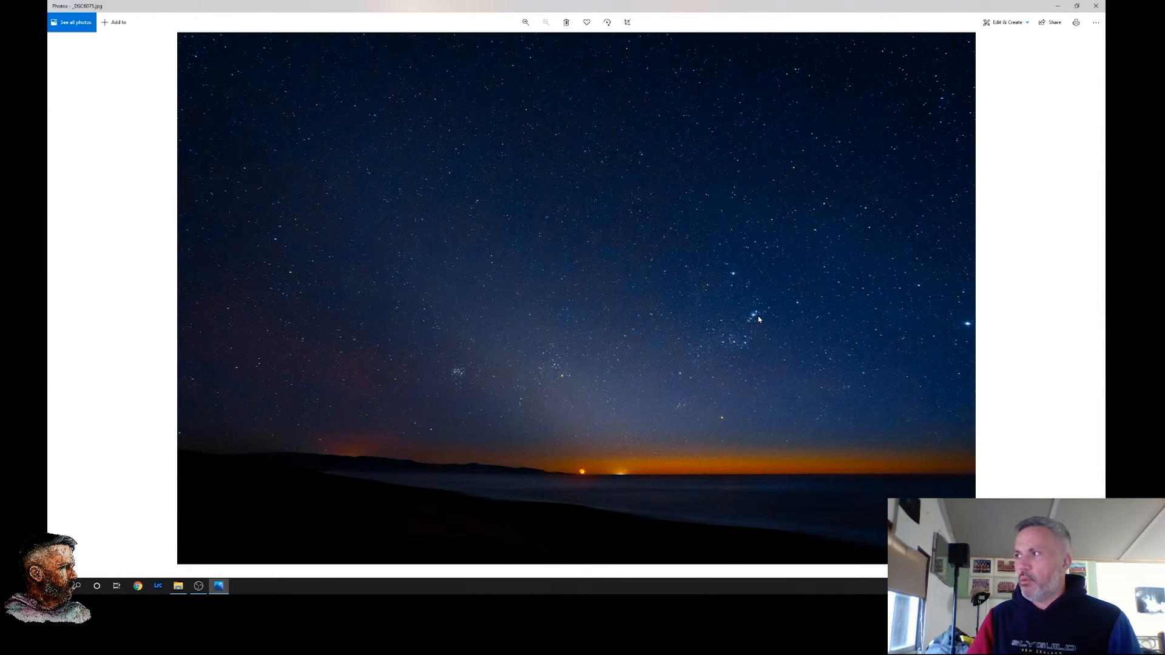
mouse_move(595, 490)
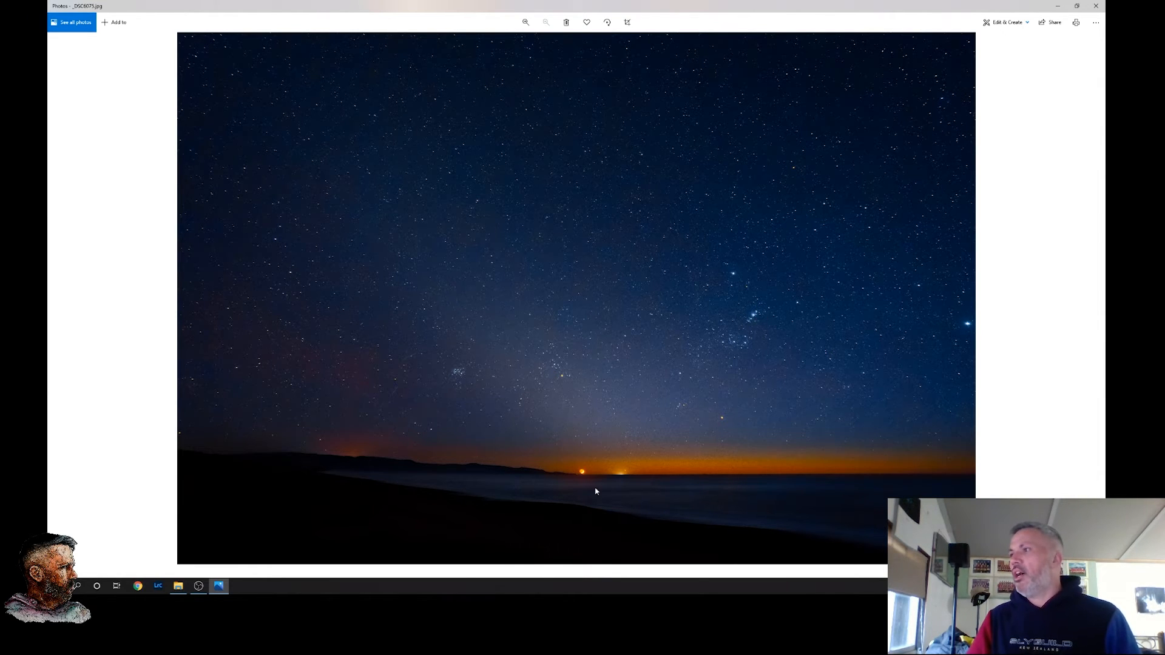
mouse_move(582, 478)
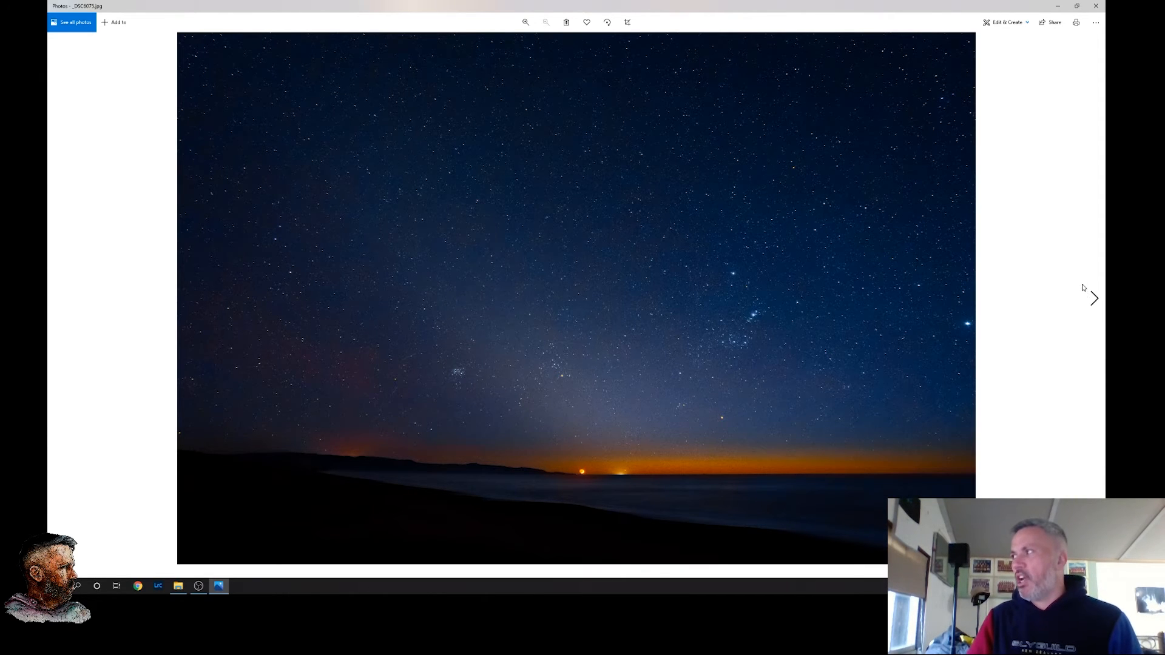
mouse_move(1094, 298)
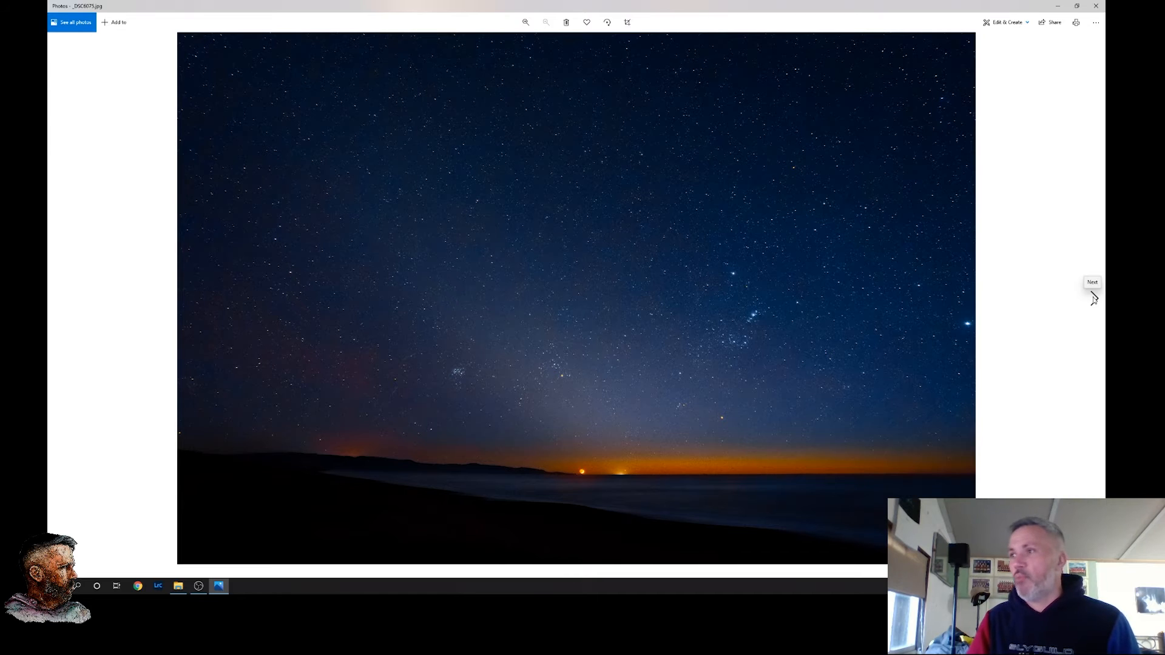
Step through the remaining four moon-over-horizon photos of the Matariki set
left_click(1092, 290)
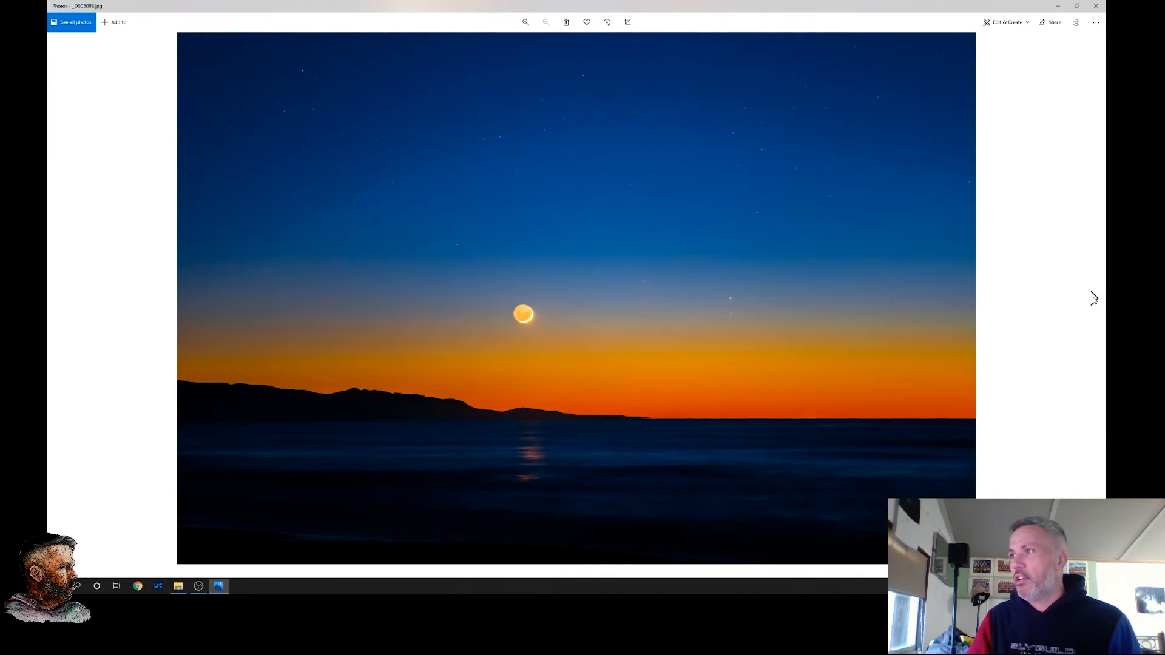
mouse_move(542, 315)
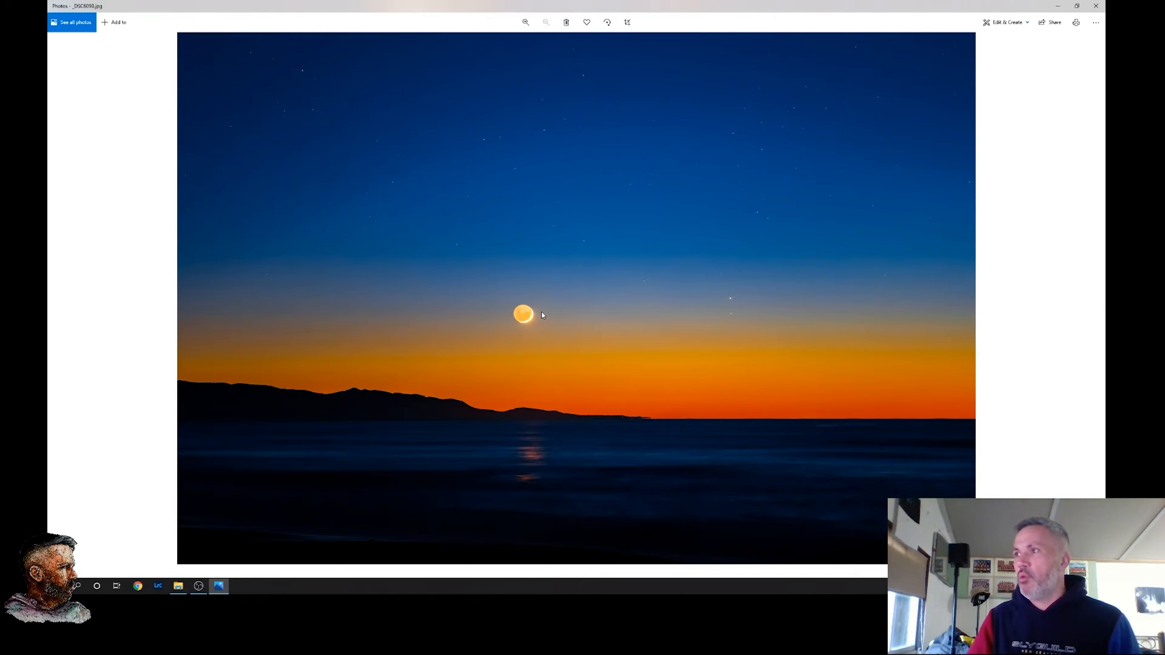
mouse_move(451, 320)
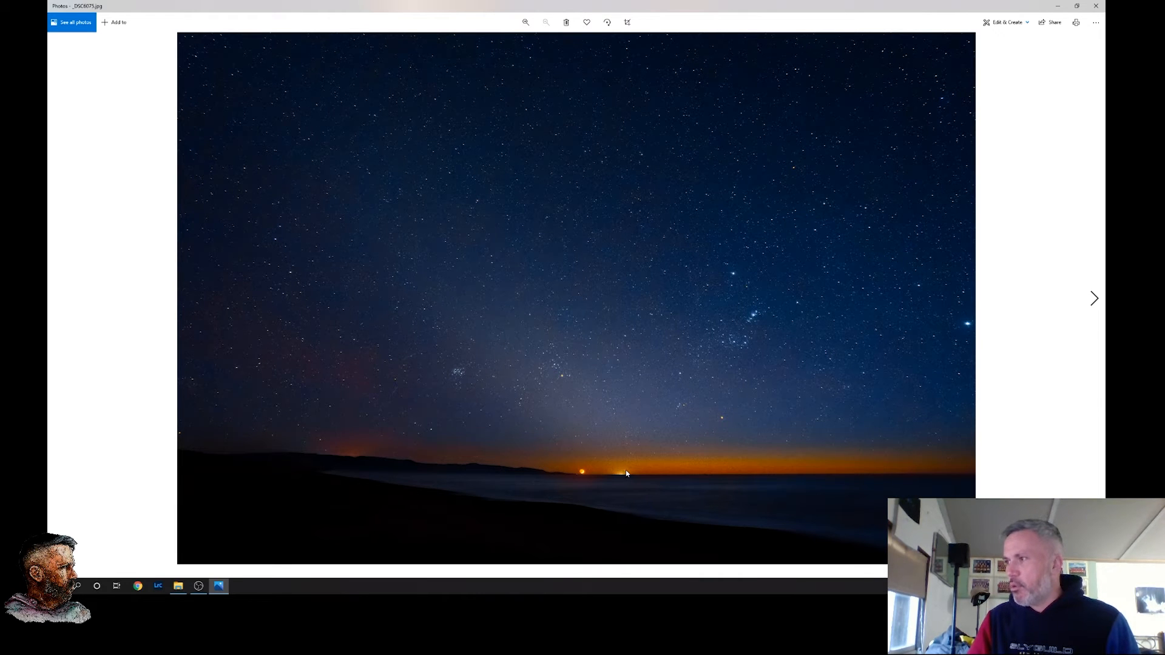
left_click(1094, 298)
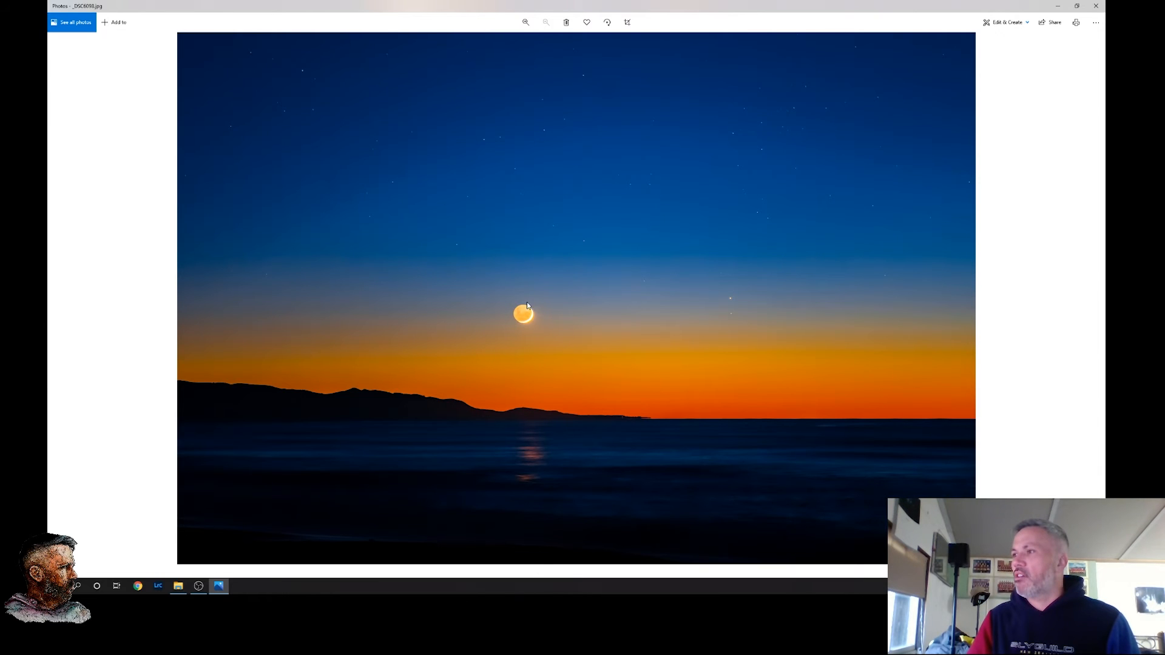
mouse_move(718, 311)
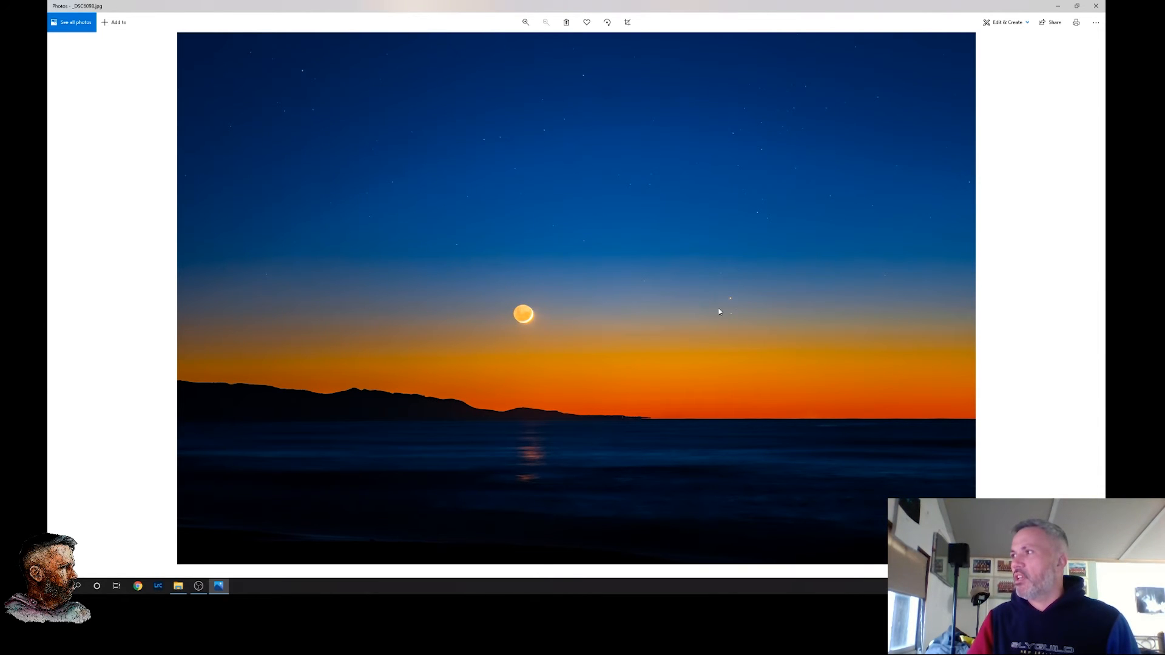
mouse_move(575, 328)
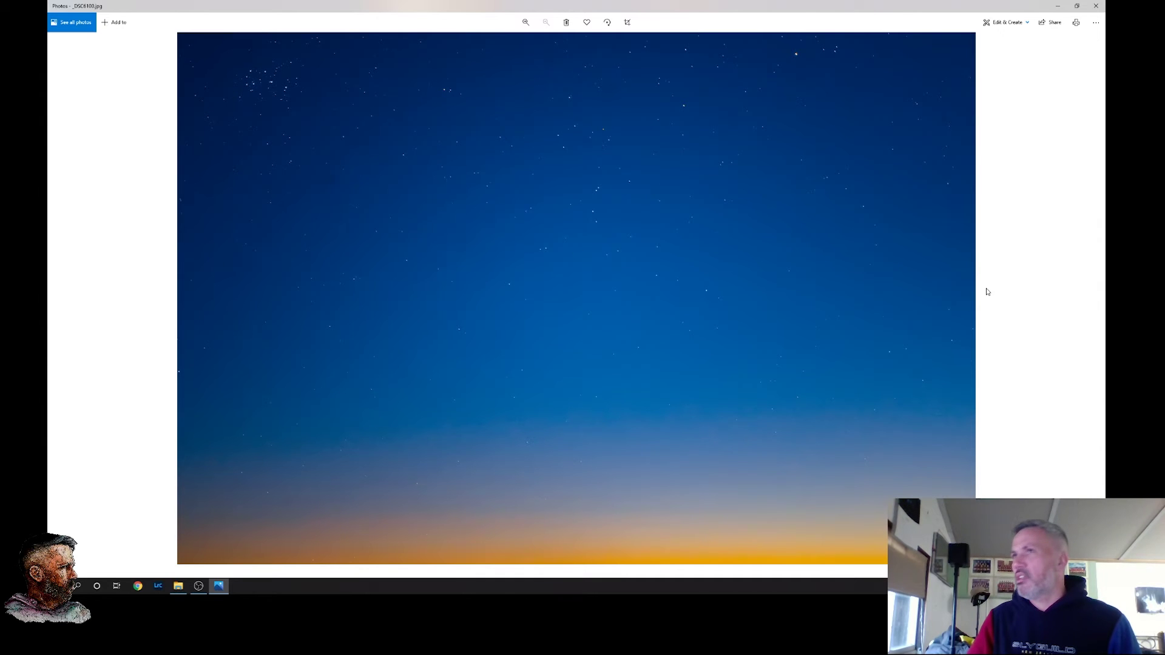
left_click(1093, 298)
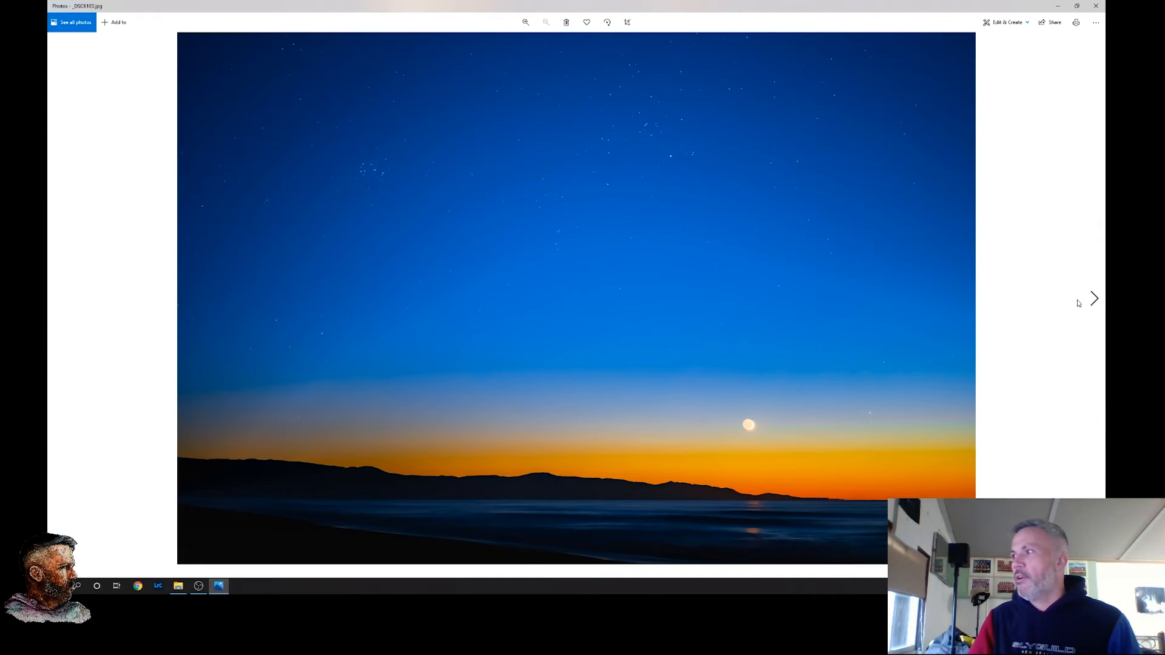
mouse_move(393, 150)
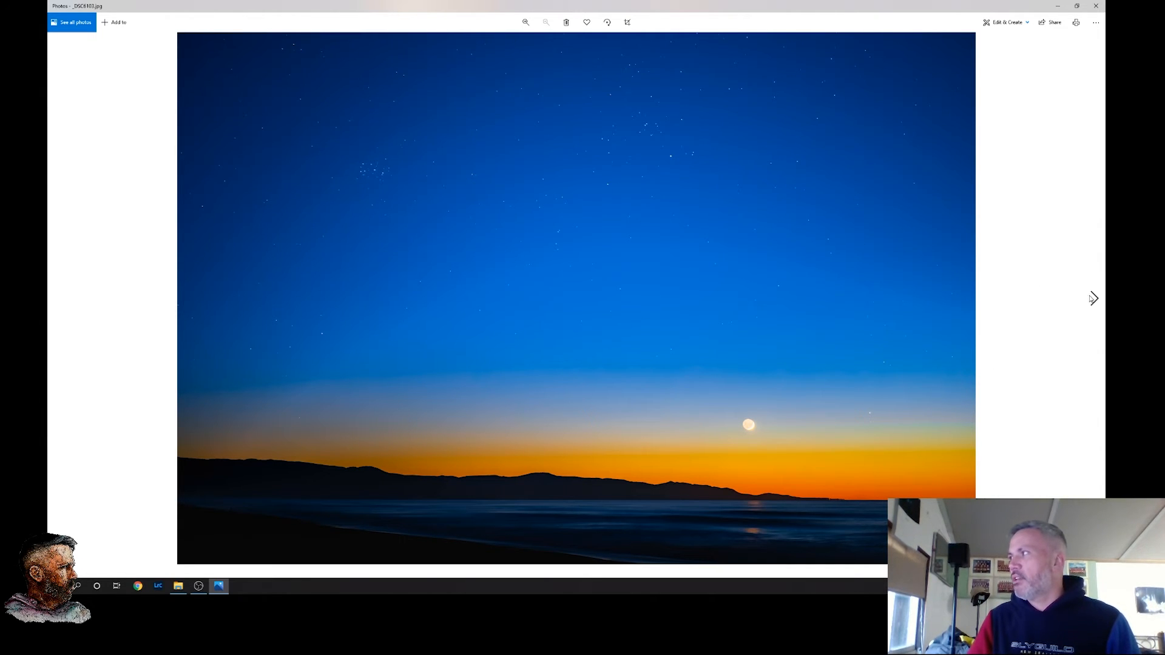
left_click(1093, 298)
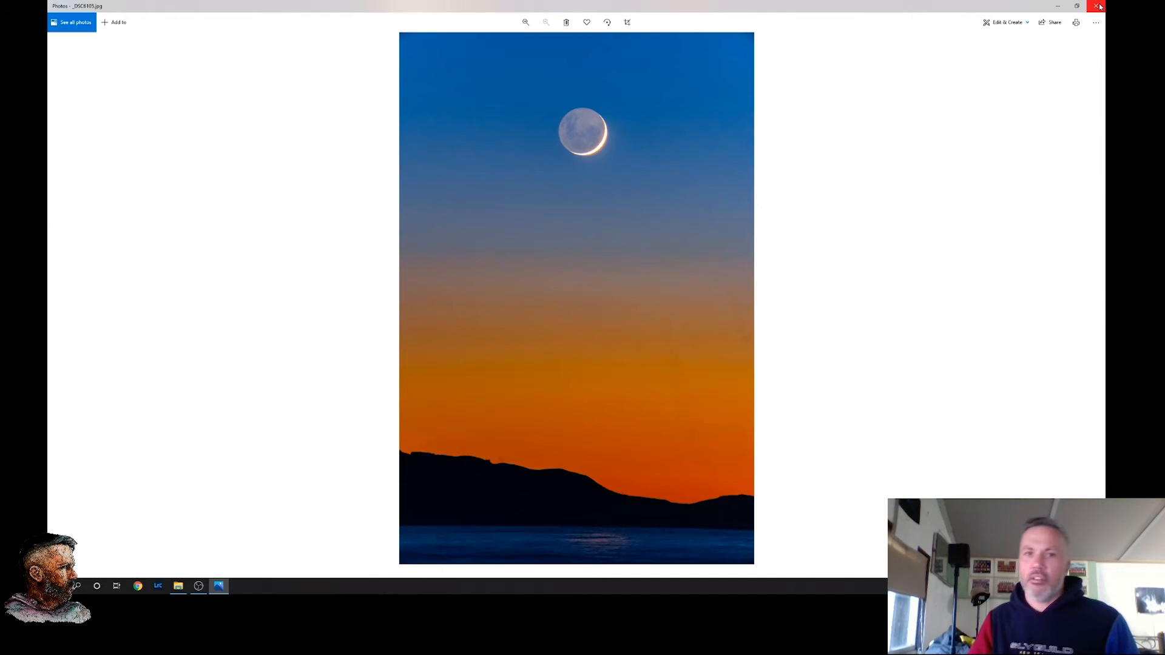
Close the viewer, go up to Downloads and choose the next photo set
left_click(1099, 6)
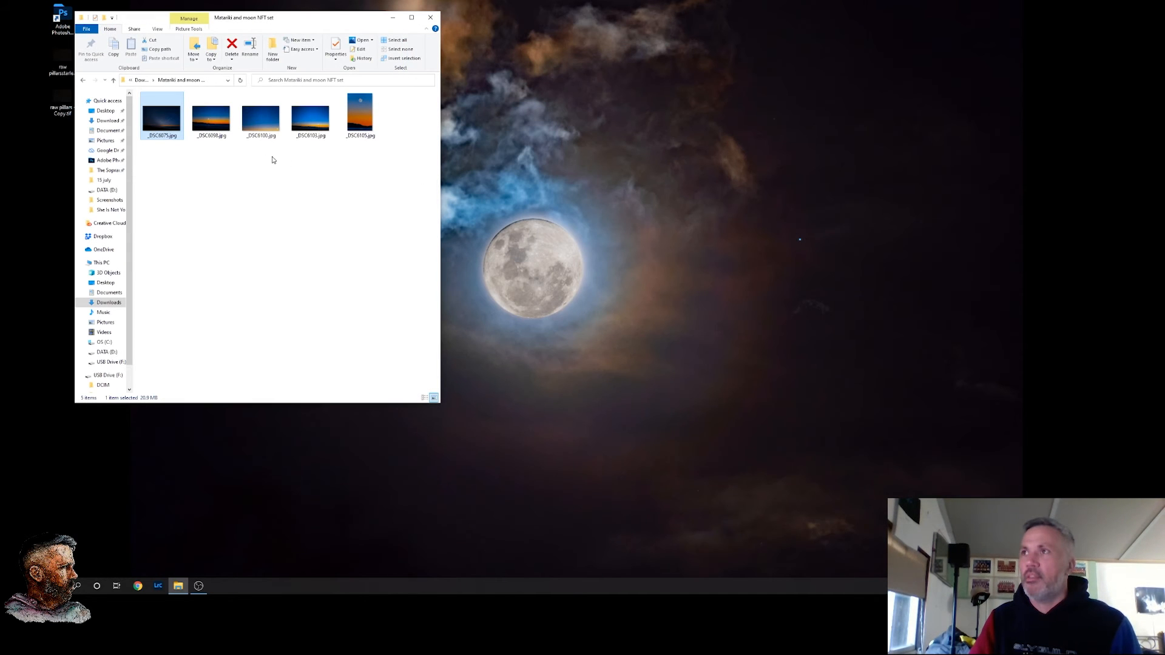
left_click(123, 79)
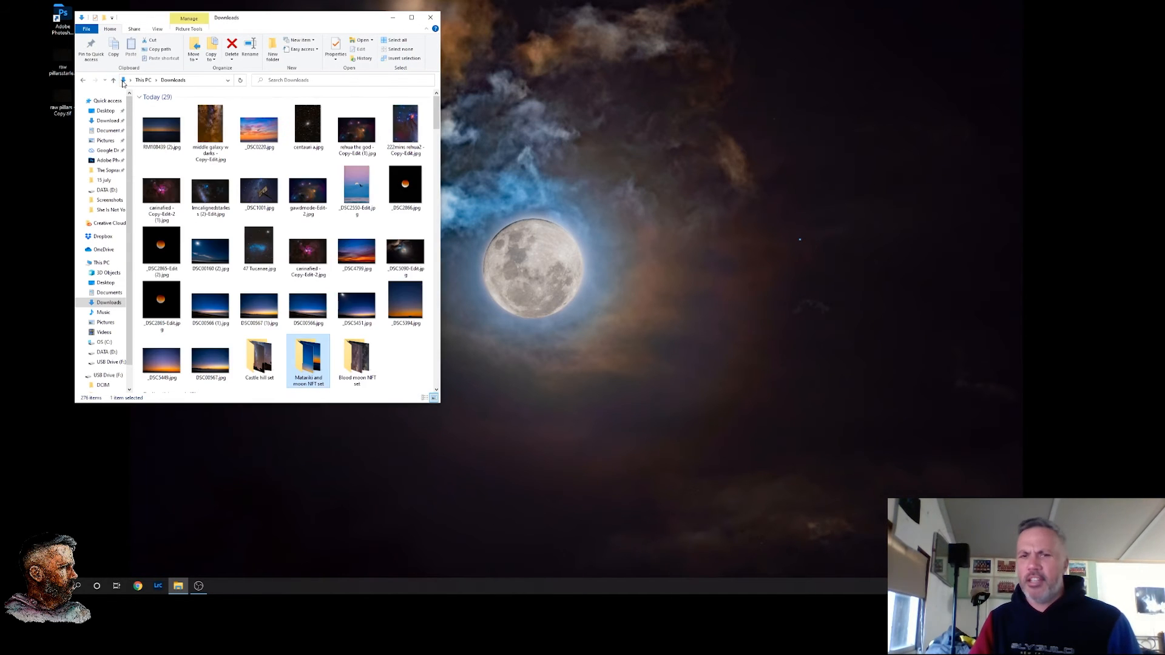
left_click(259, 359)
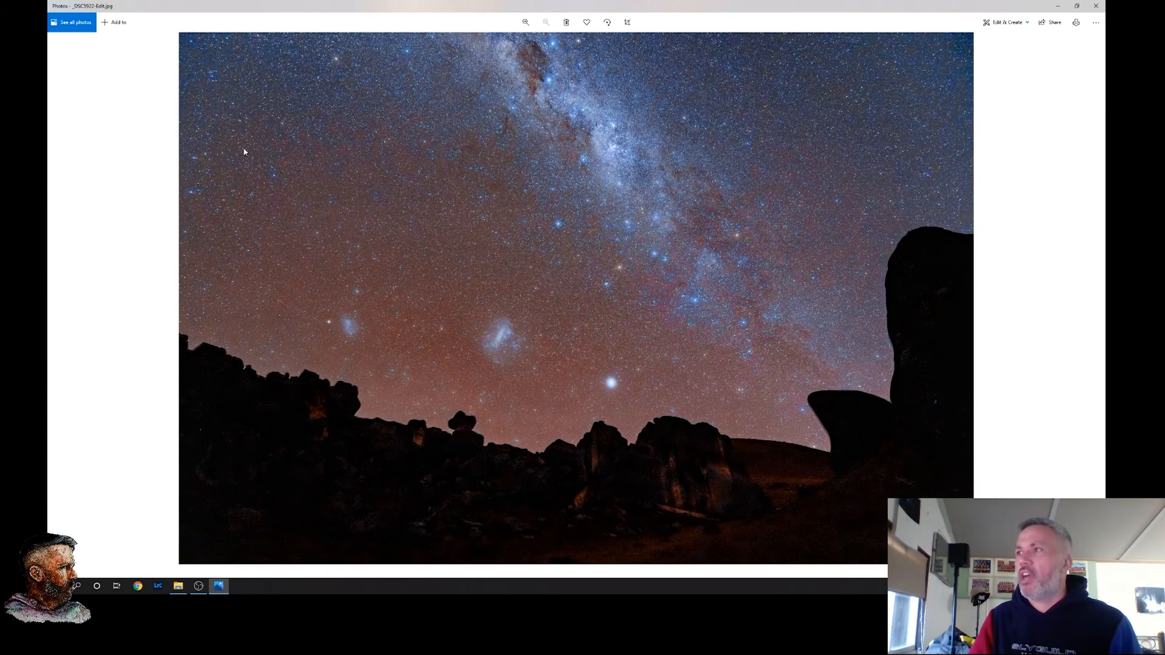
mouse_move(991, 326)
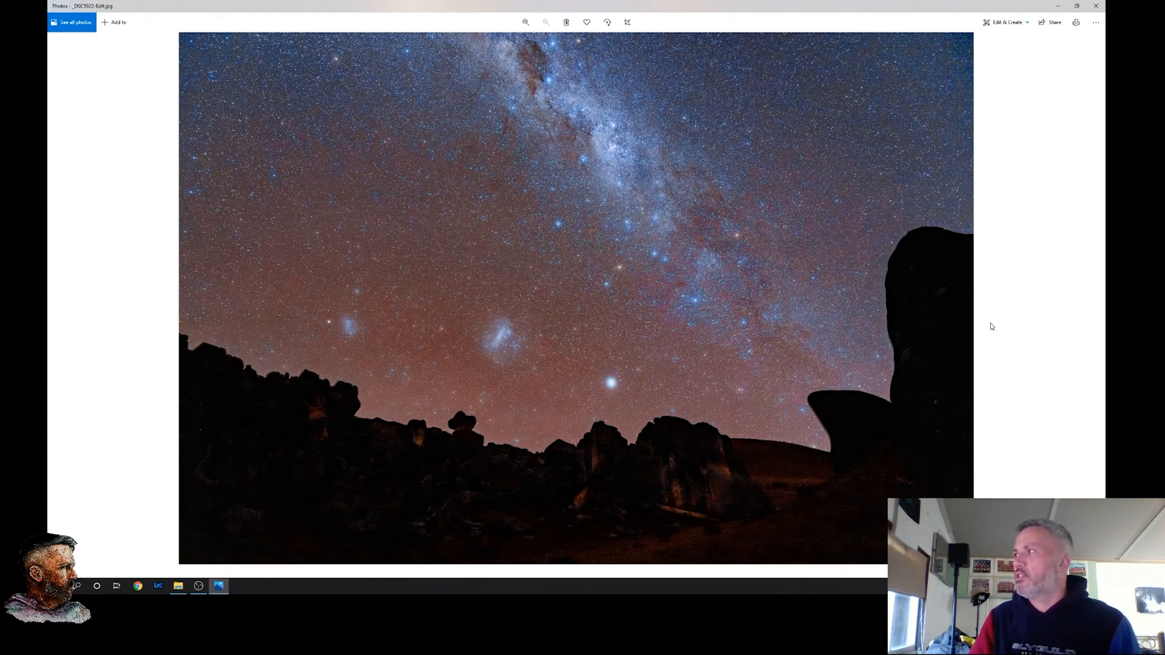
mouse_move(800, 142)
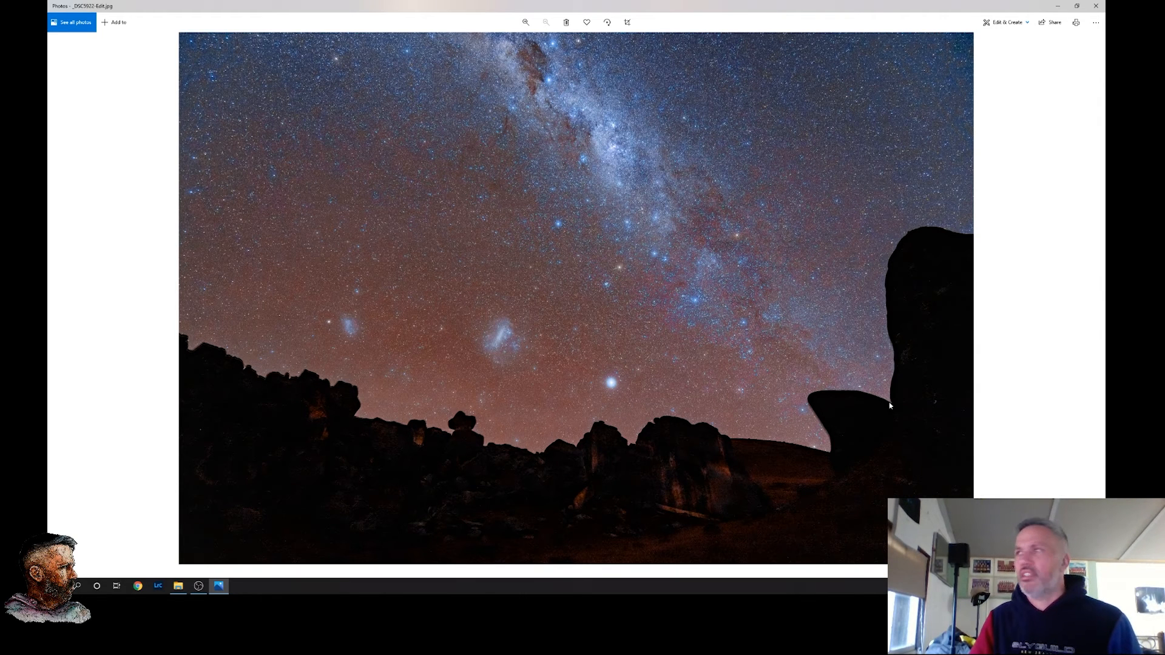
mouse_move(804, 446)
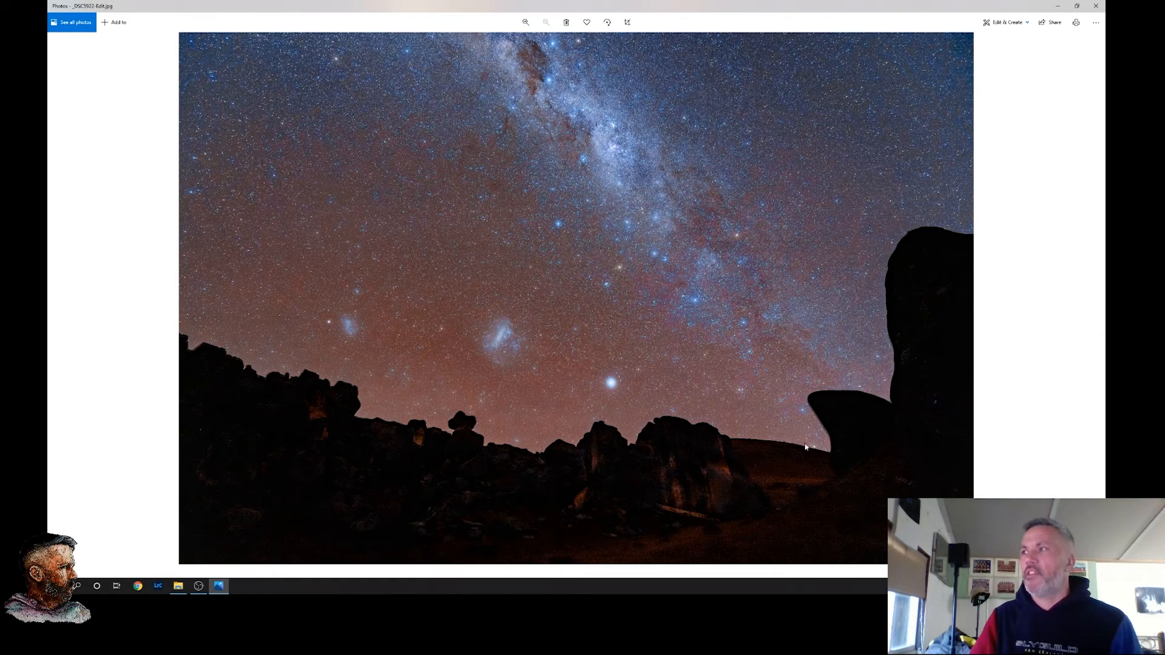
mouse_move(374, 344)
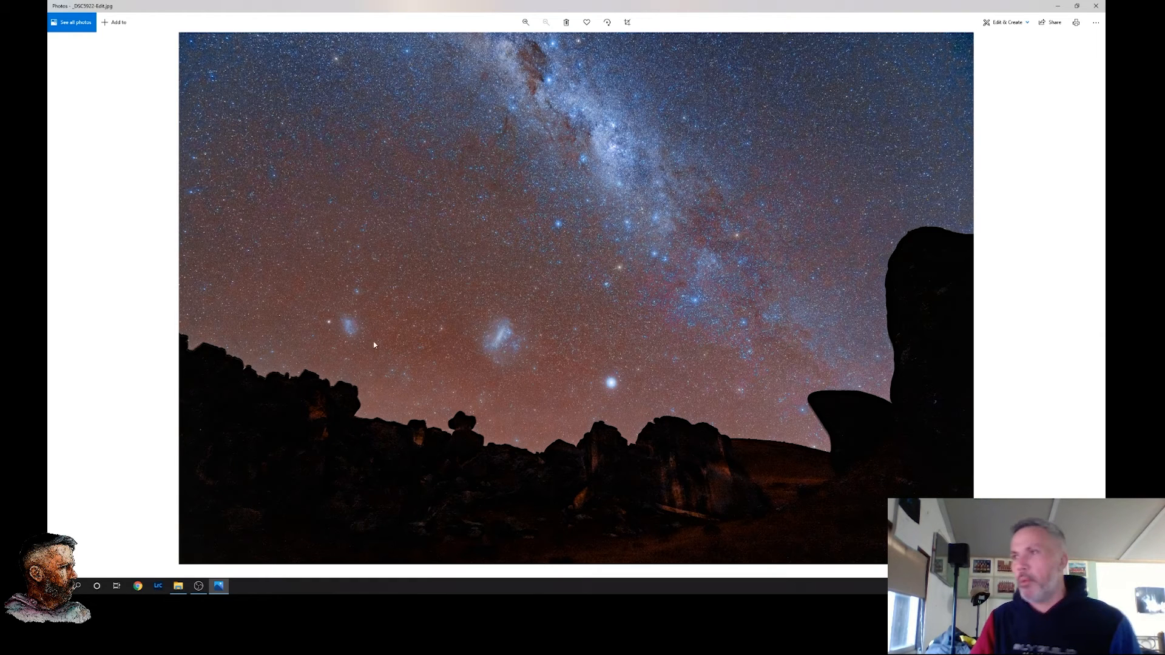
mouse_move(636, 421)
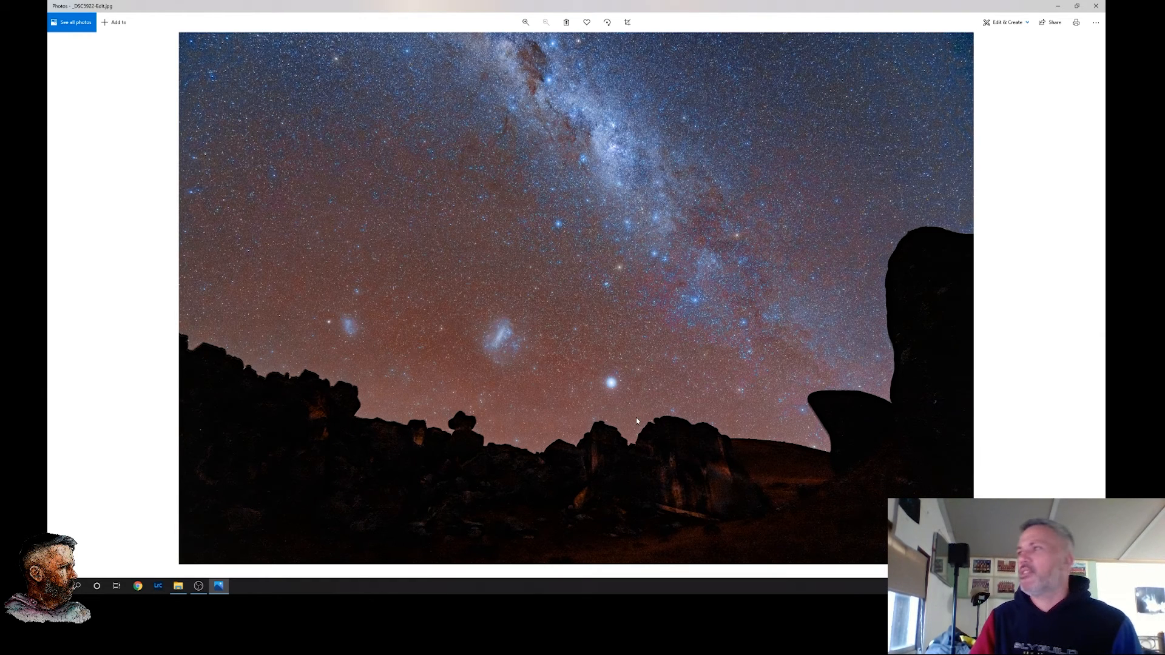
mouse_move(632, 390)
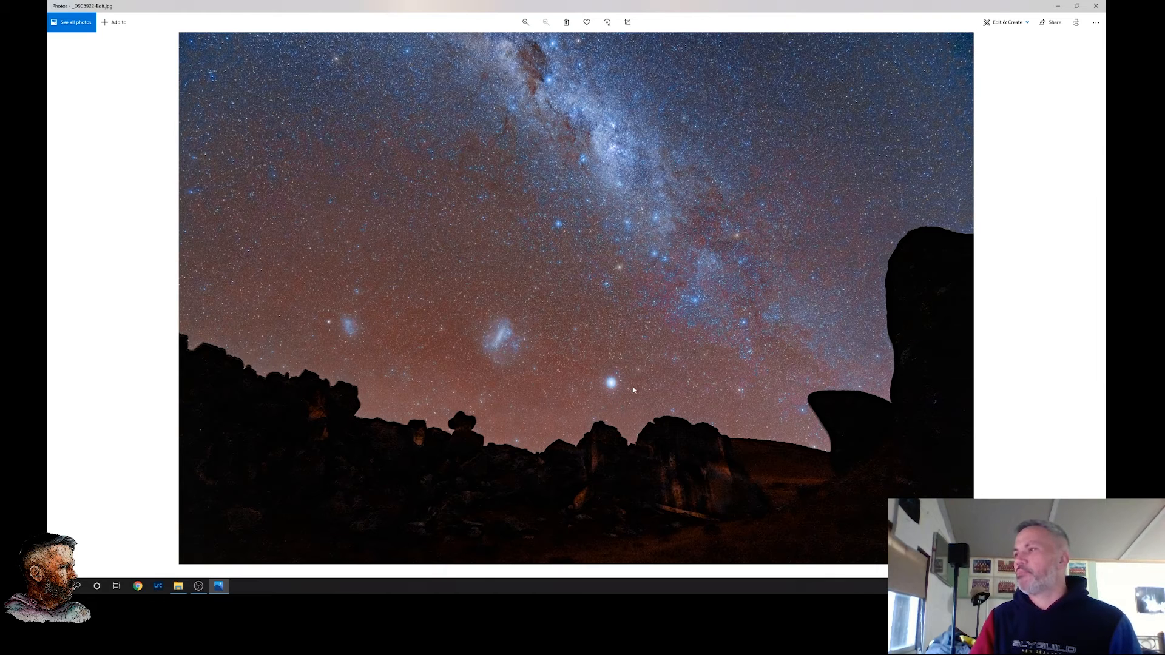
mouse_move(791, 267)
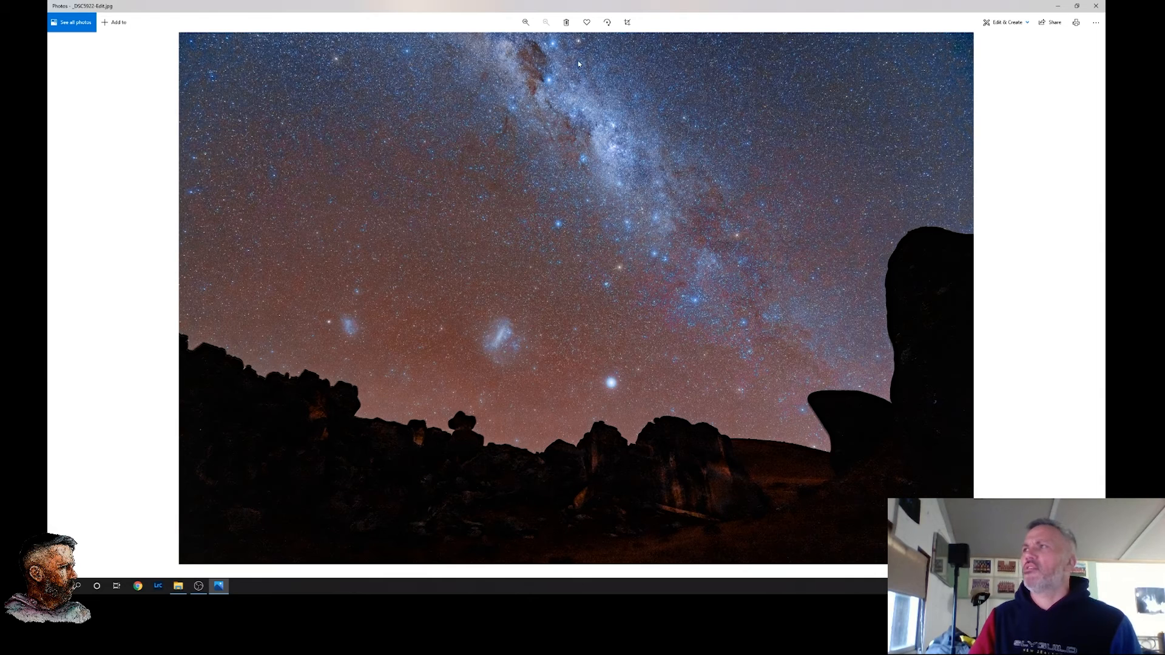
mouse_move(948, 430)
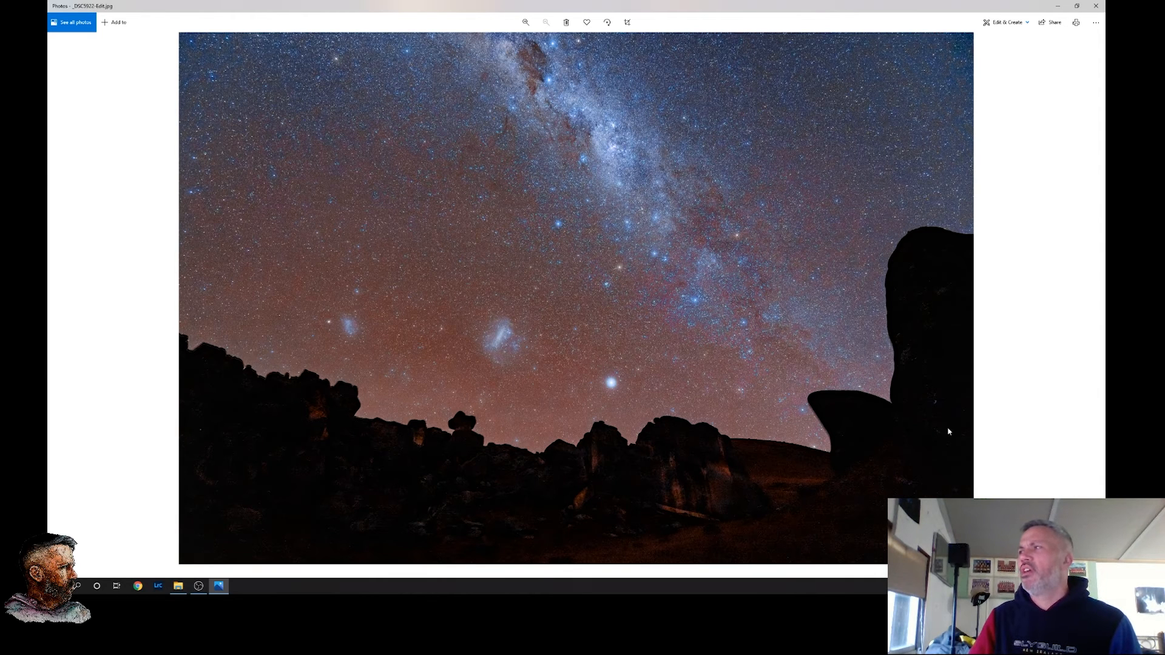
mouse_move(340, 511)
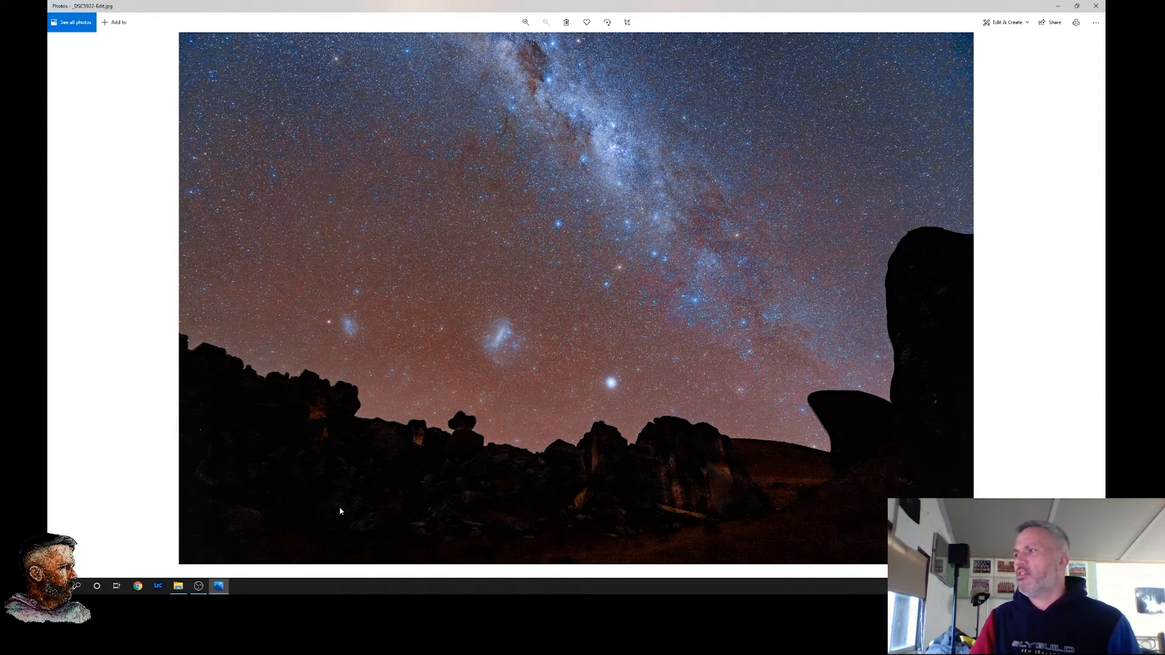
mouse_move(977, 377)
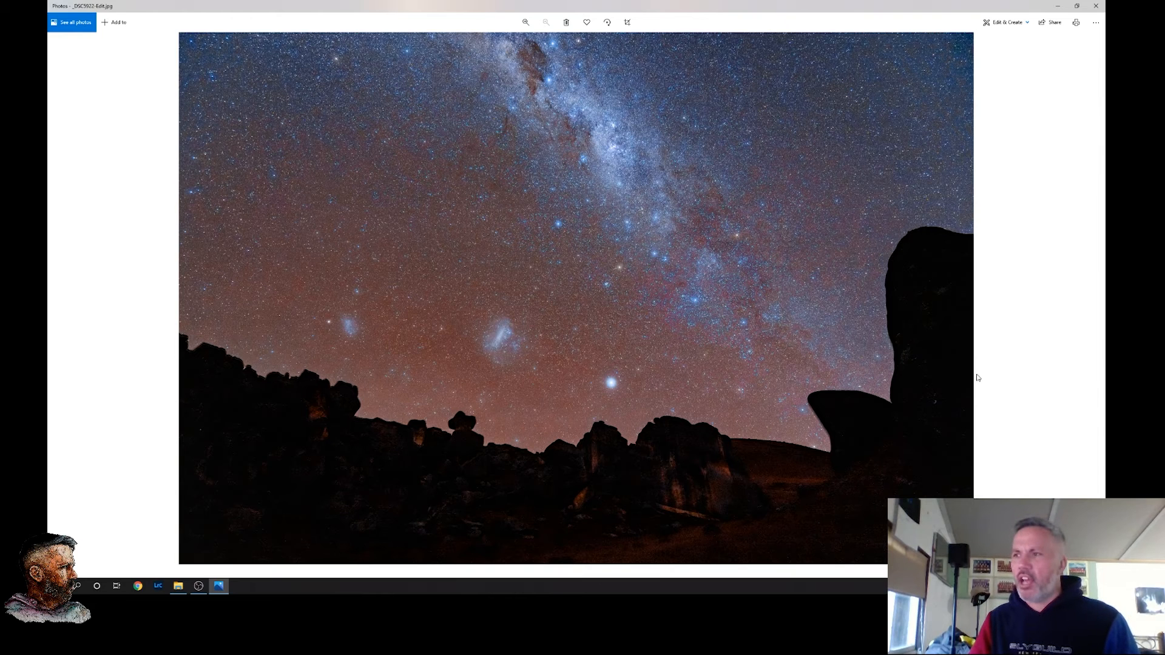
mouse_move(1092, 298)
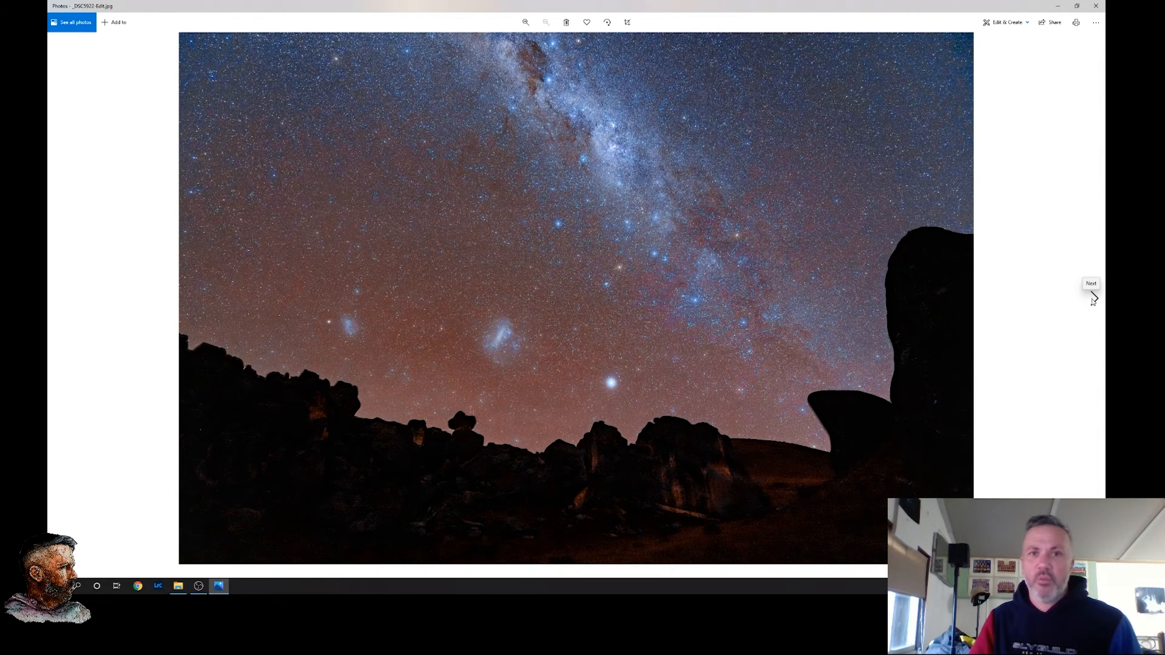
Advance from the rocky-outcrop Milky Way shot to the Milky Way above snow-capped mountains
left_click(1092, 294)
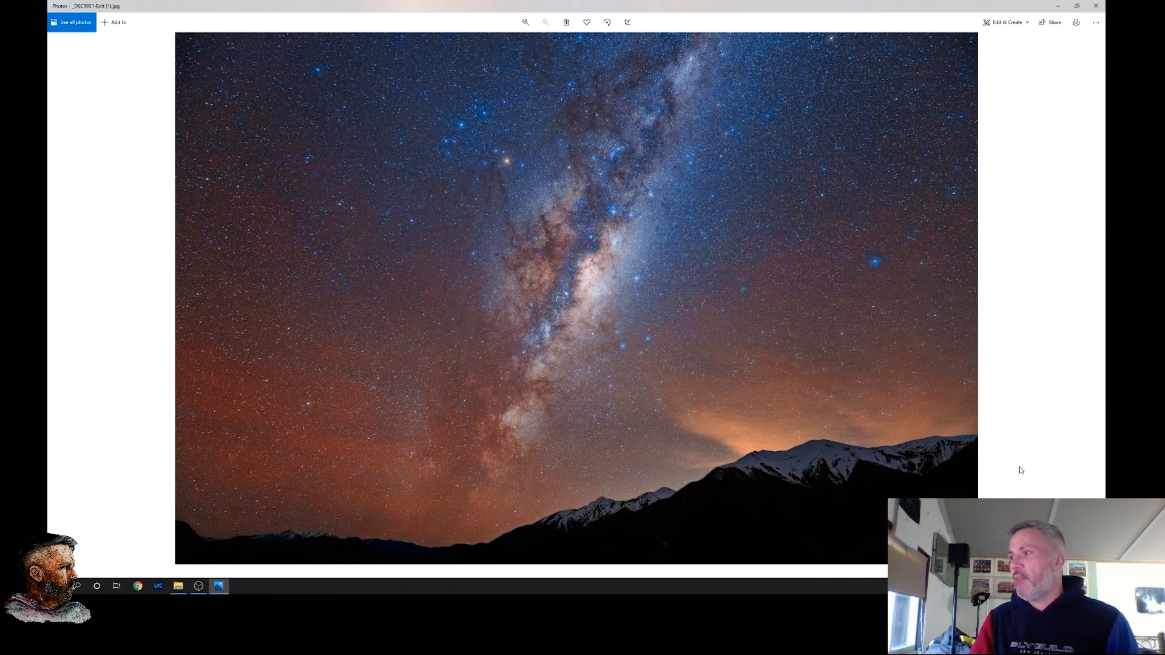
mouse_move(840, 390)
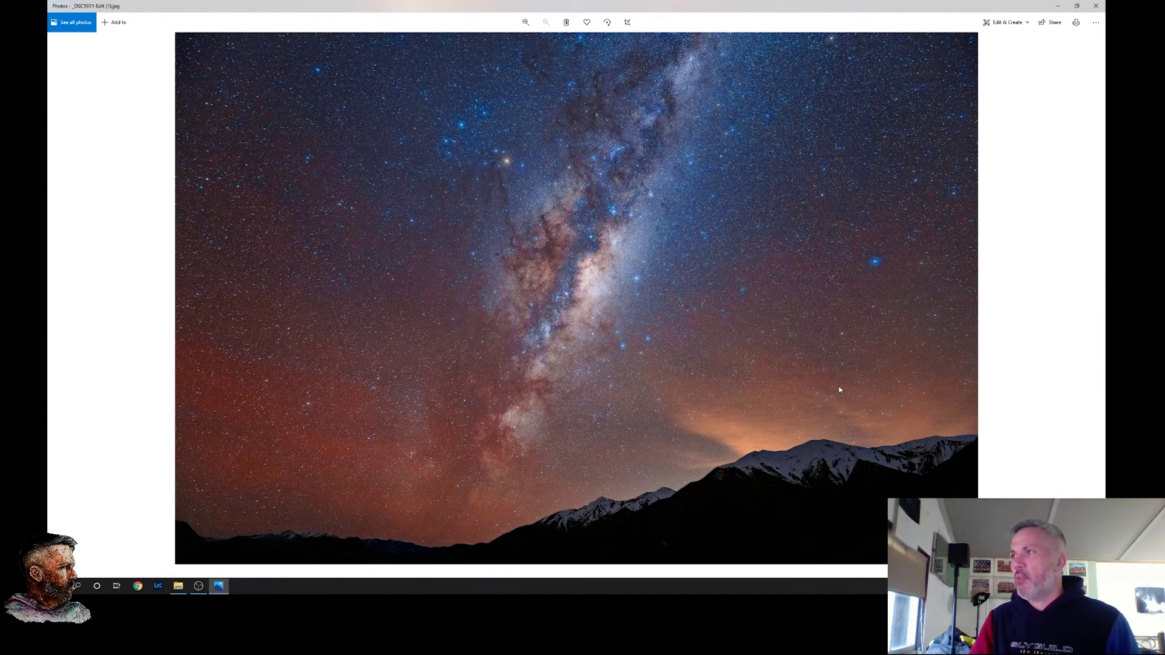
mouse_move(1105, 387)
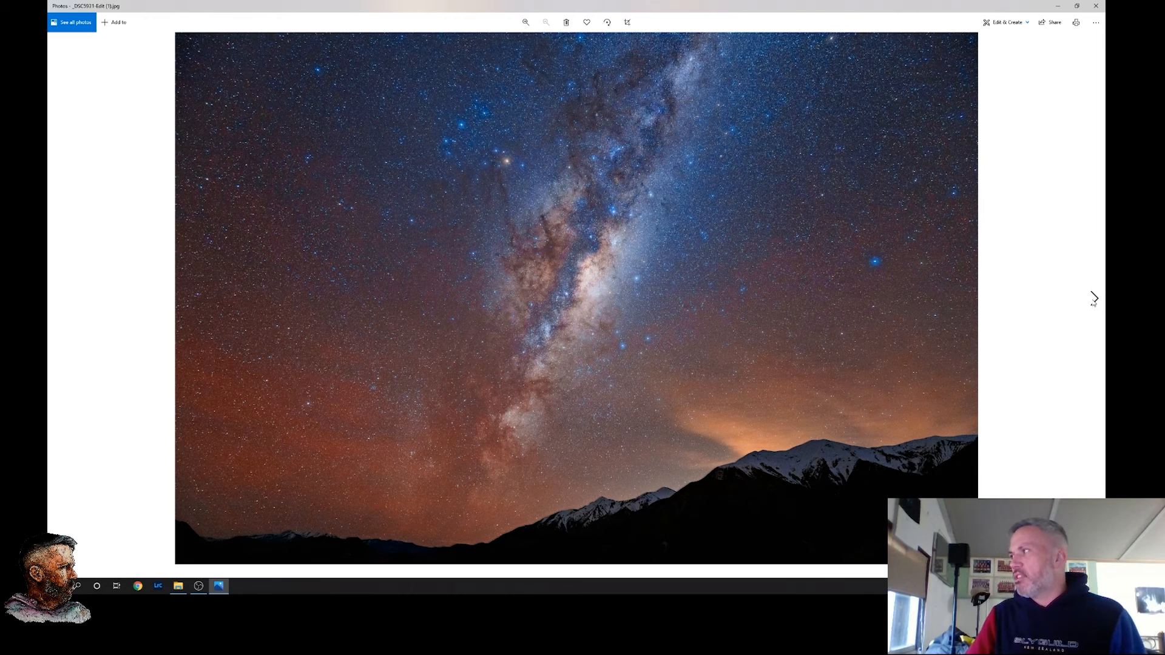
mouse_move(688, 230)
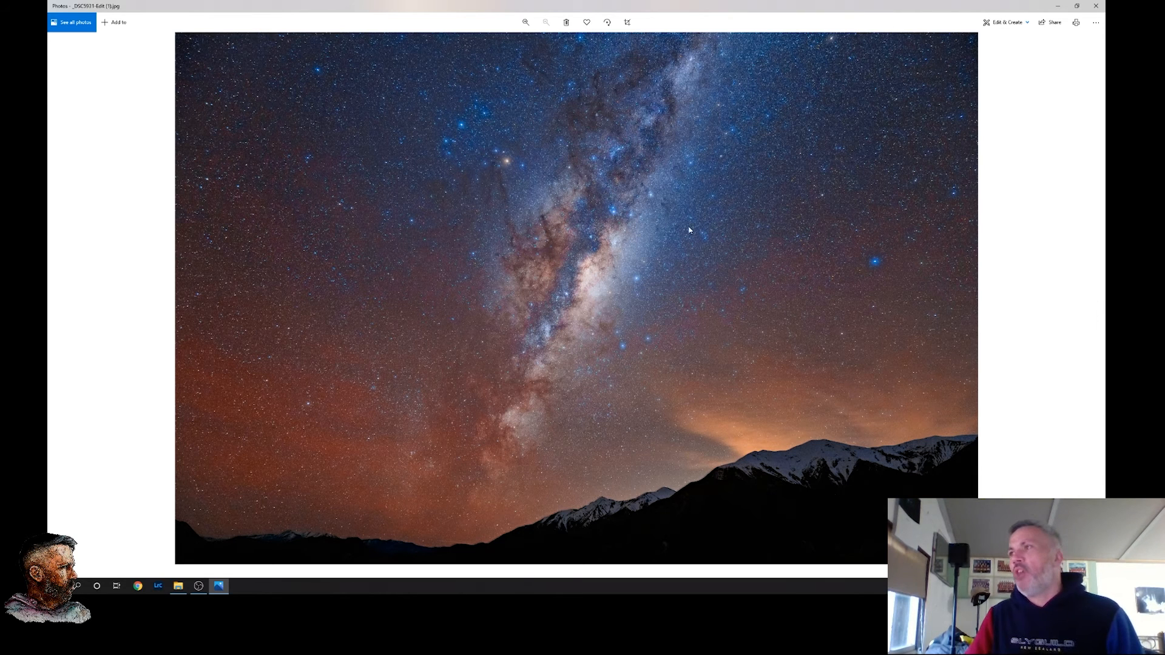
Step through three more Castle hill Milky Way-over-rocks photos, then close the viewer
left_click(1093, 301)
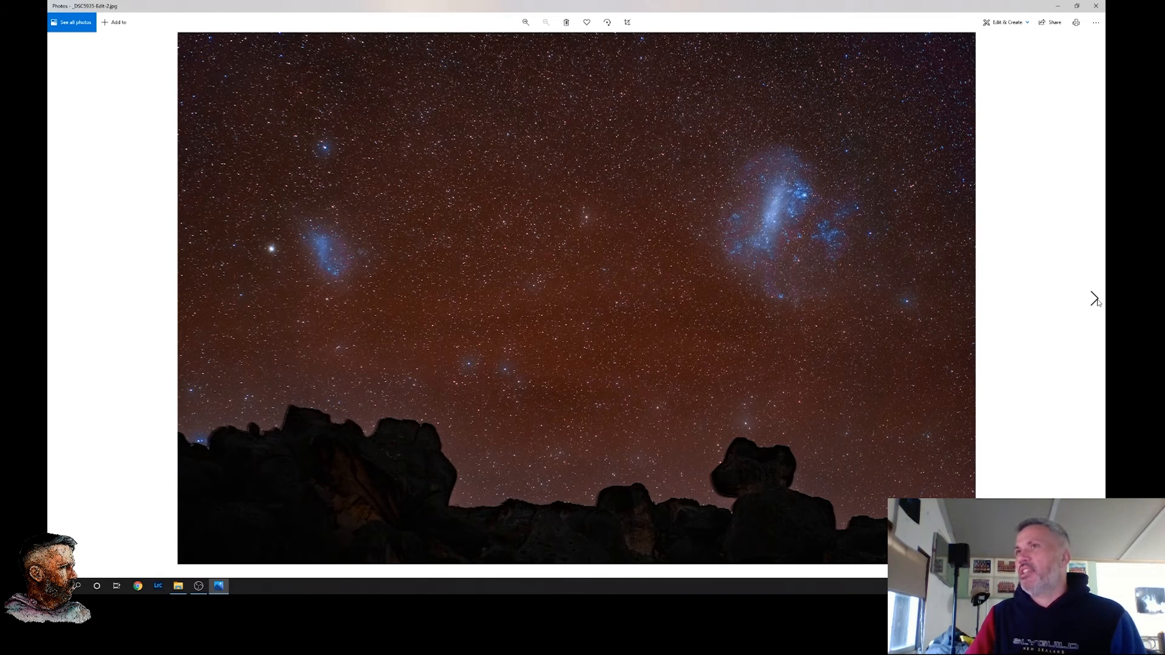
left_click(1095, 301)
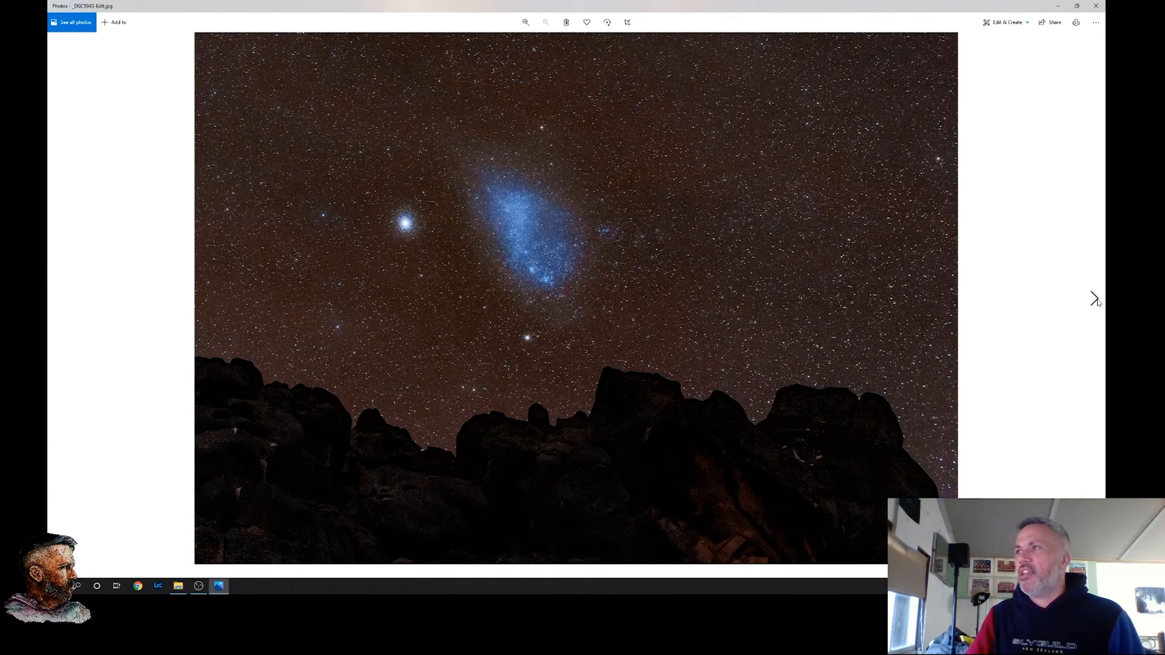
left_click(1093, 298)
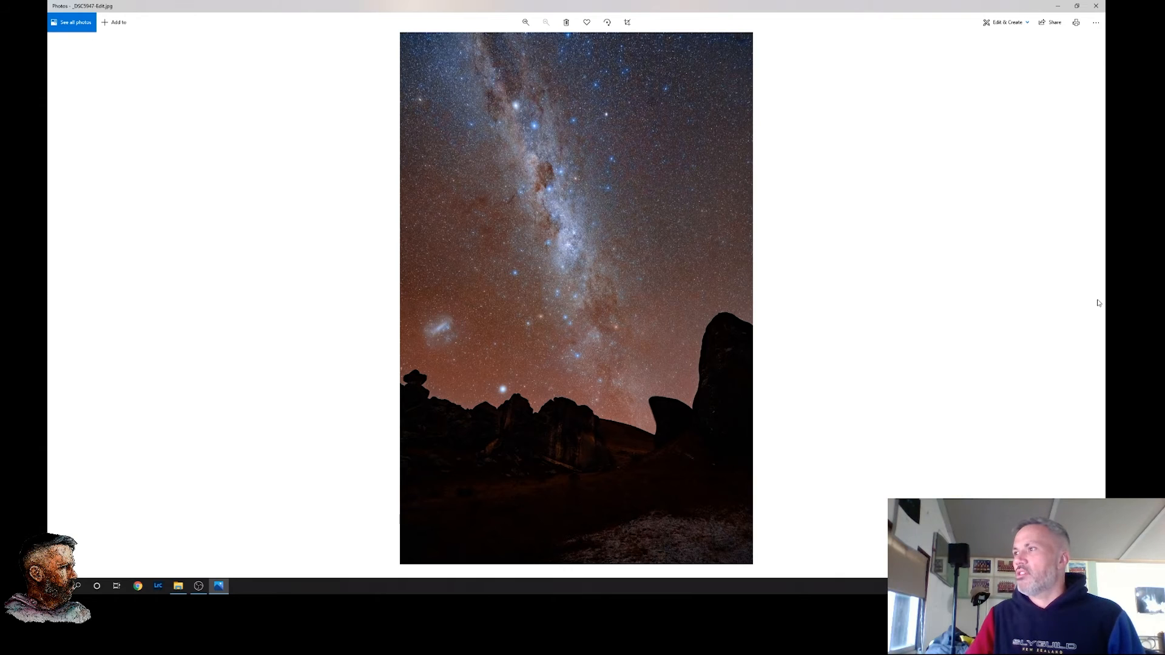
mouse_move(844, 426)
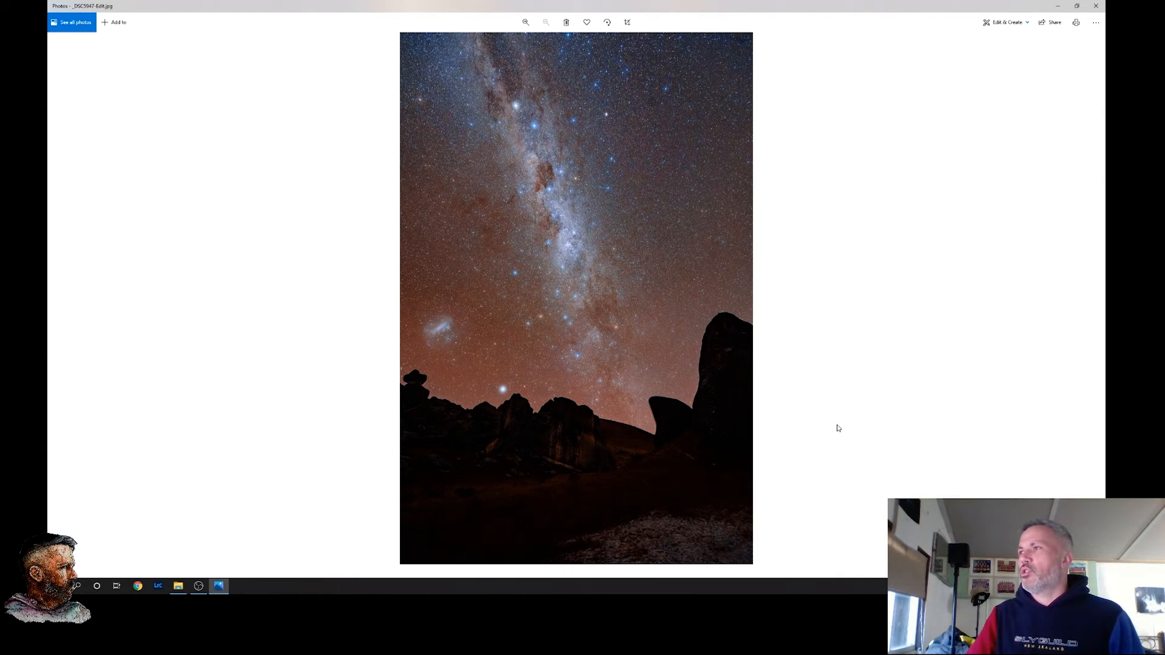
mouse_move(616, 278)
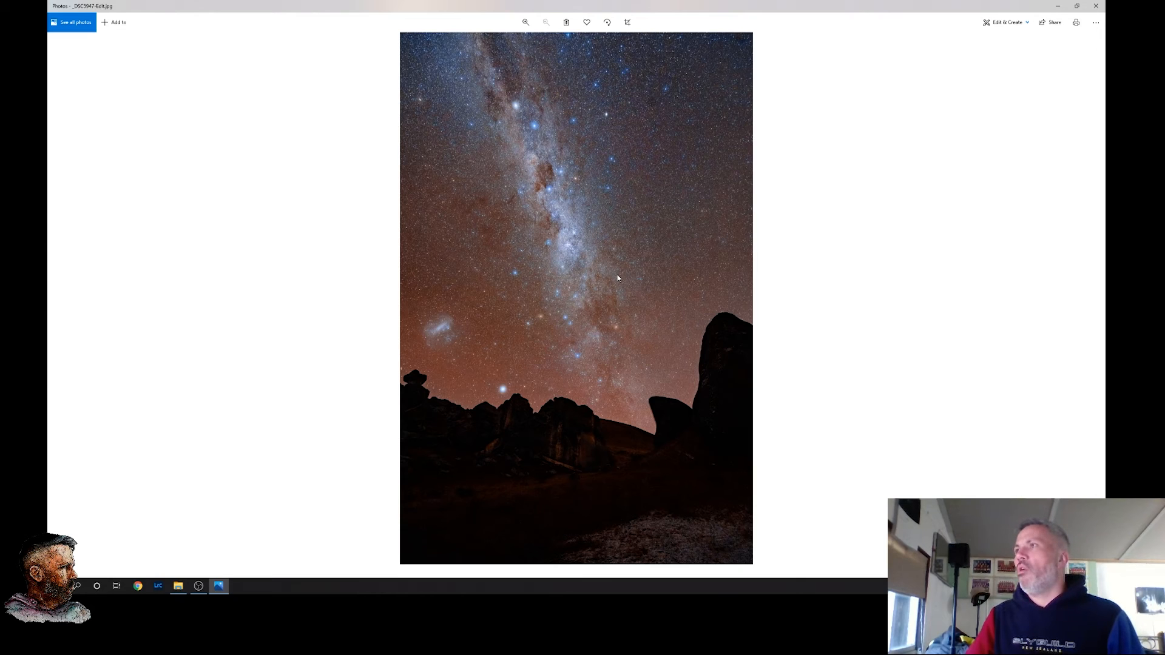
mouse_move(492, 310)
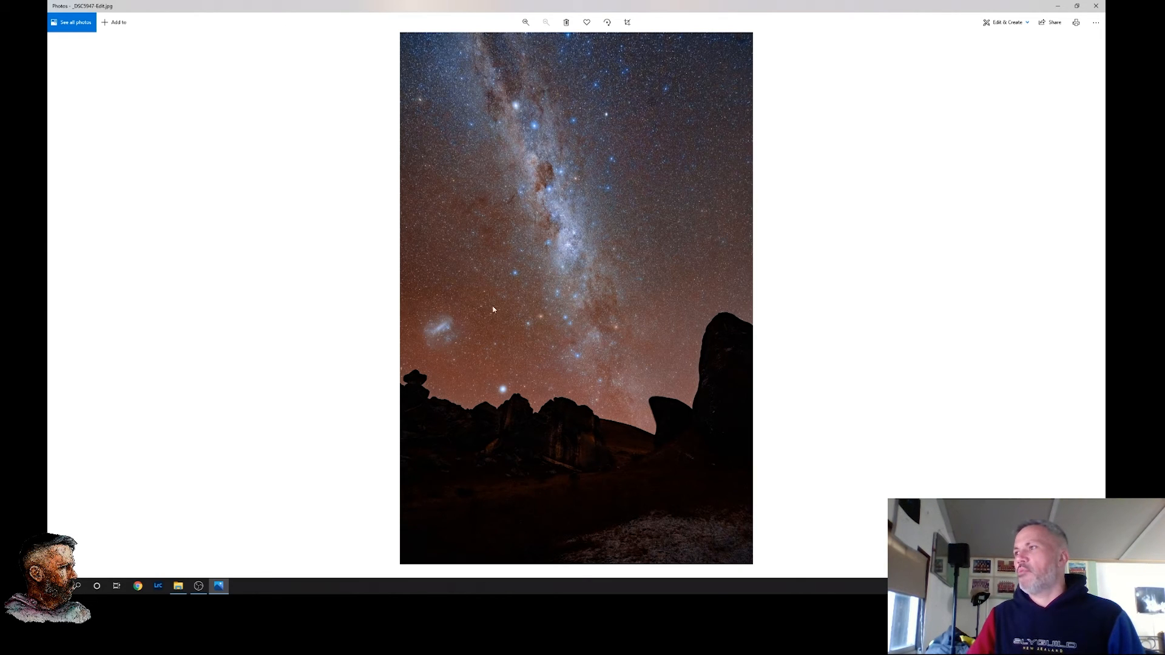
mouse_move(517, 109)
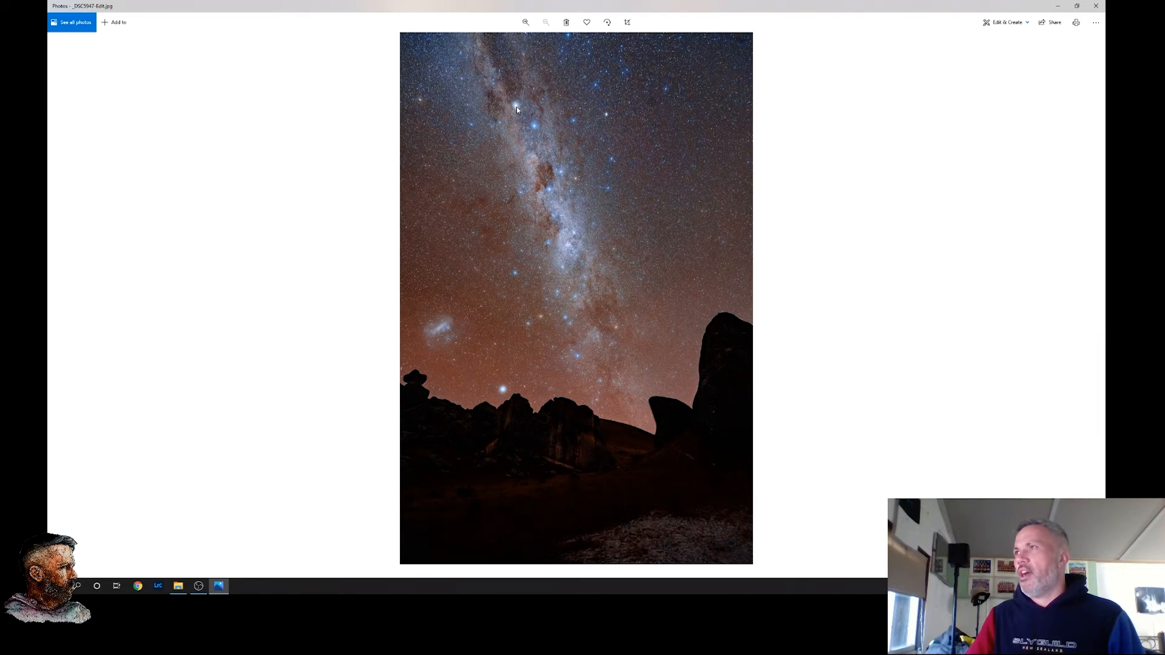
mouse_move(651, 313)
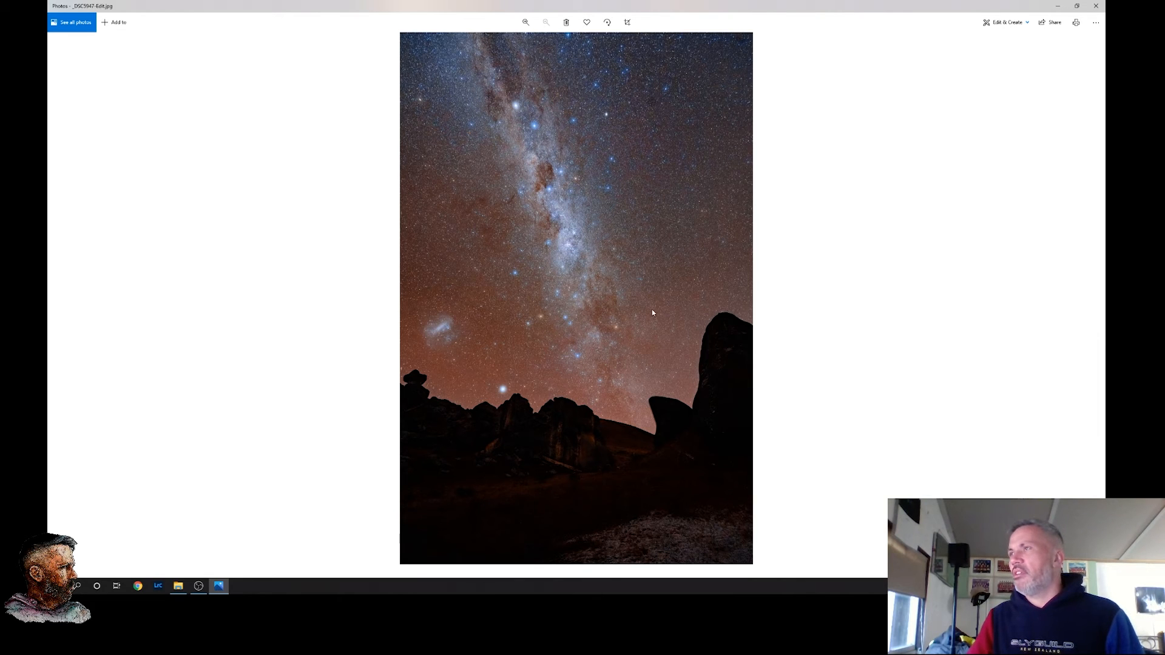
mouse_move(552, 196)
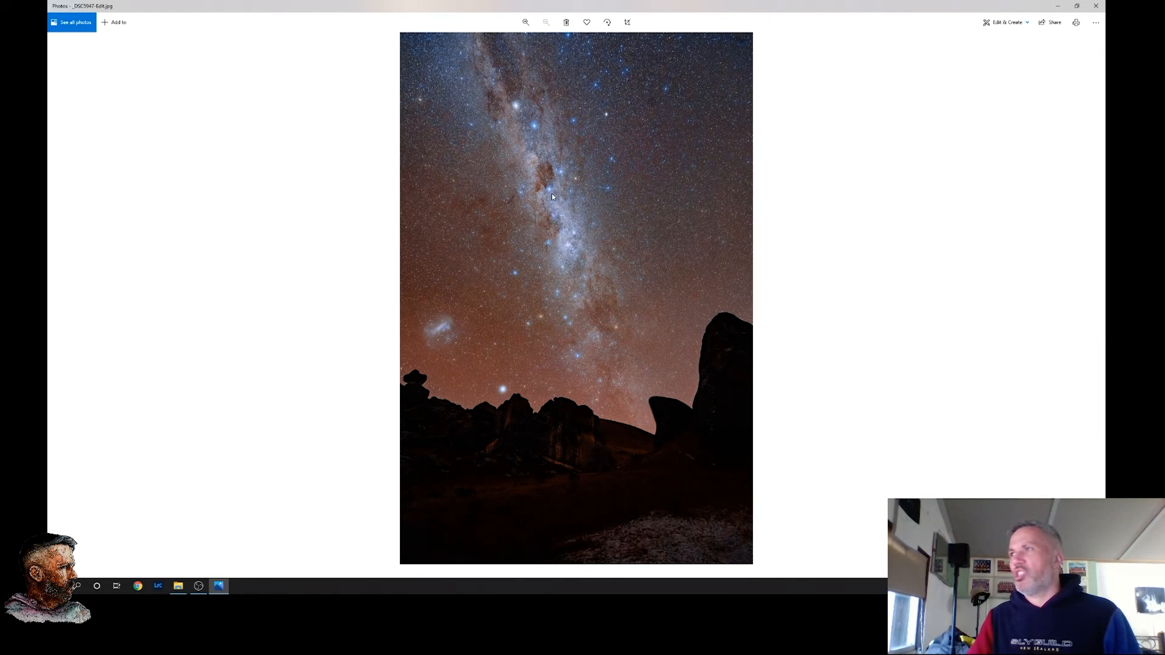
mouse_move(545, 173)
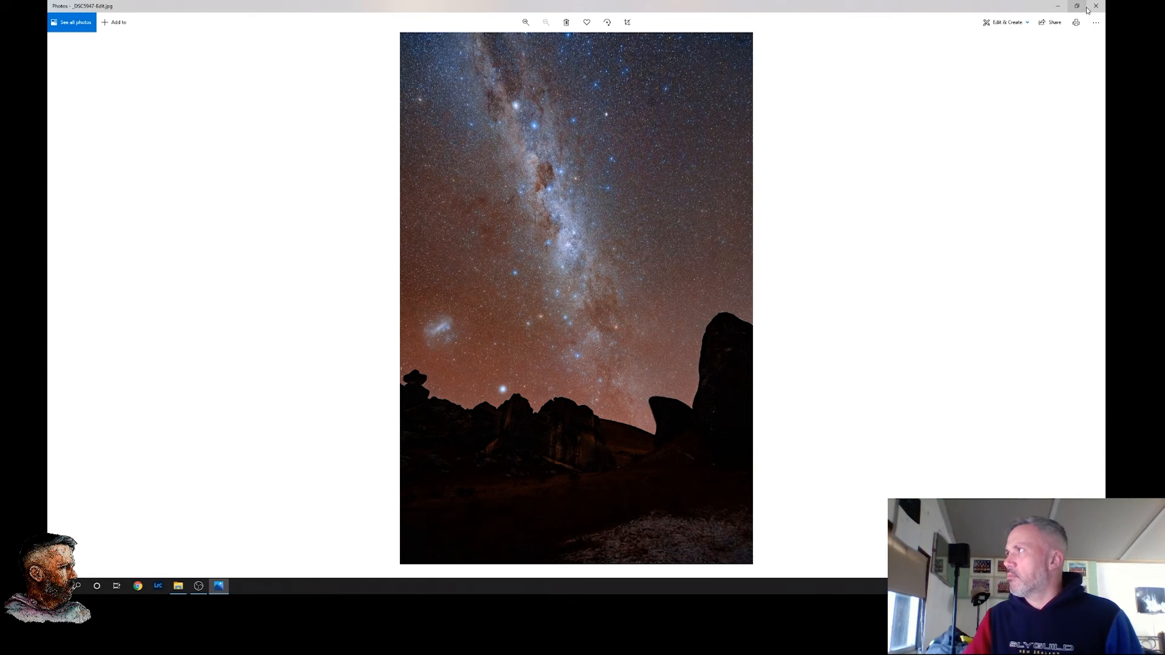
left_click(1095, 6)
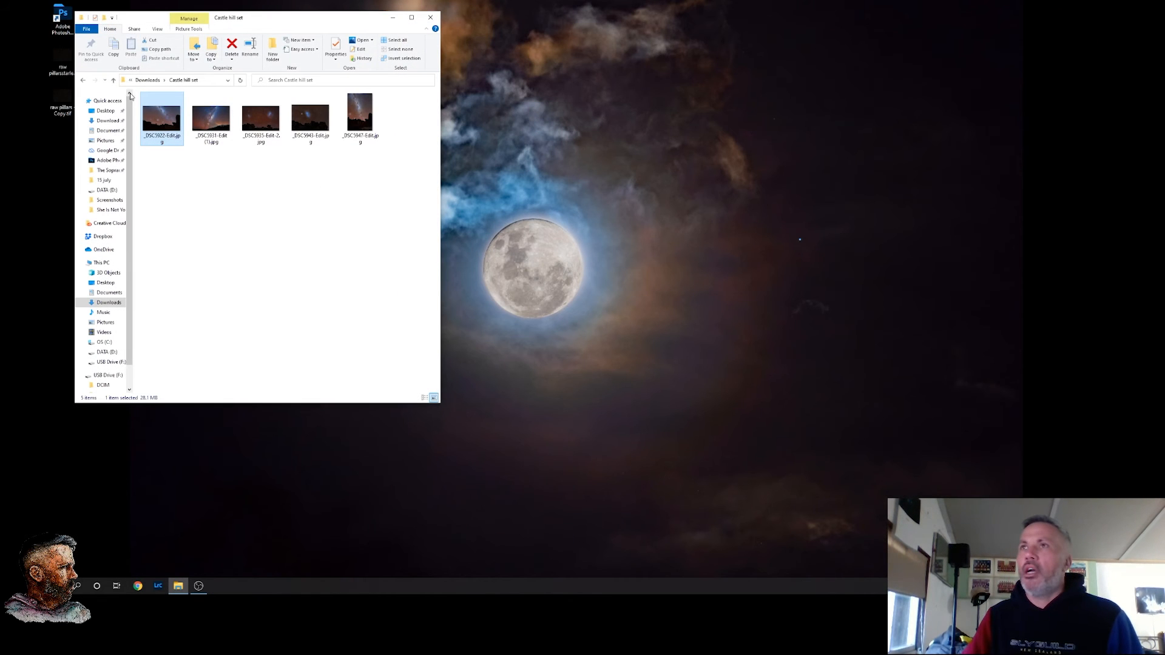
Back in Downloads, view the pink-sky moon-and-gull photo, then open the basketball hoop Milky Way photo _DSC1001.jpg
left_click(104, 80)
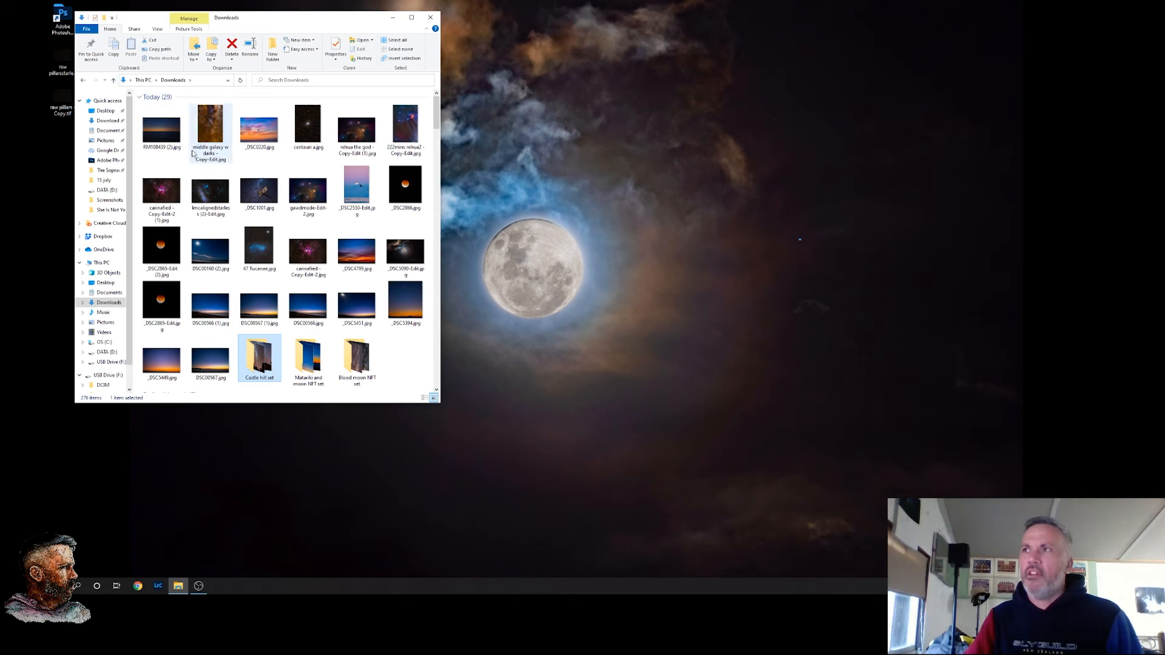
double_click(357, 185)
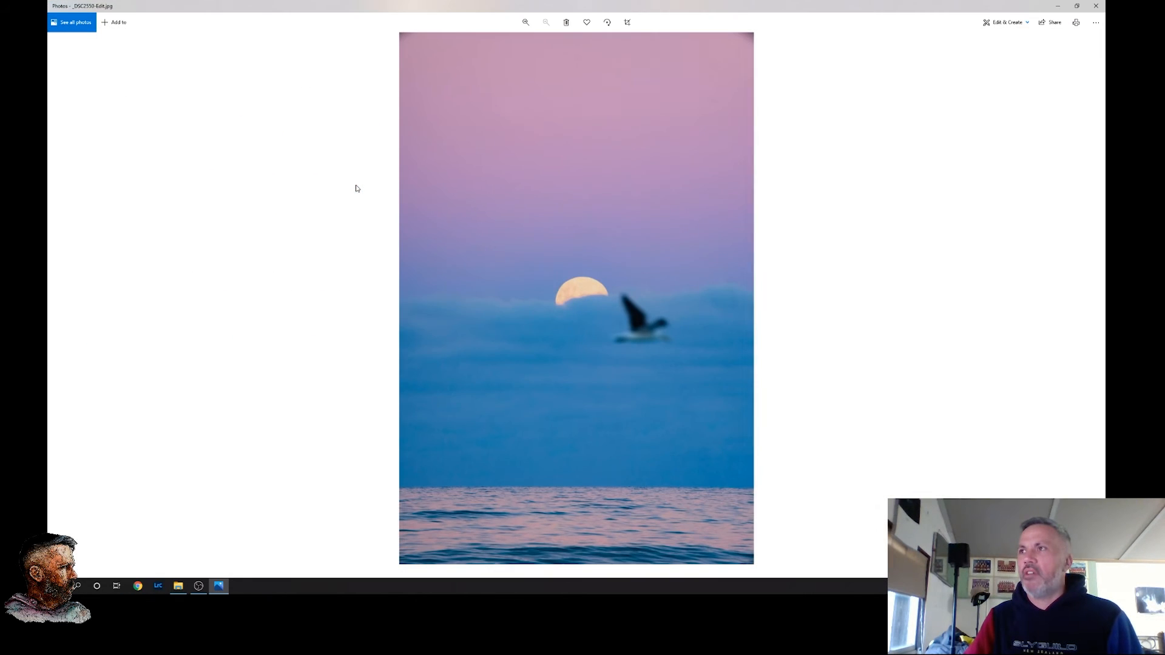
mouse_move(644, 322)
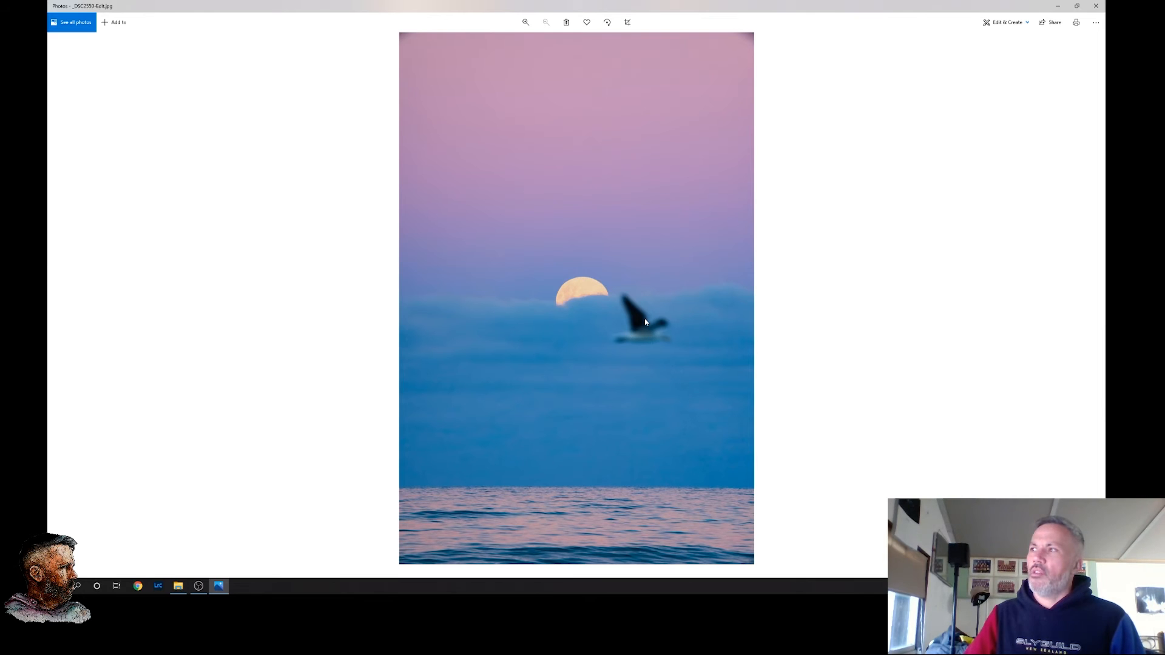
mouse_move(570, 16)
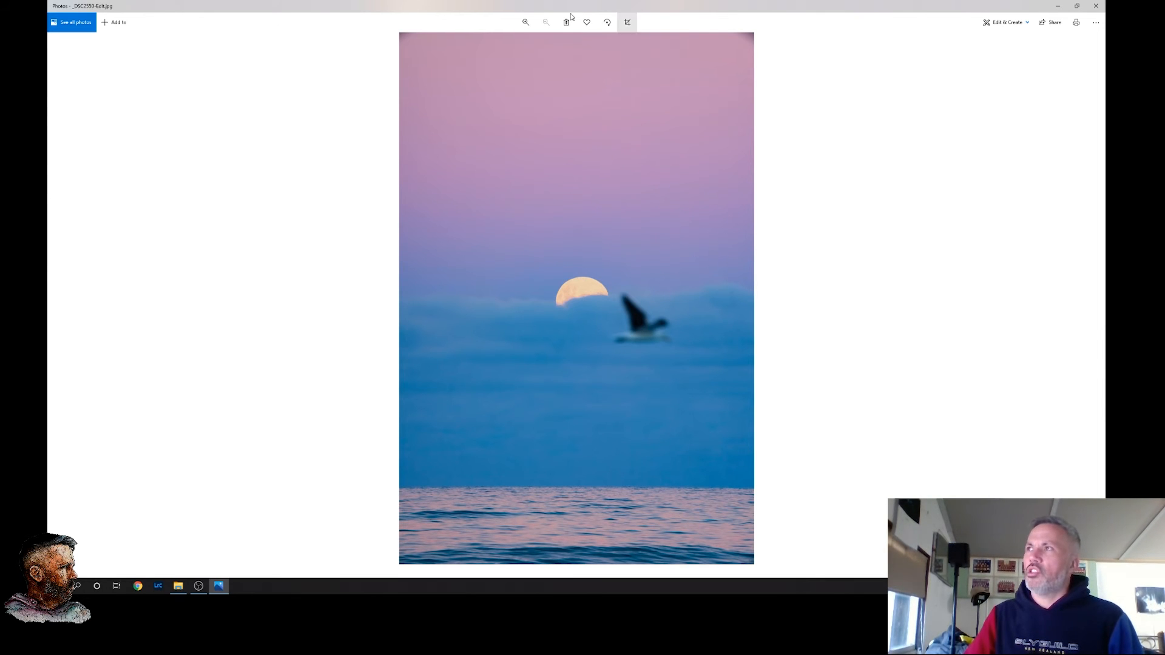
left_click(178, 586)
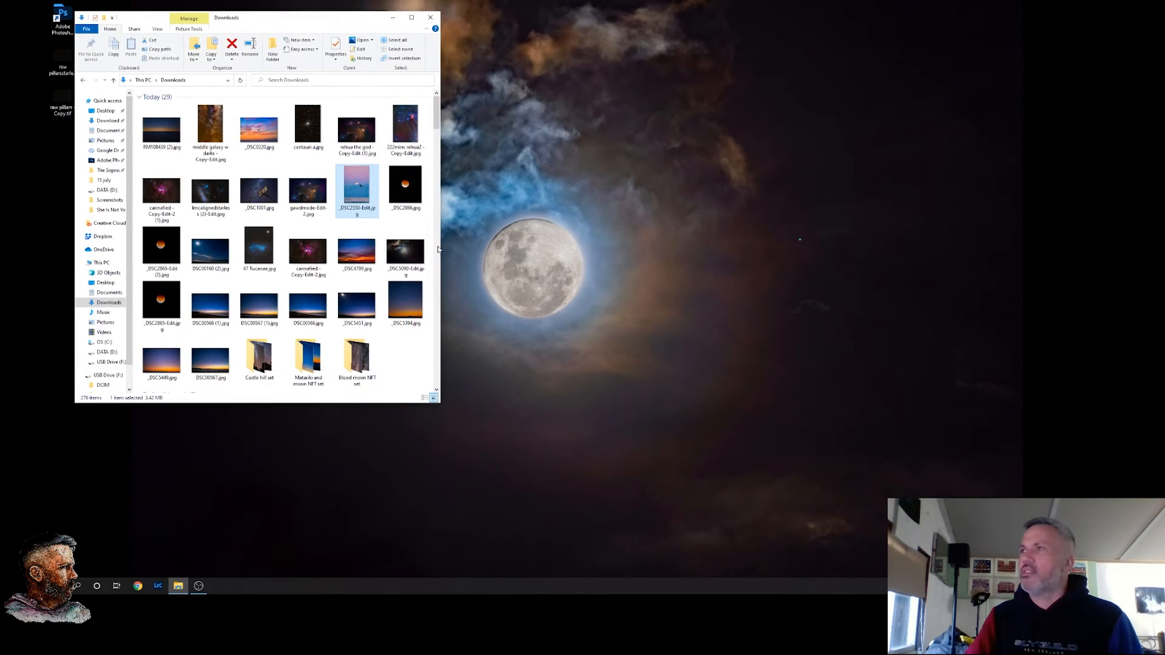
left_click(259, 189)
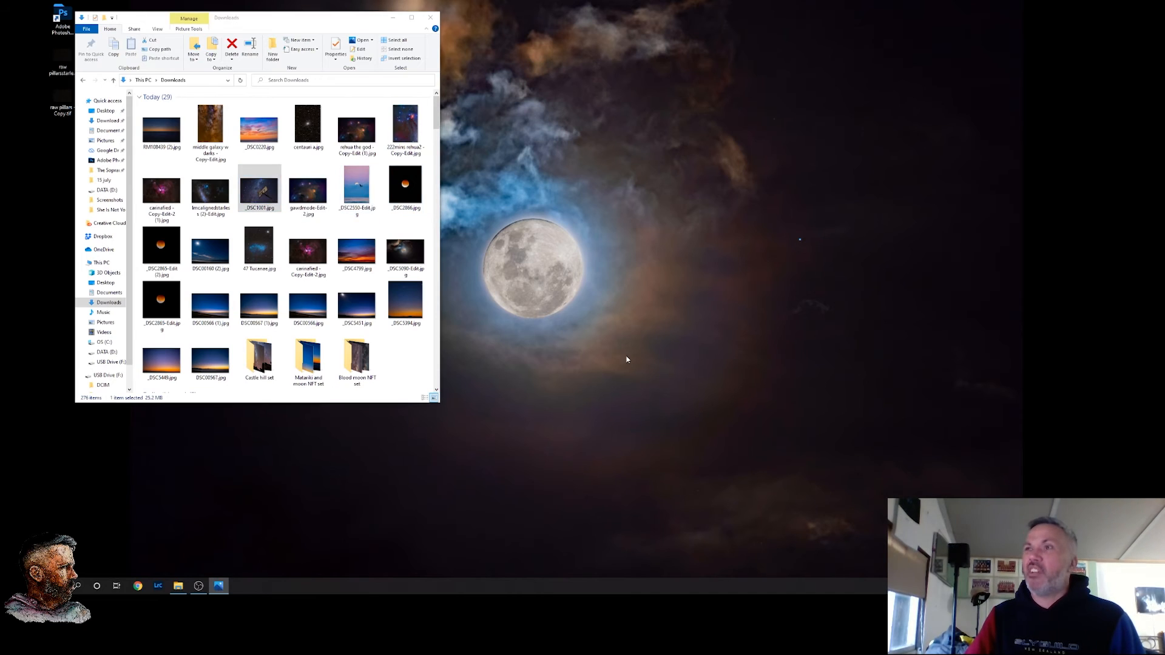
double_click(259, 188)
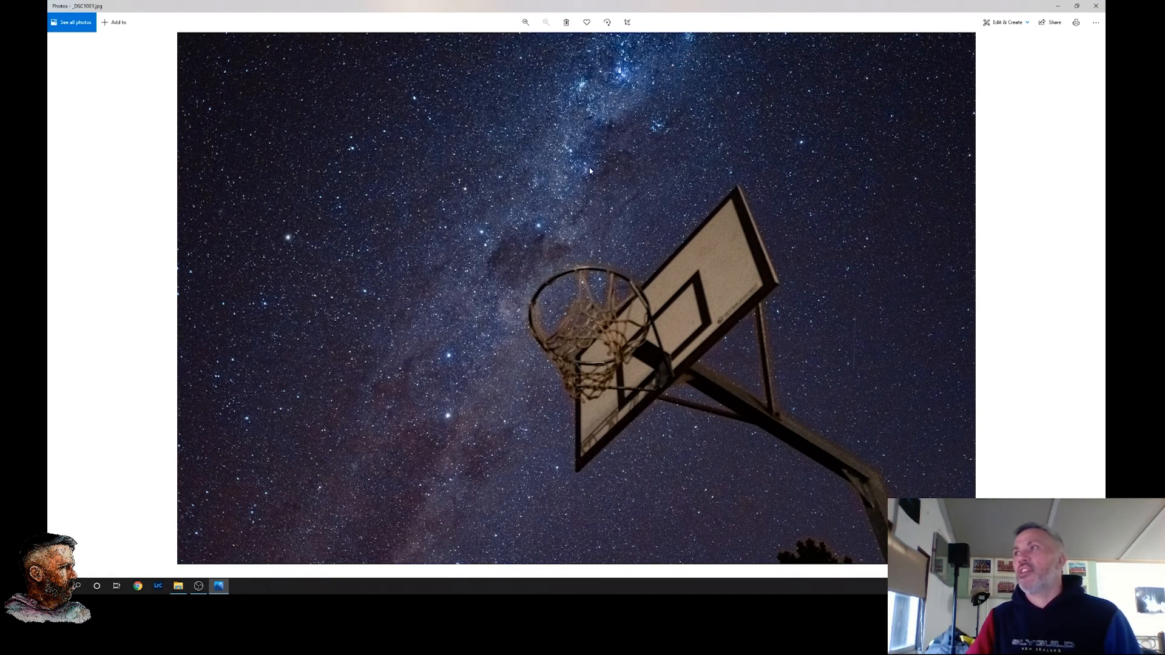
mouse_move(496, 199)
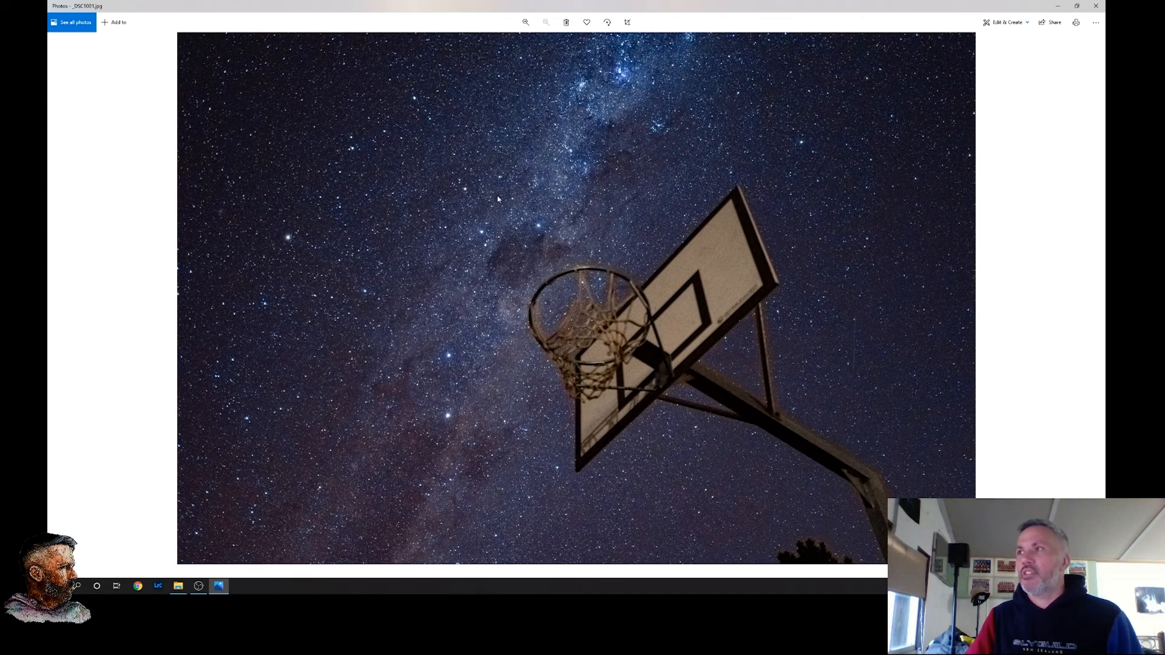
mouse_move(471, 409)
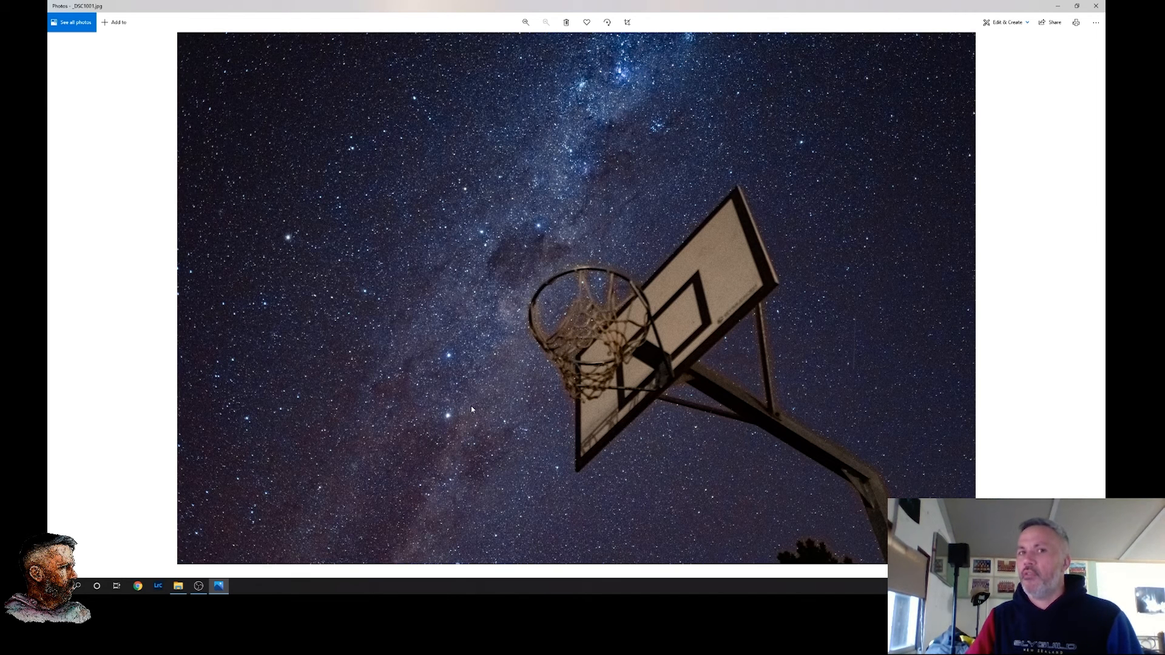
mouse_move(609, 364)
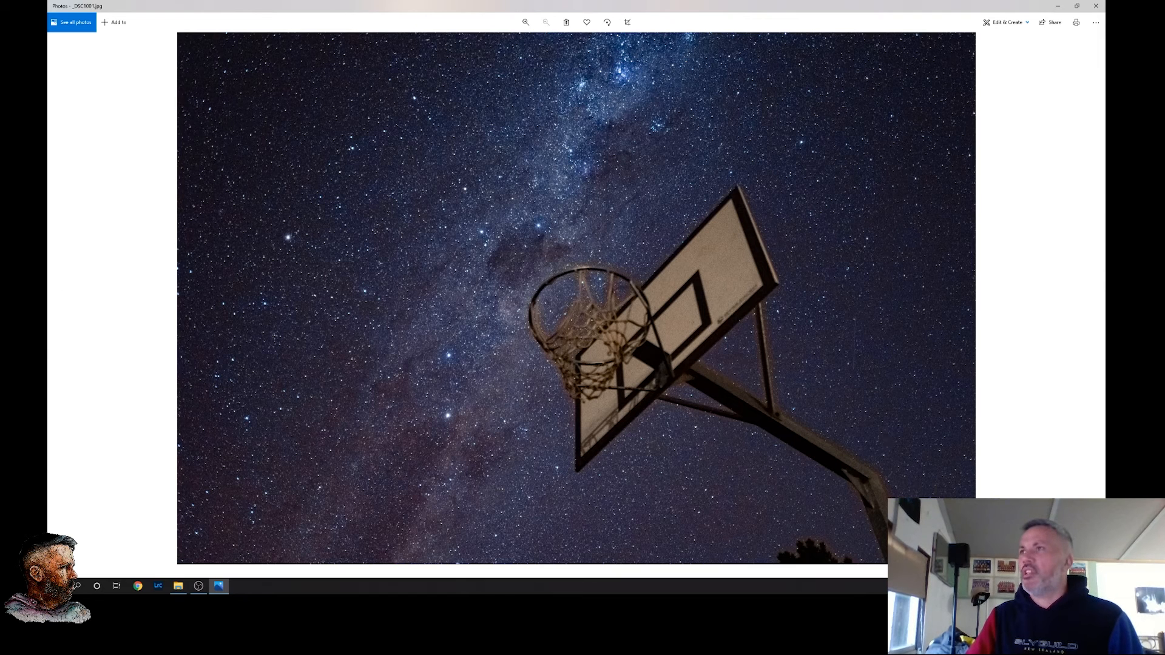
mouse_move(1093, 297)
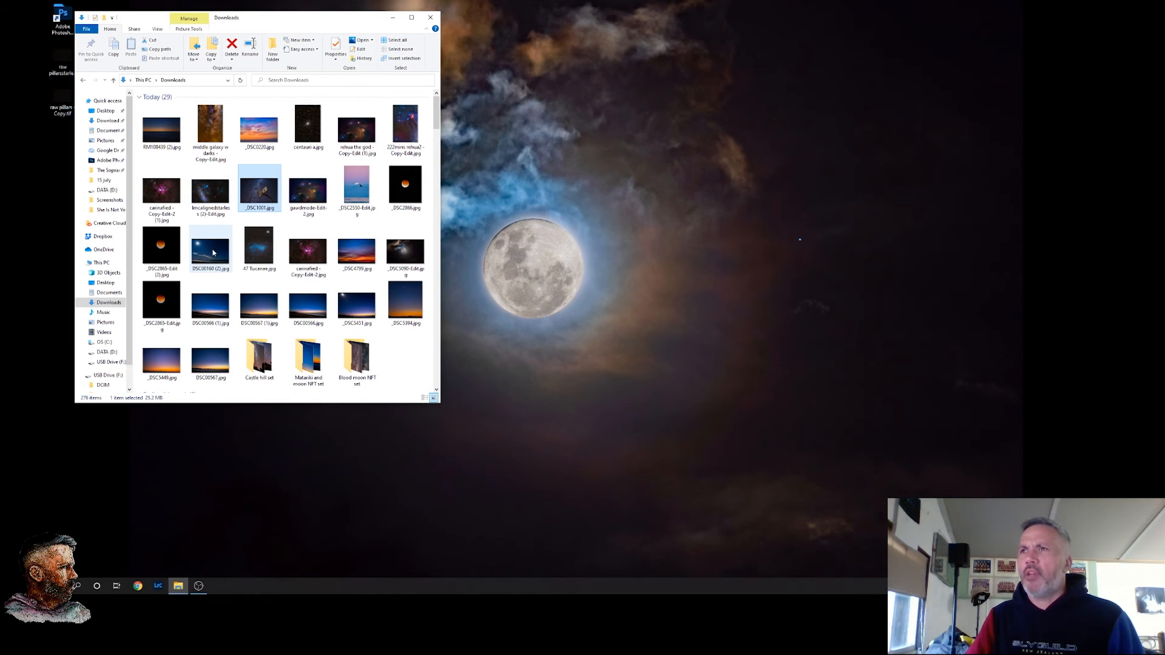
View the moonlit beach night-sky photo, close it, then open the orange Milky Way core photo
double_click(211, 248)
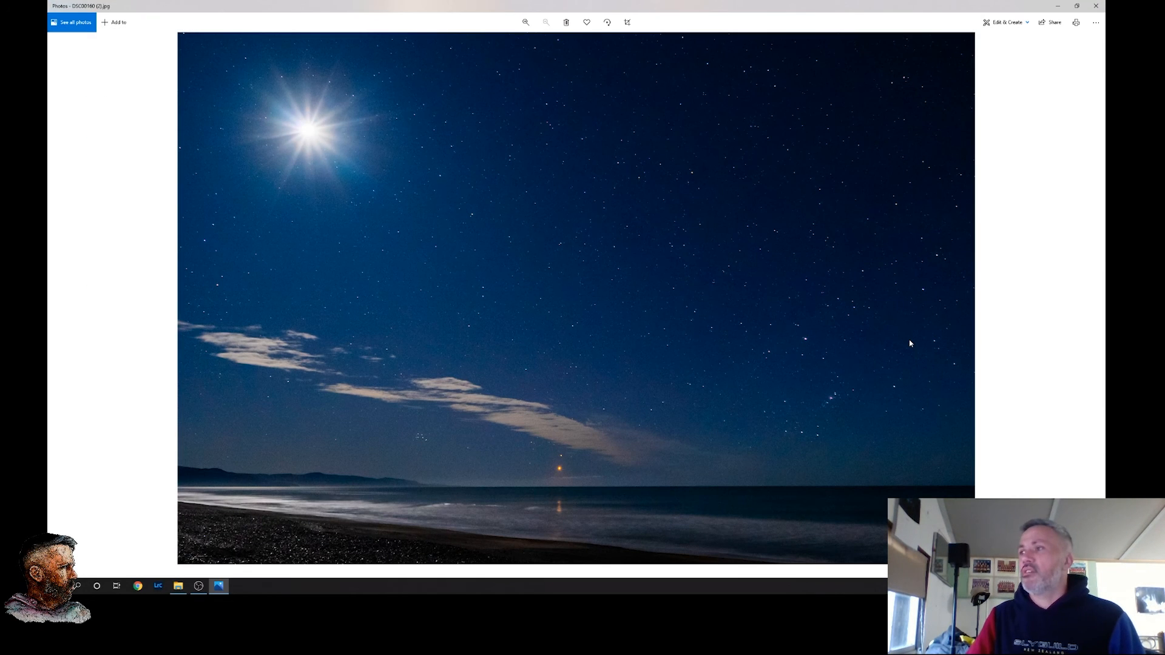
mouse_move(558, 473)
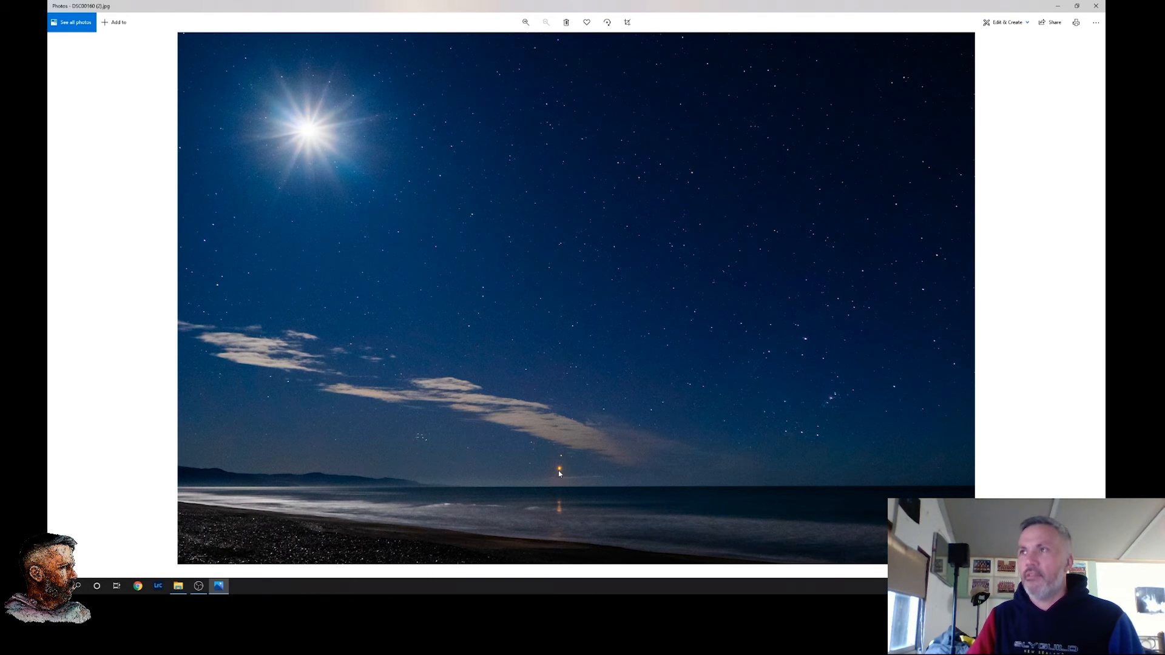
mouse_move(345, 108)
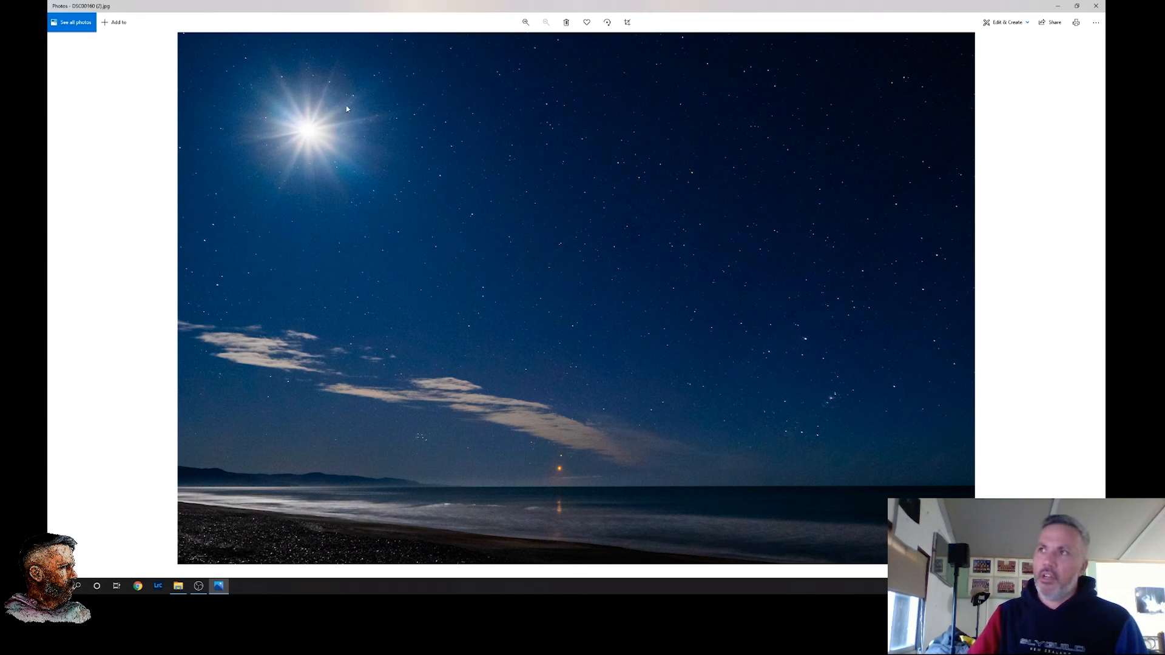
mouse_move(305, 129)
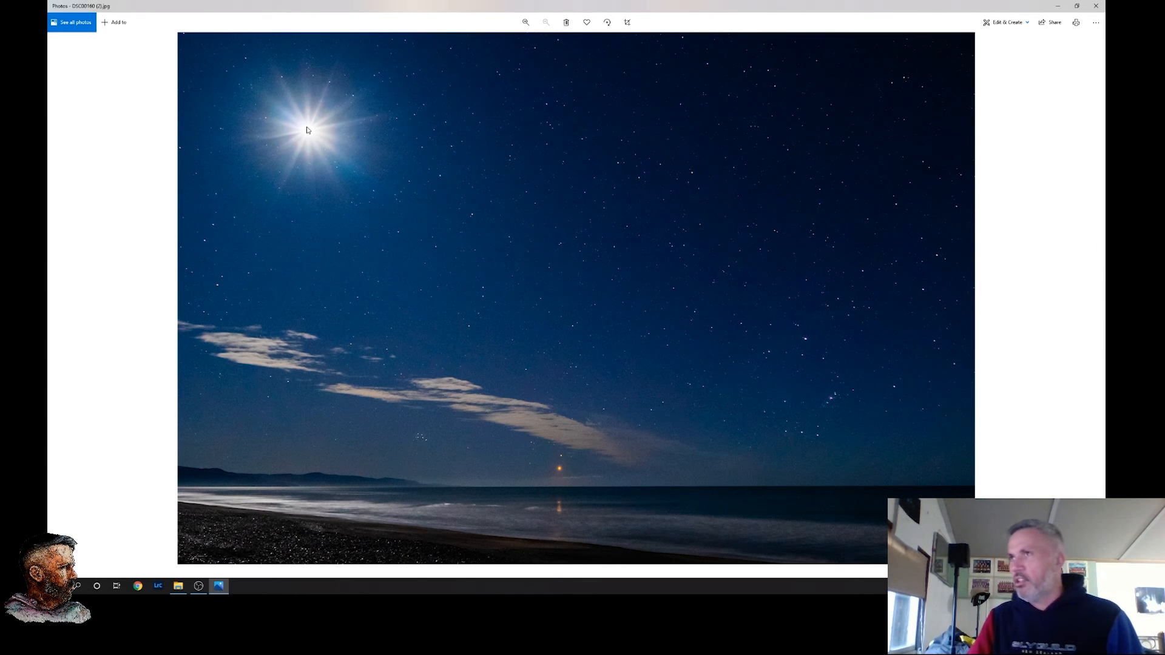
mouse_move(418, 405)
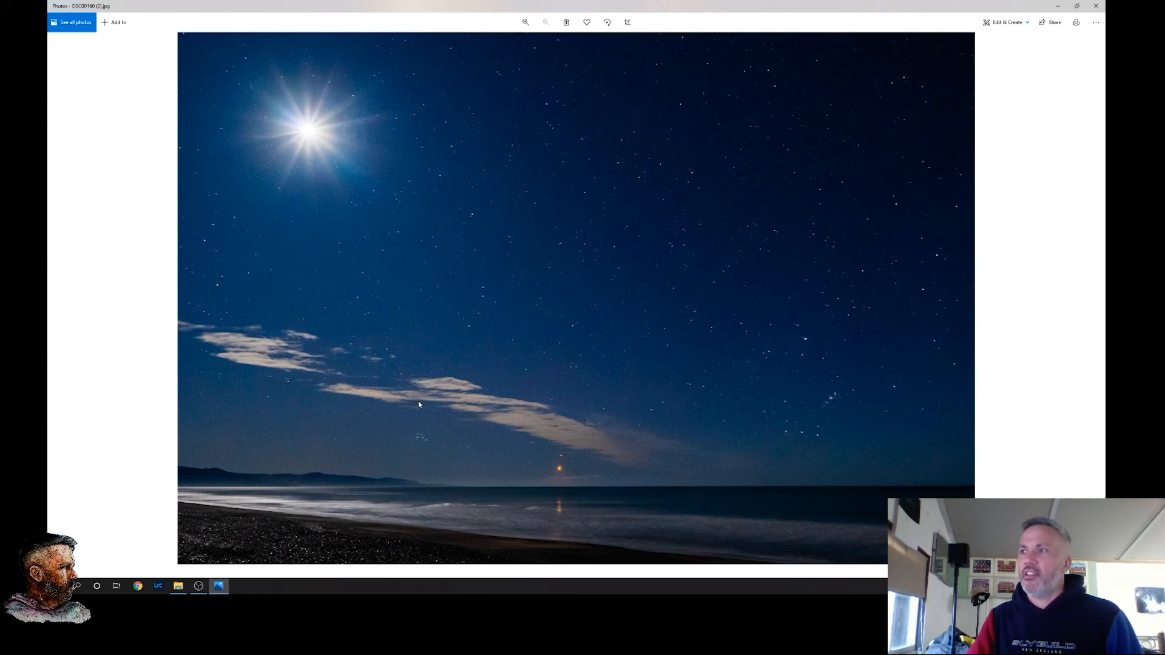
mouse_move(420, 439)
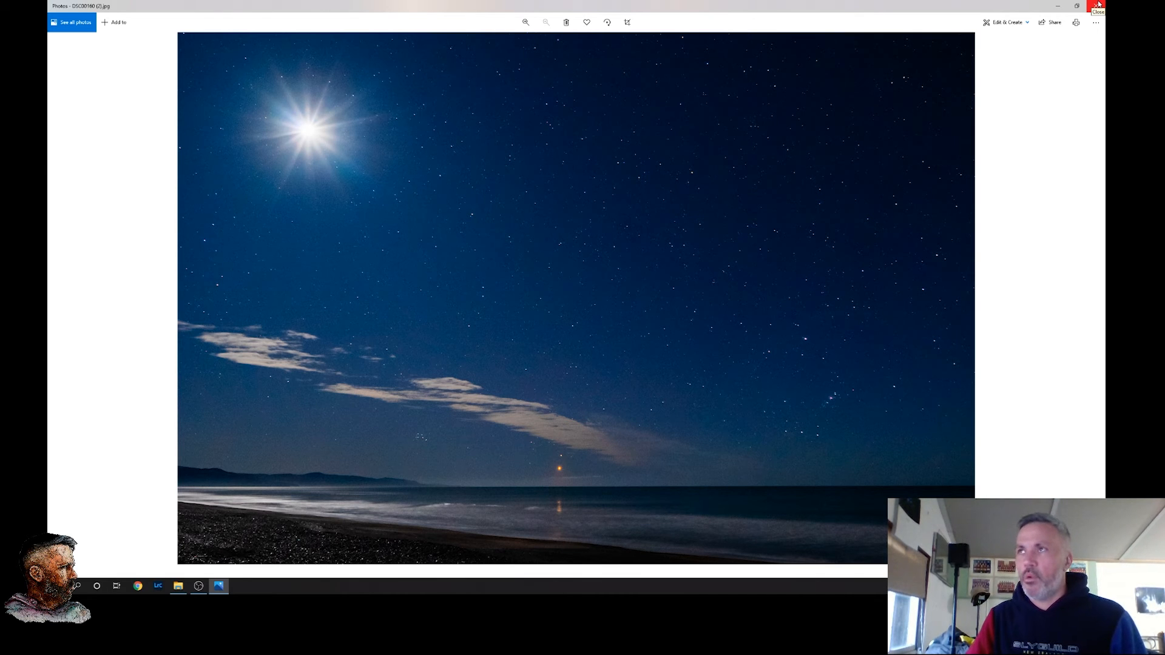
left_click(1098, 7)
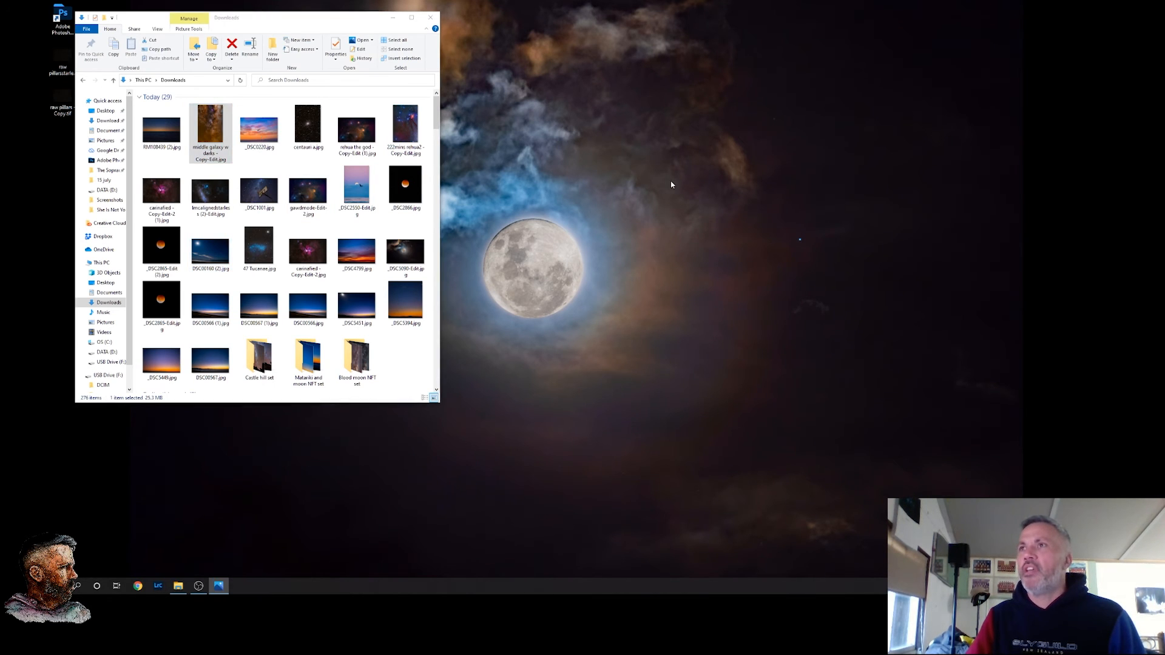
double_click(211, 128)
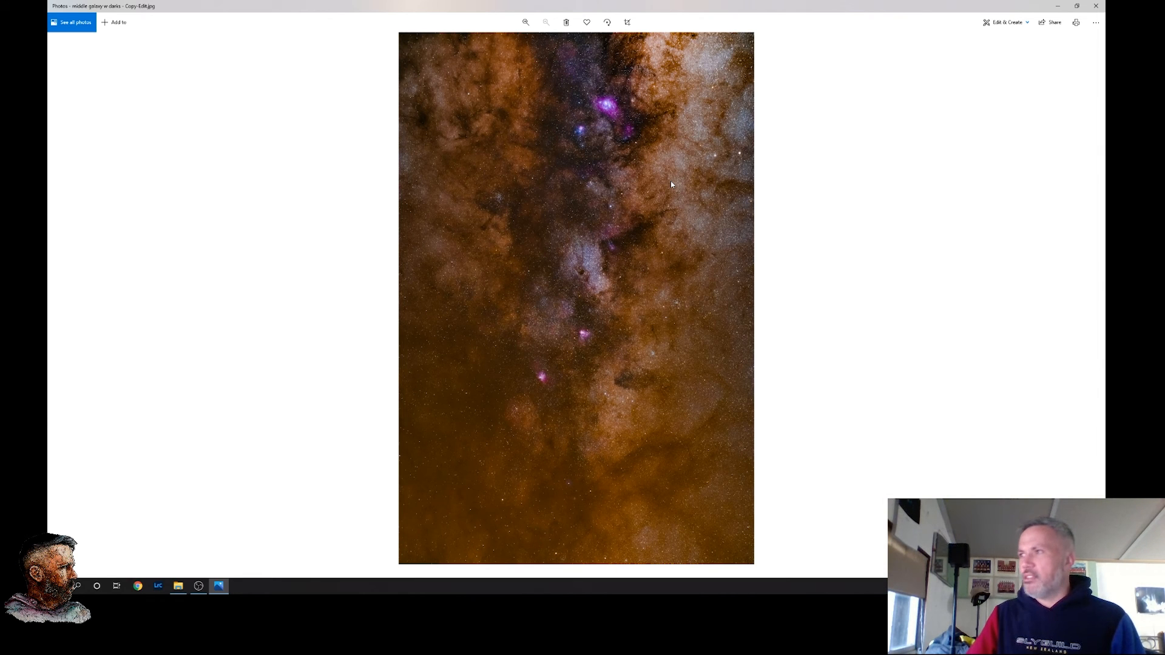
mouse_move(579, 383)
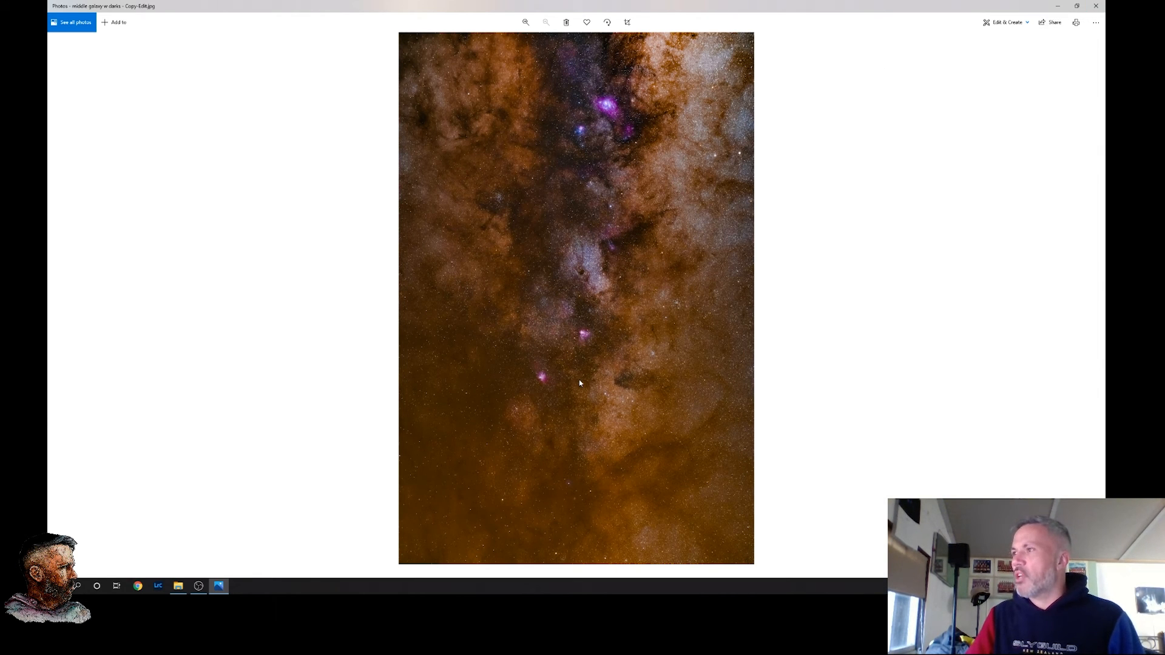
mouse_move(620, 296)
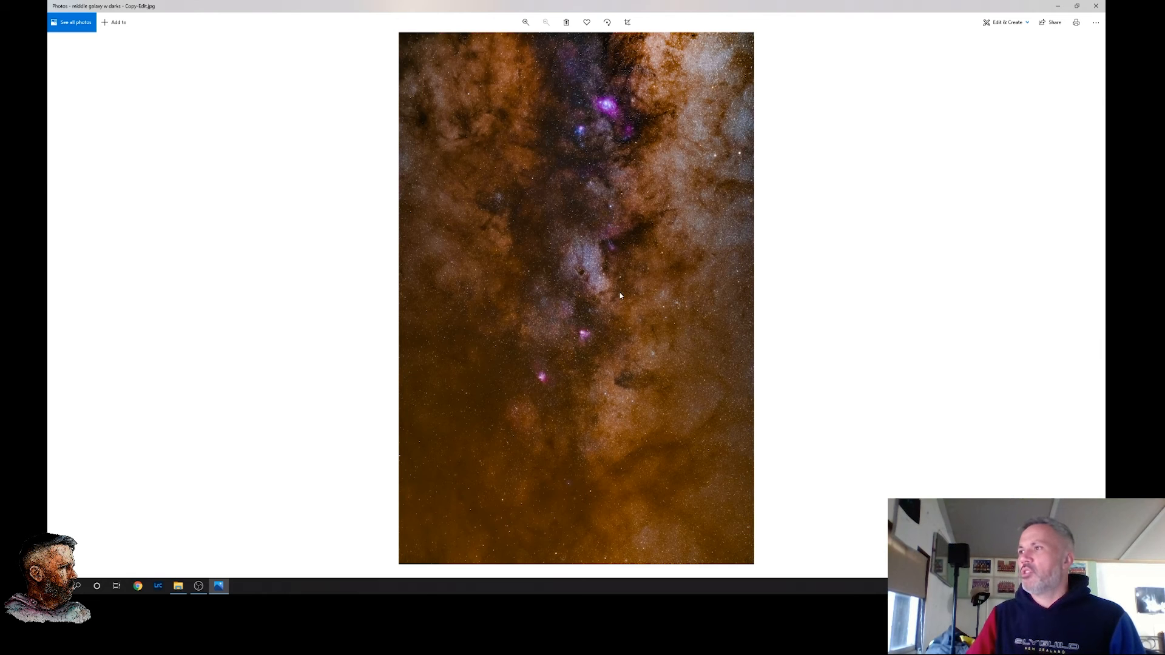
mouse_move(616, 117)
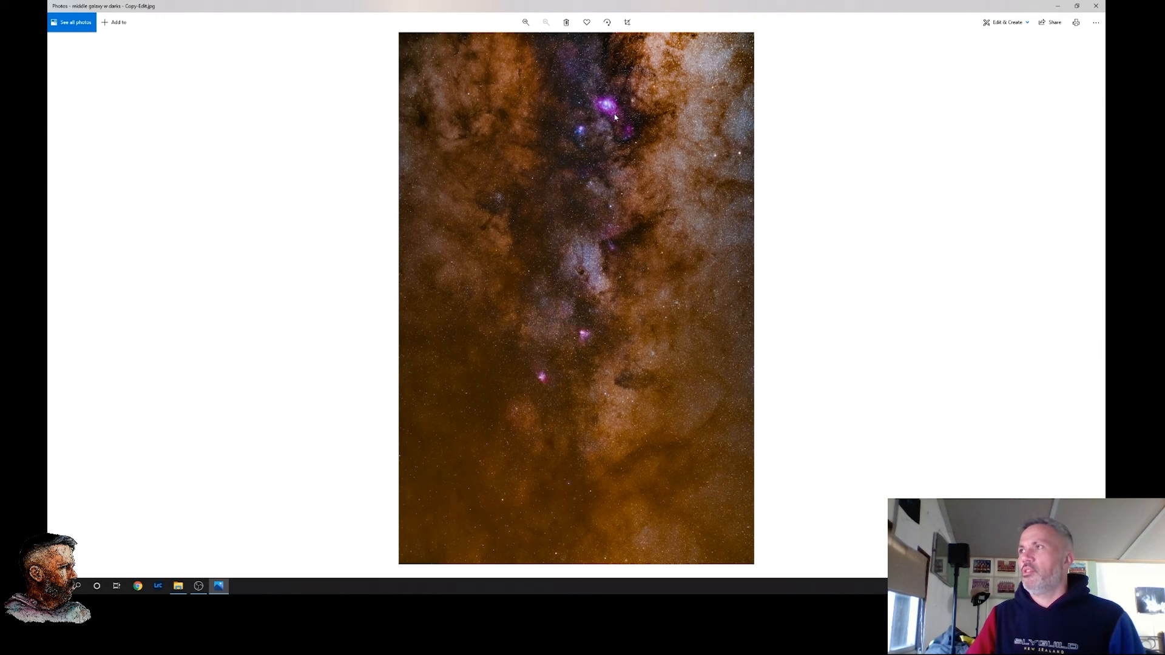
mouse_move(977, 32)
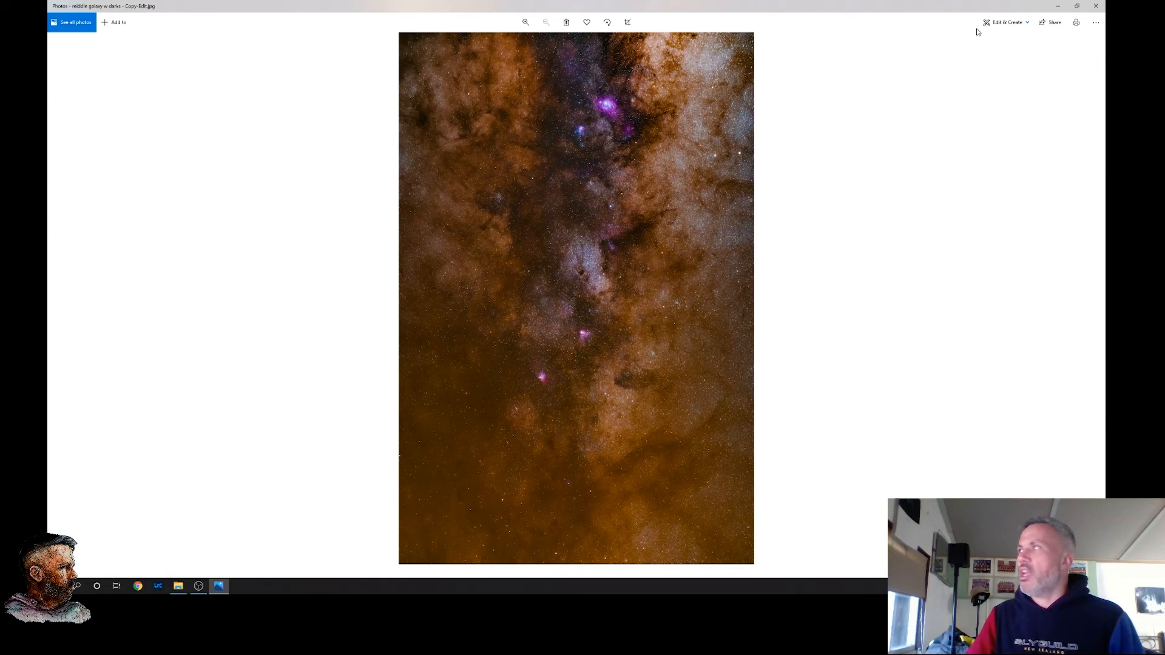
mouse_move(1105, 94)
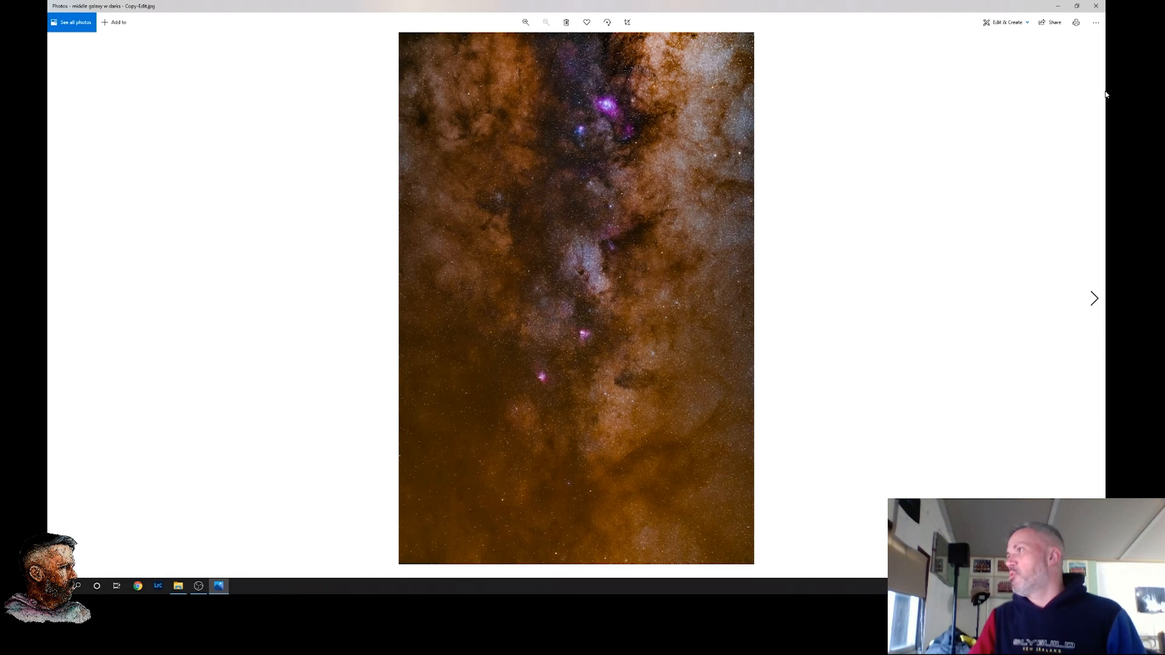
View the blue galaxy star-field JPG from Downloads full-screen in Photos
left_click(177, 586)
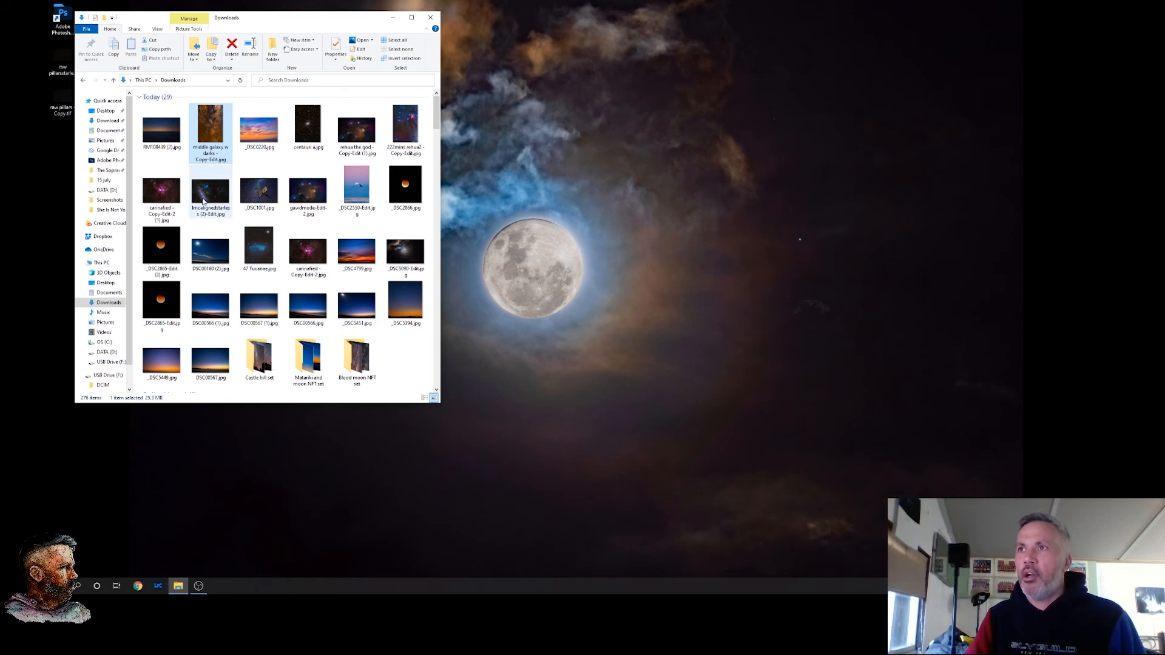
double_click(211, 192)
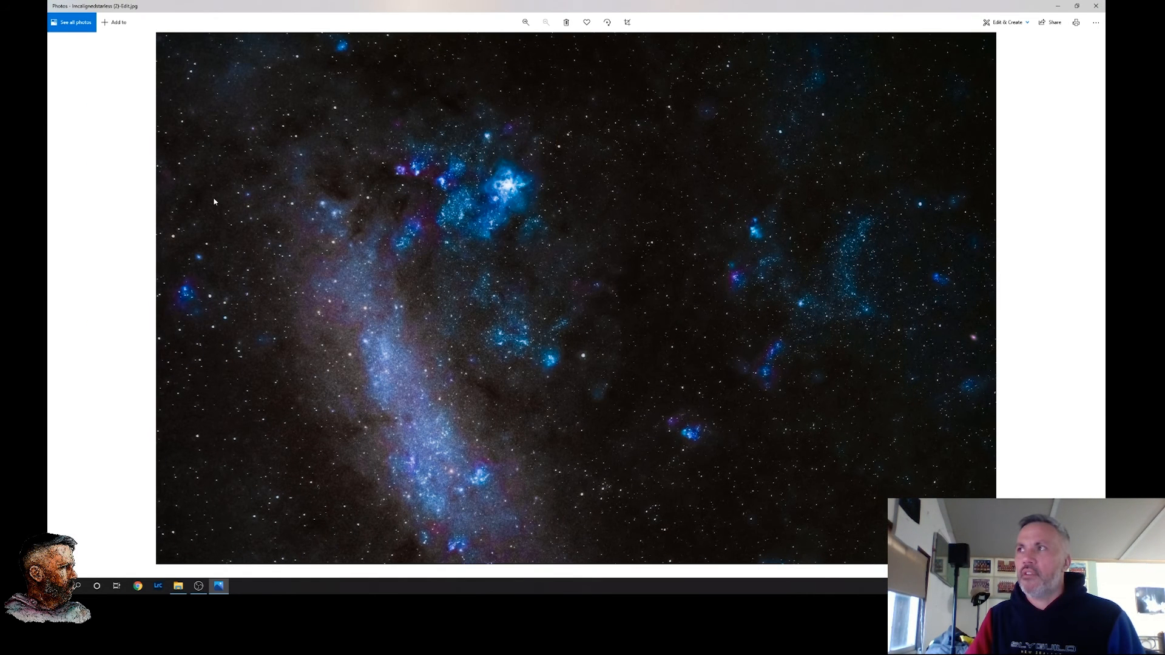
mouse_move(531, 206)
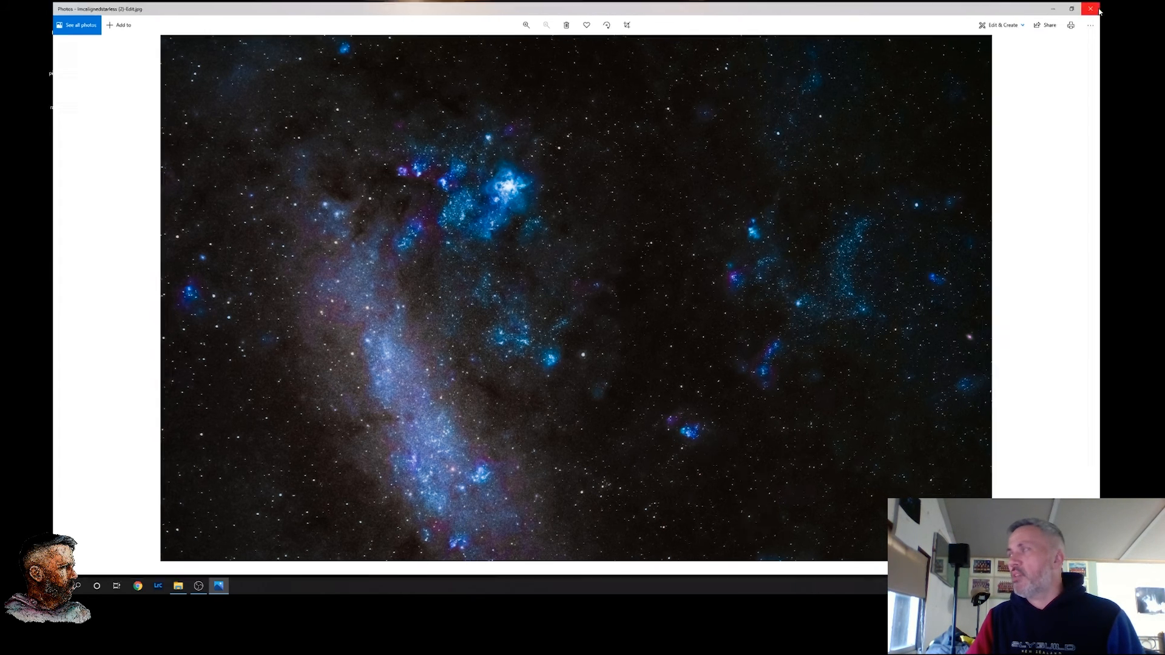
Replace the galaxy photo with RM108459 (2).jpg, the starry dusk sea-horizon shot
left_click(1091, 8)
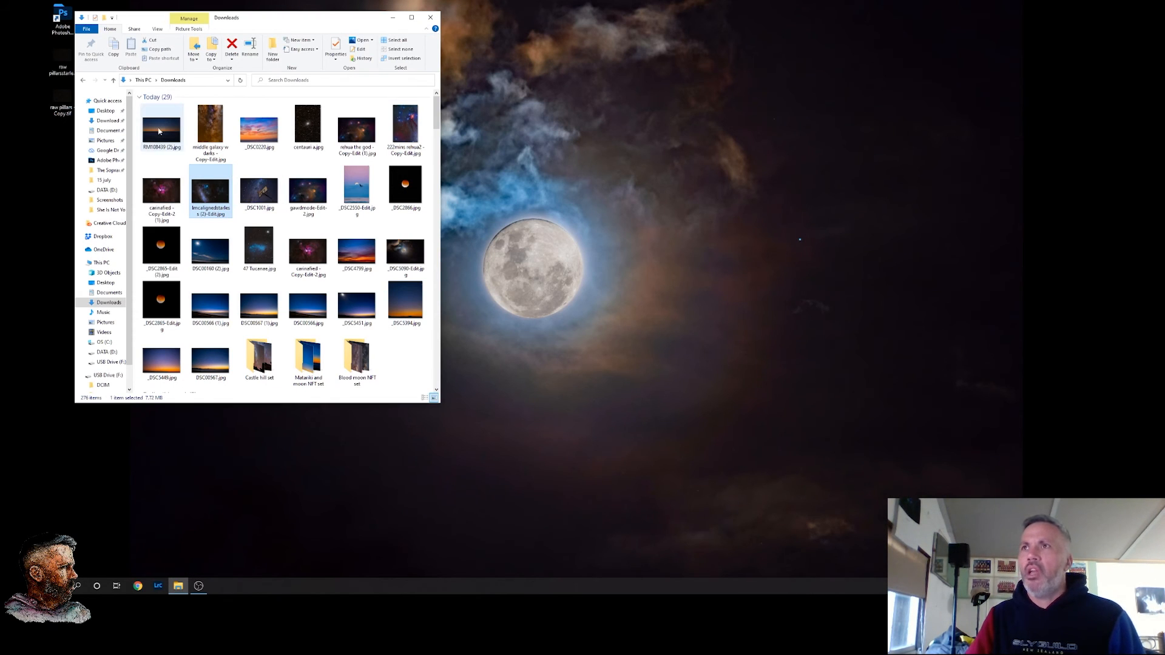
double_click(161, 126)
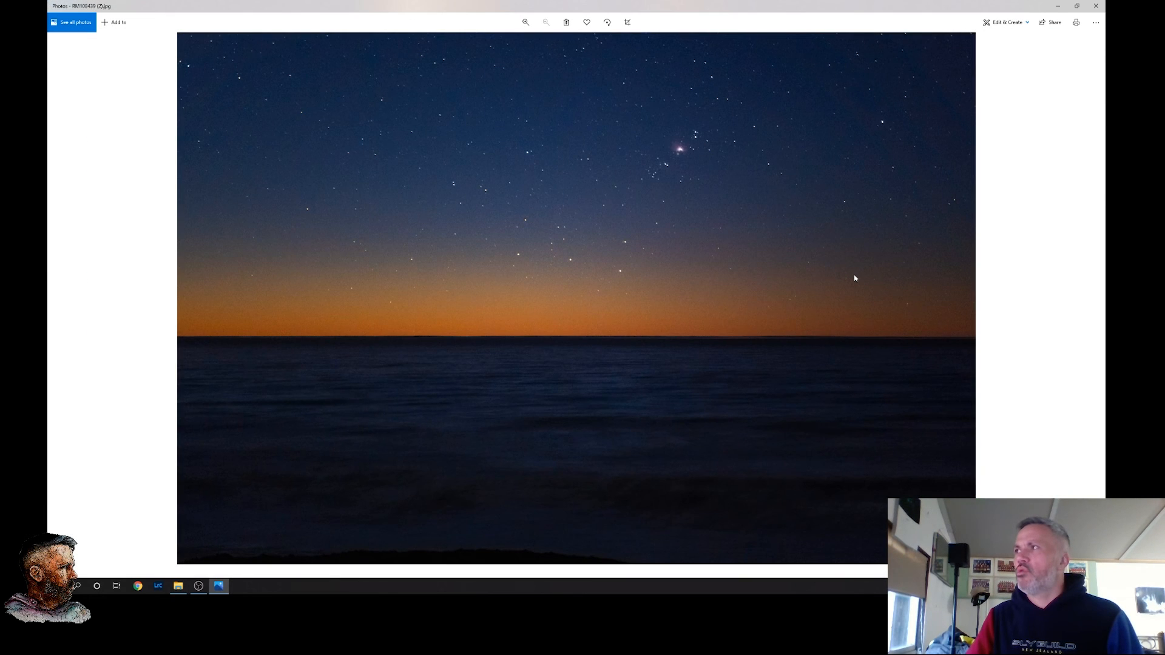
mouse_move(613, 143)
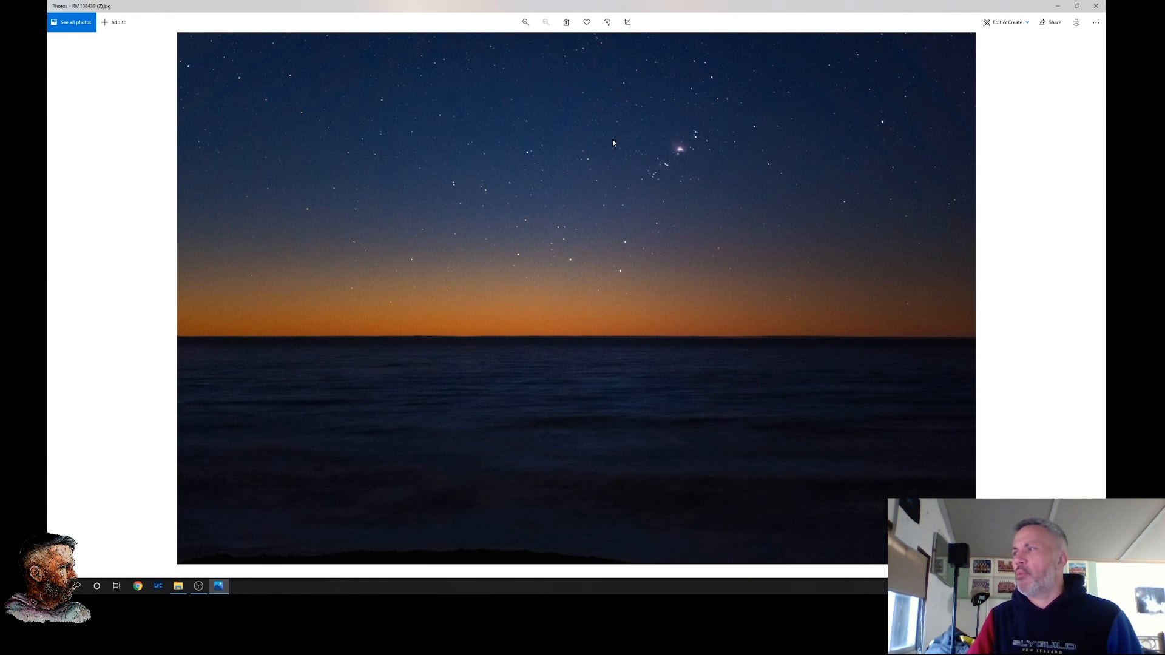
mouse_move(500, 344)
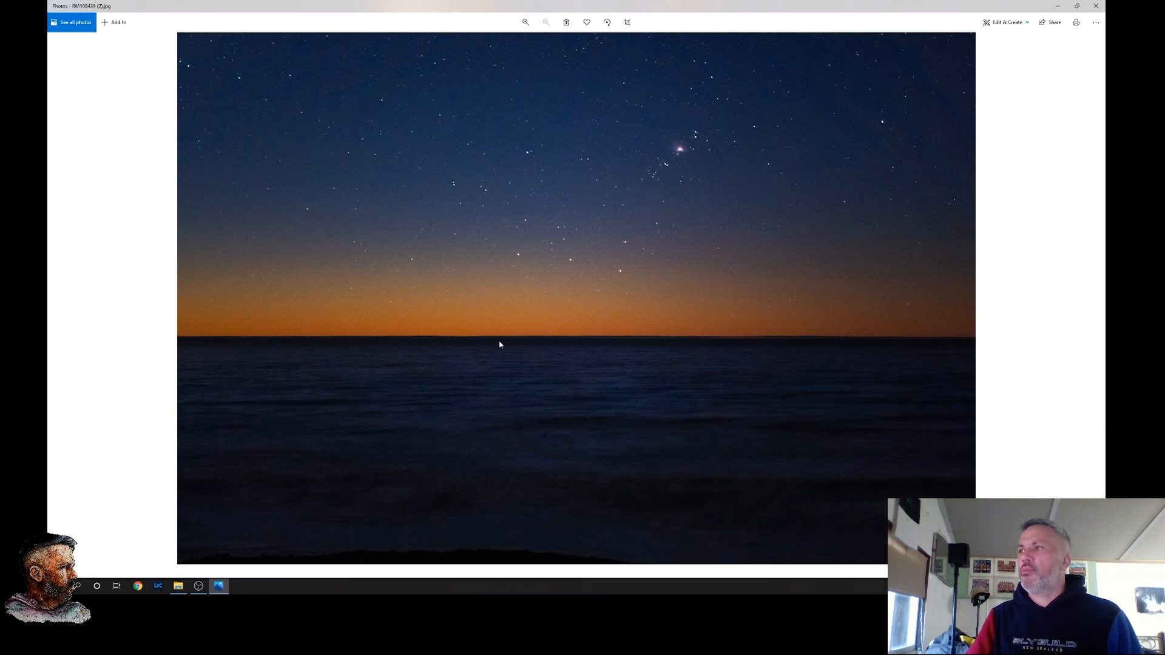
mouse_move(687, 311)
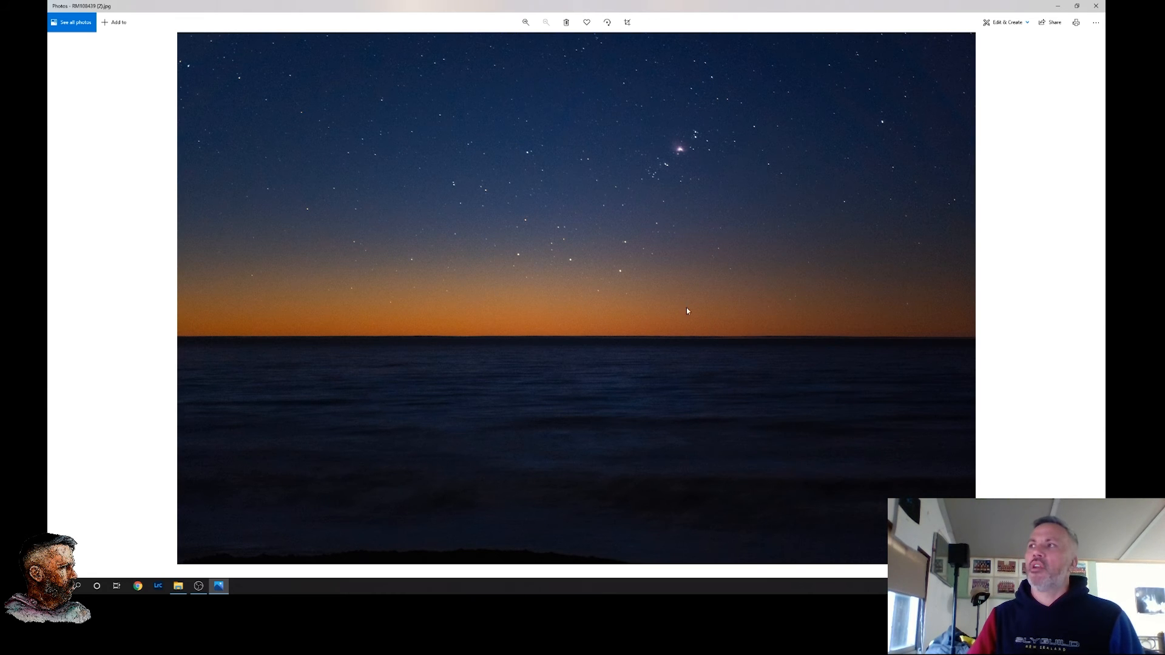
mouse_move(733, 332)
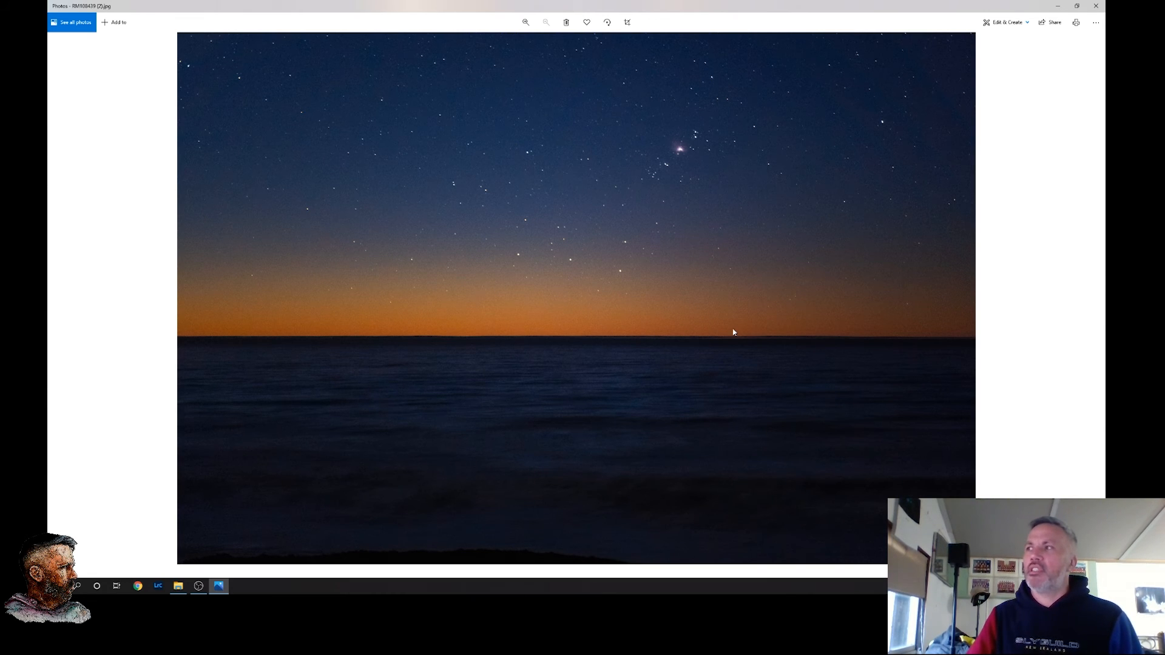
mouse_move(589, 336)
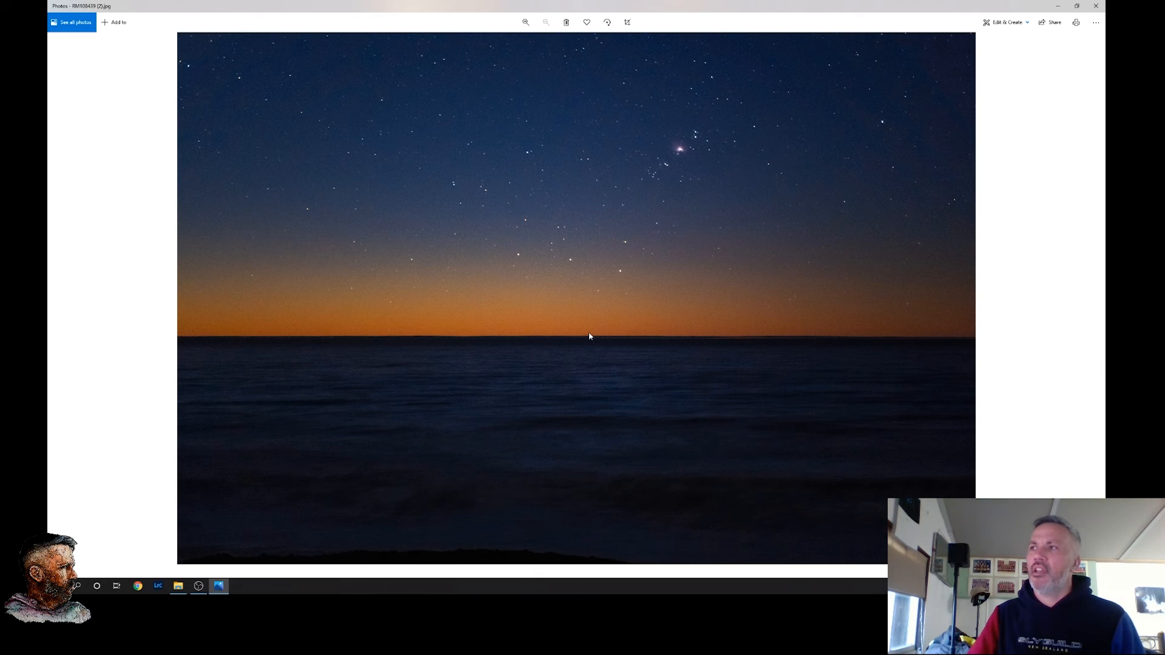
mouse_move(1032, 6)
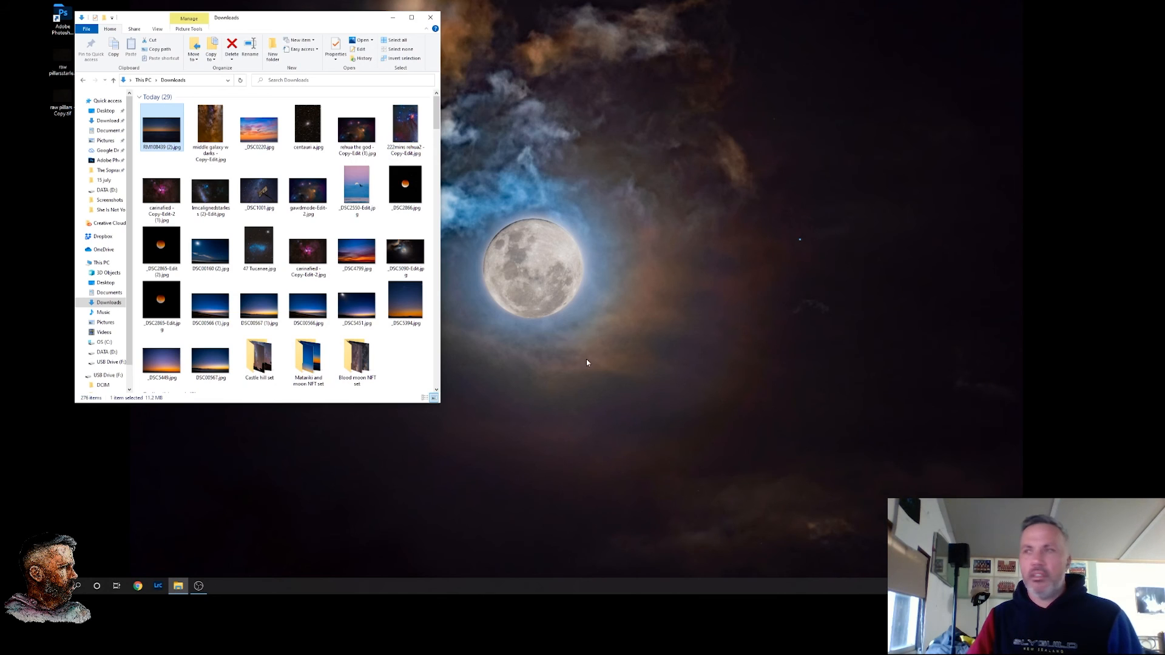
mouse_move(464, 394)
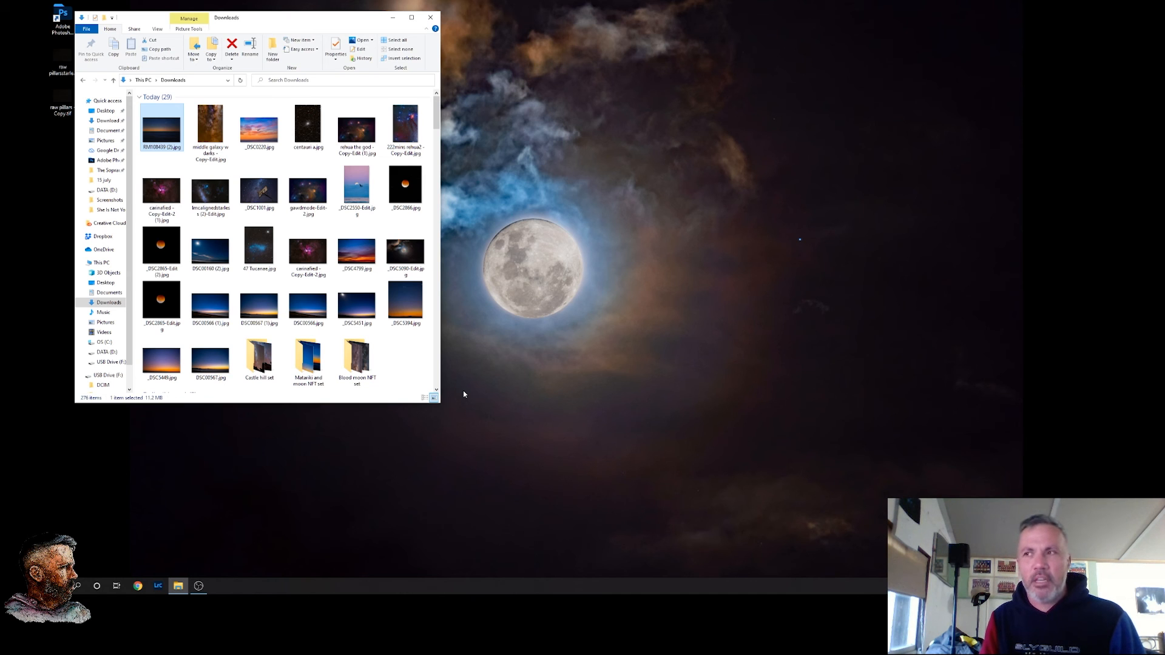
Enter the 'Matariki and moon NFT set' folder in Downloads
double_click(308, 357)
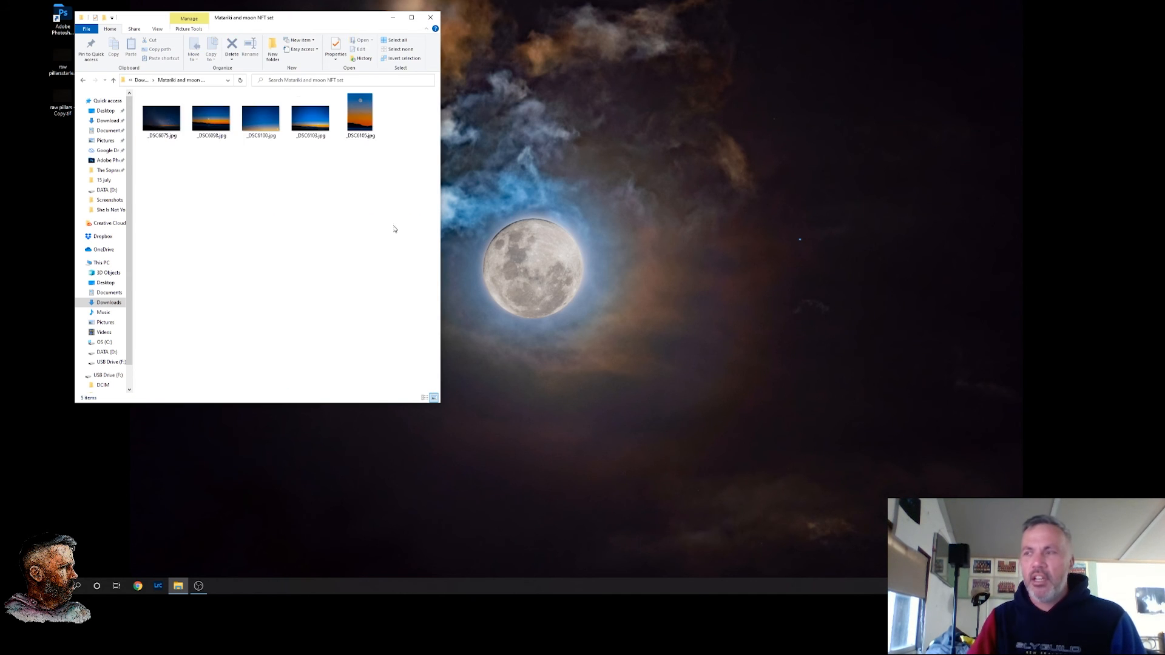
Page through the Matariki set's horizon and crescent-moon photos, then return to the folder
double_click(161, 119)
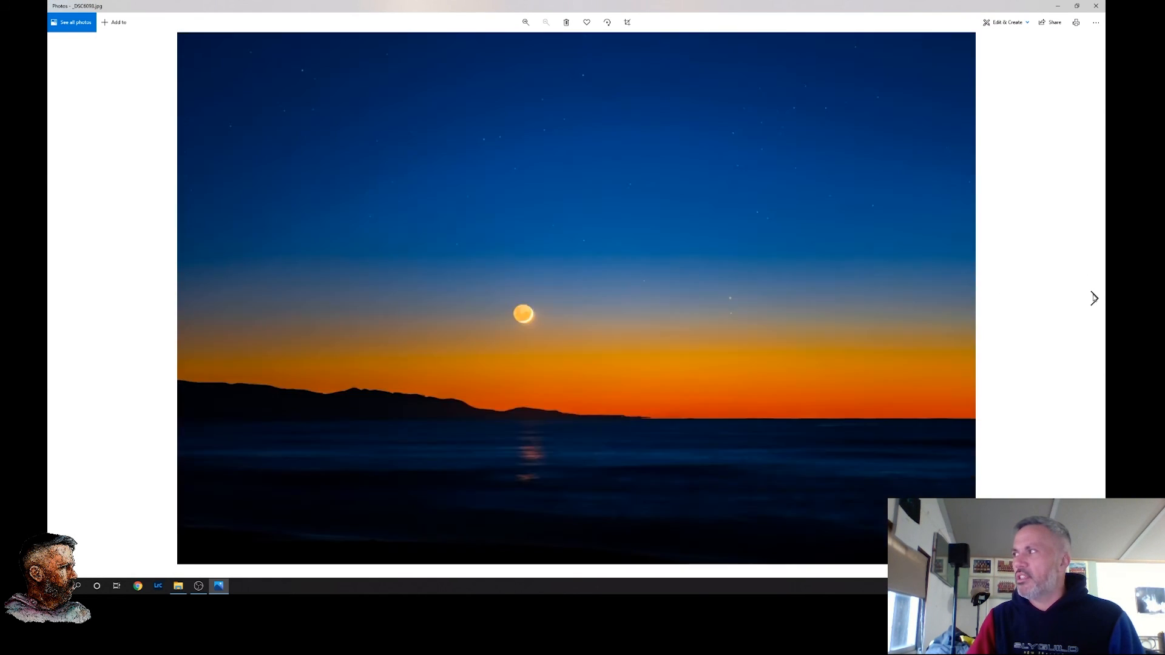
left_click(1093, 298)
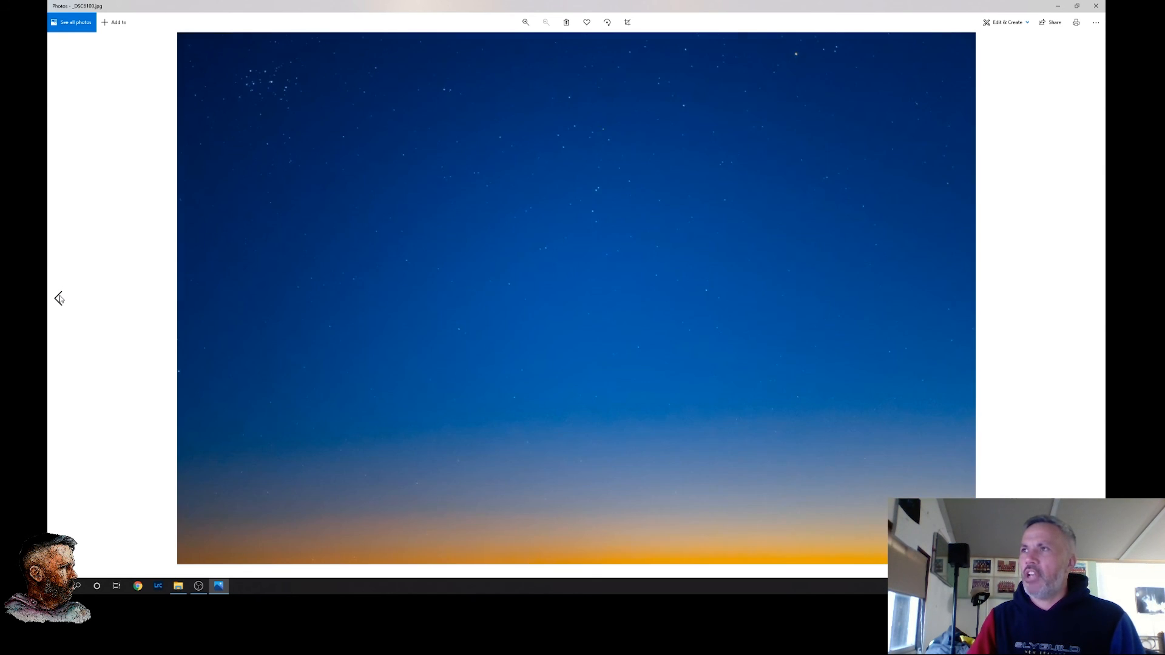
mouse_move(1092, 302)
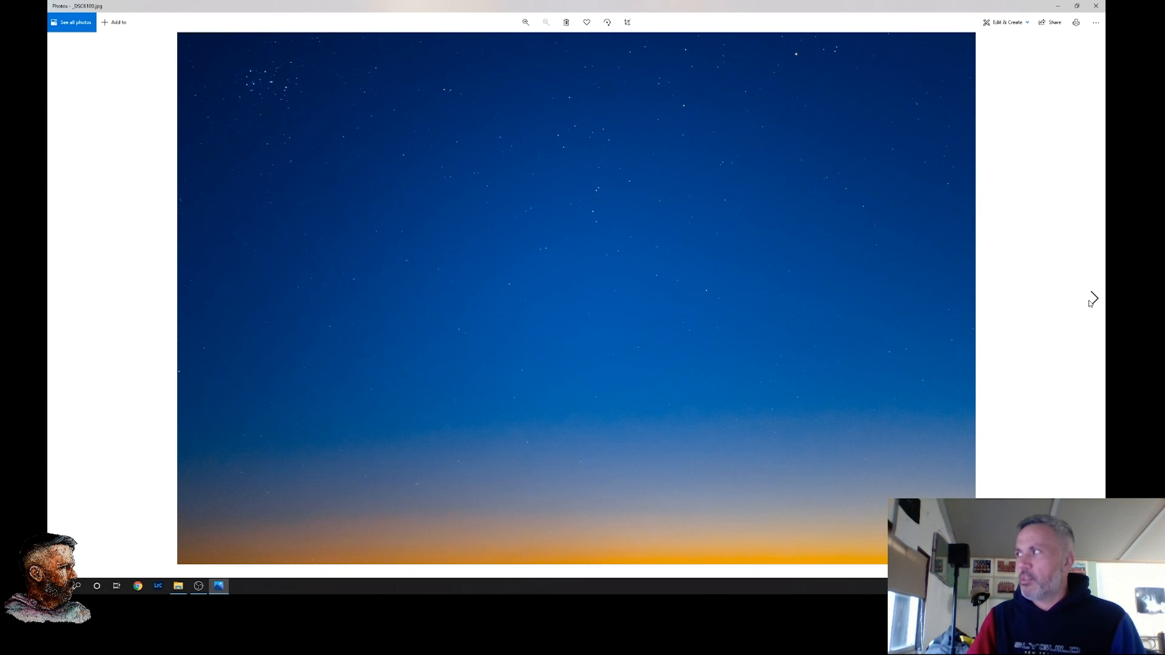
left_click(1092, 299)
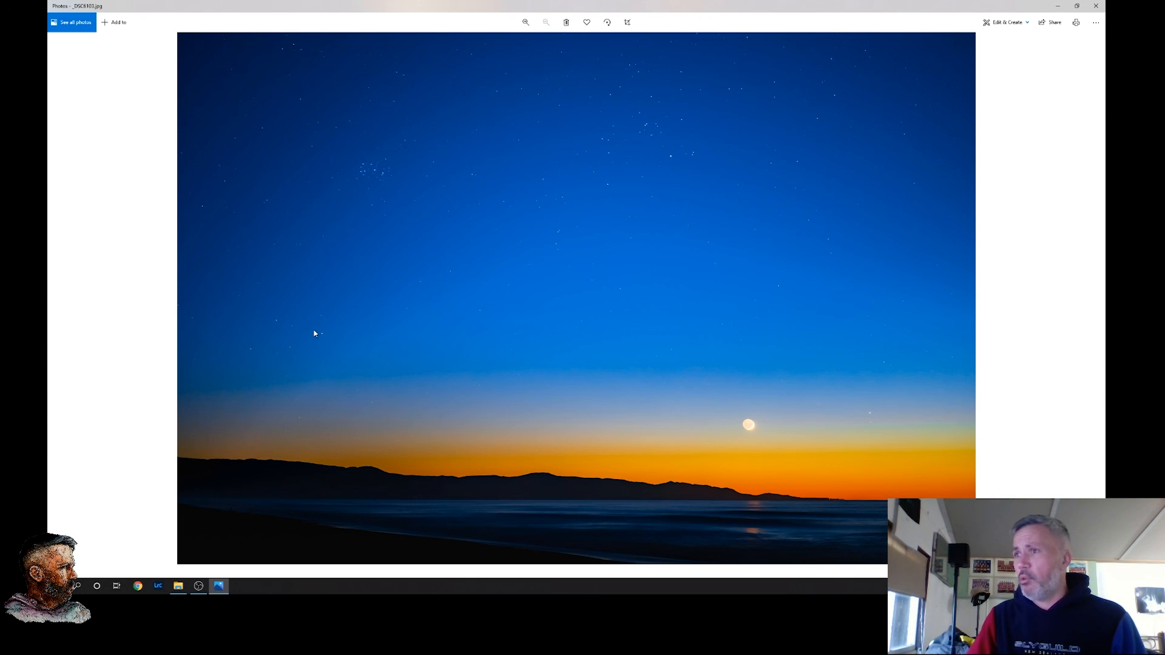
mouse_move(1093, 298)
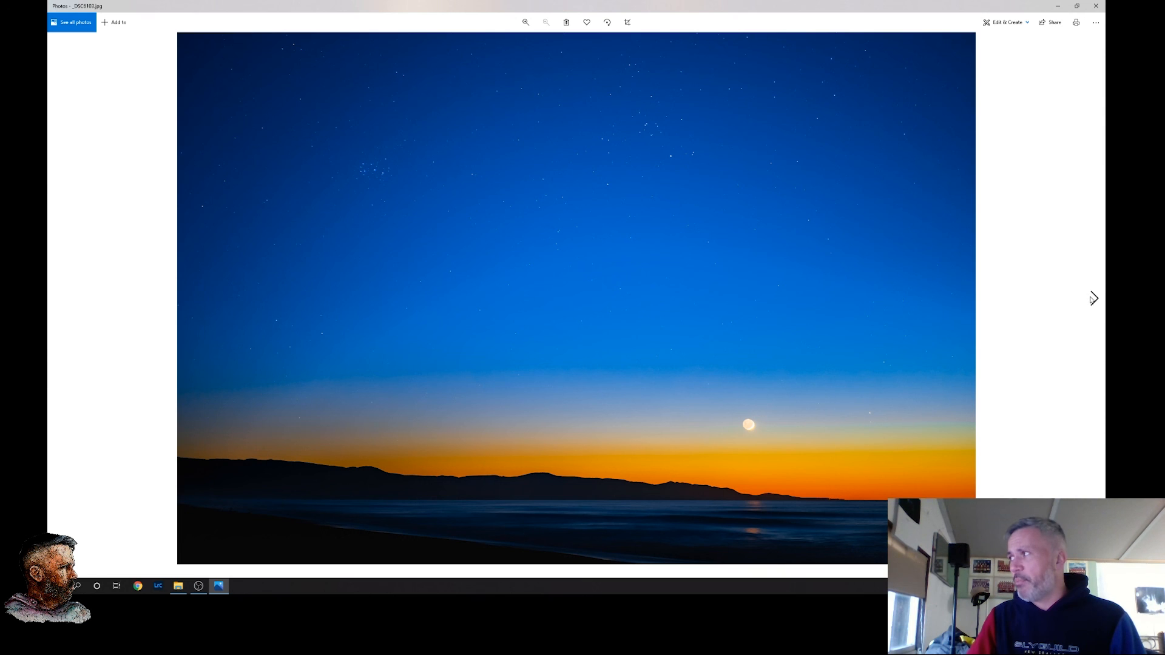
mouse_move(1093, 299)
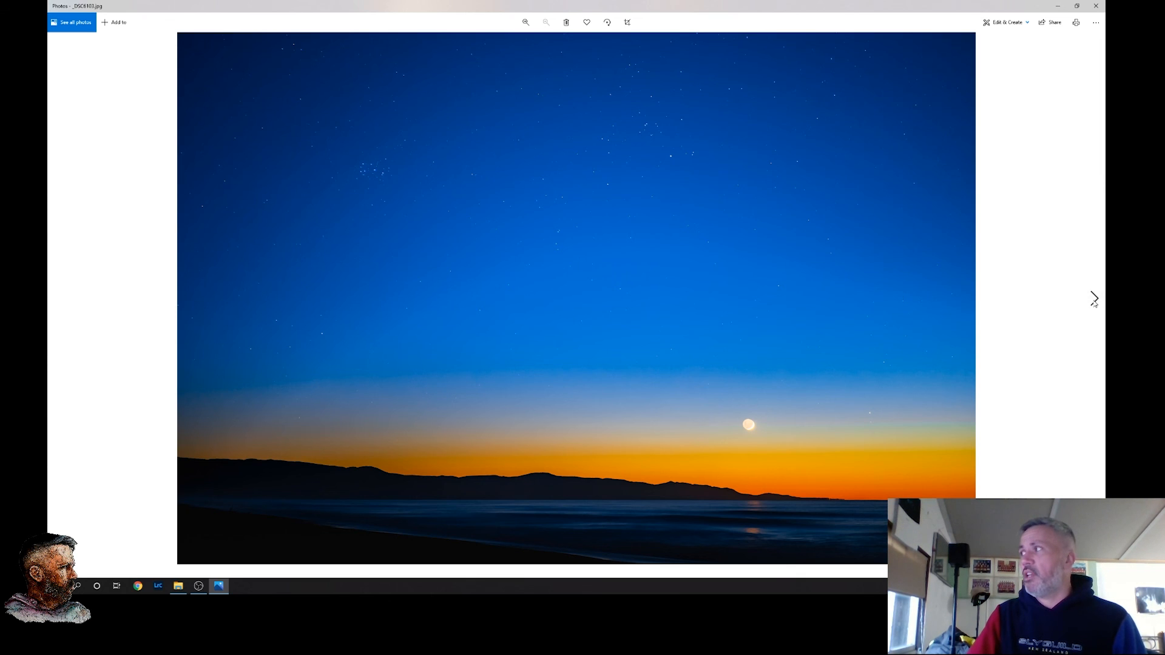
left_click(1094, 299)
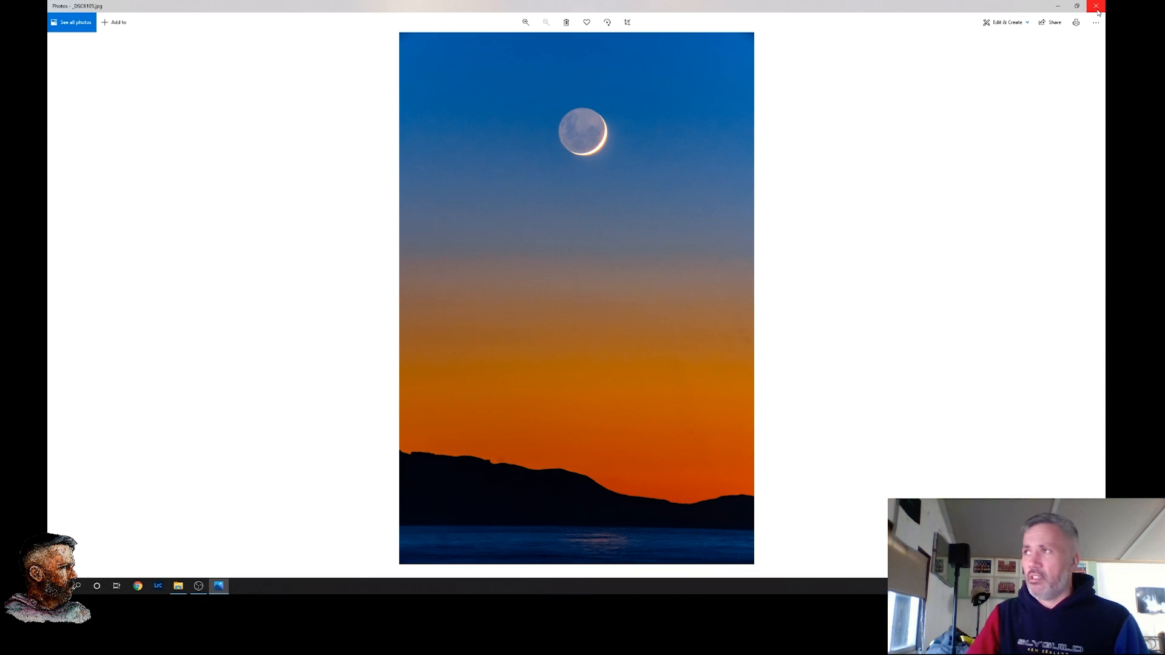
left_click(1097, 6)
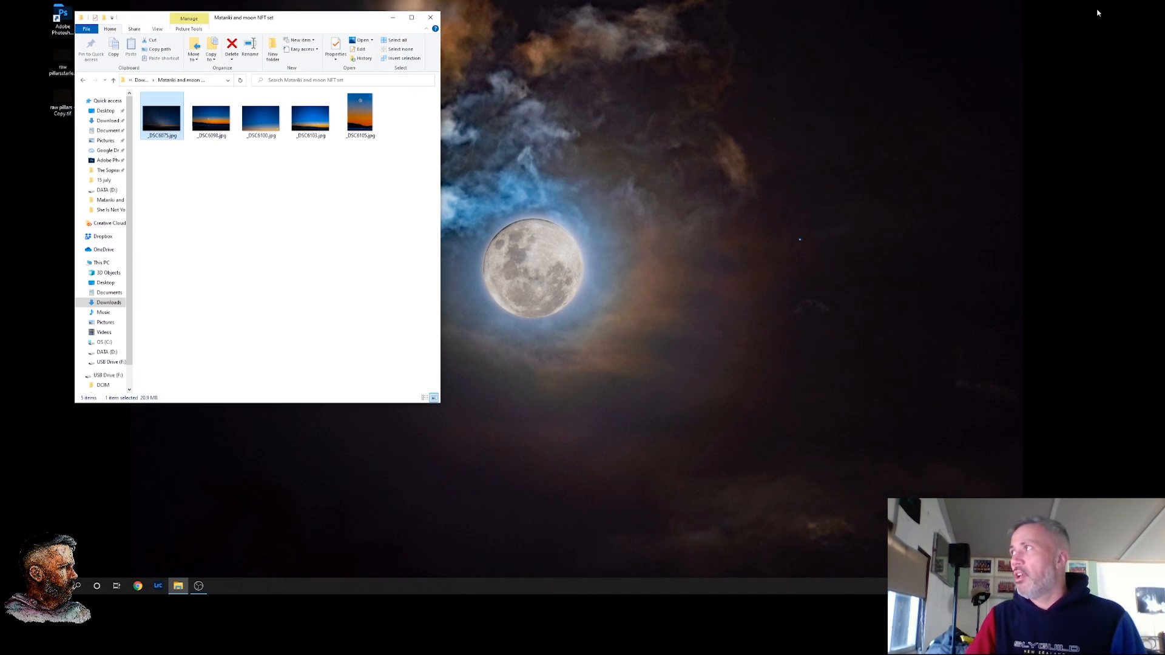
Browse the 'Blood moon NFT set' from _DSC2865-Edit (1).jpg's red moon to the Milky Way shot, then return to the folder
left_click(83, 80)
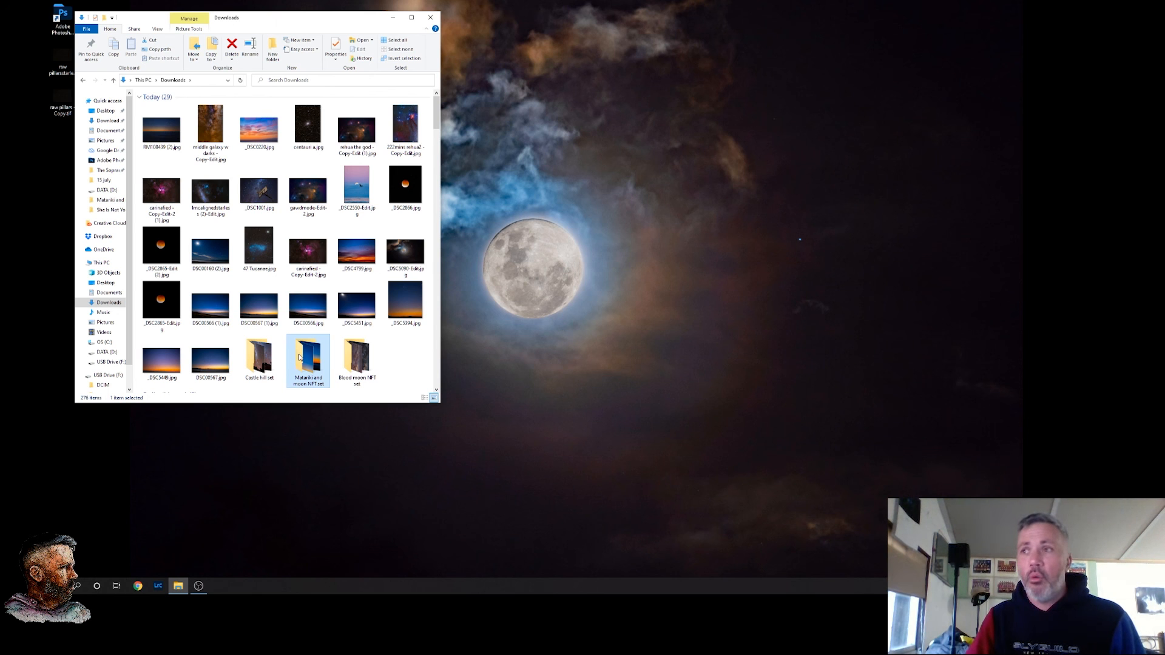
mouse_move(356, 356)
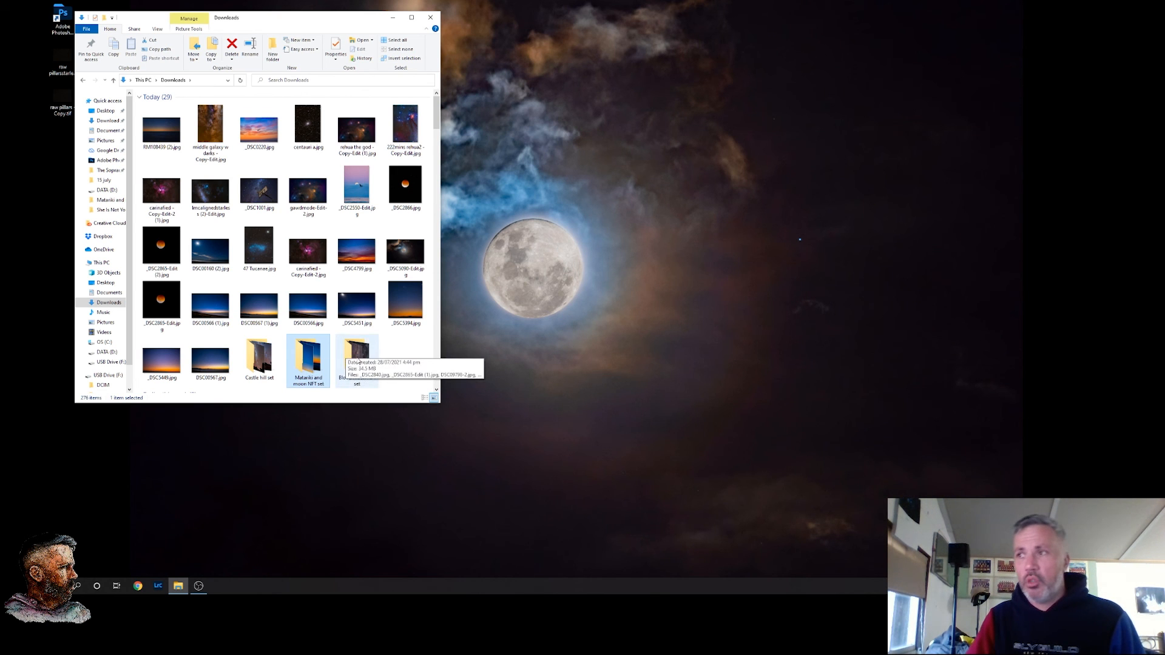
double_click(356, 360)
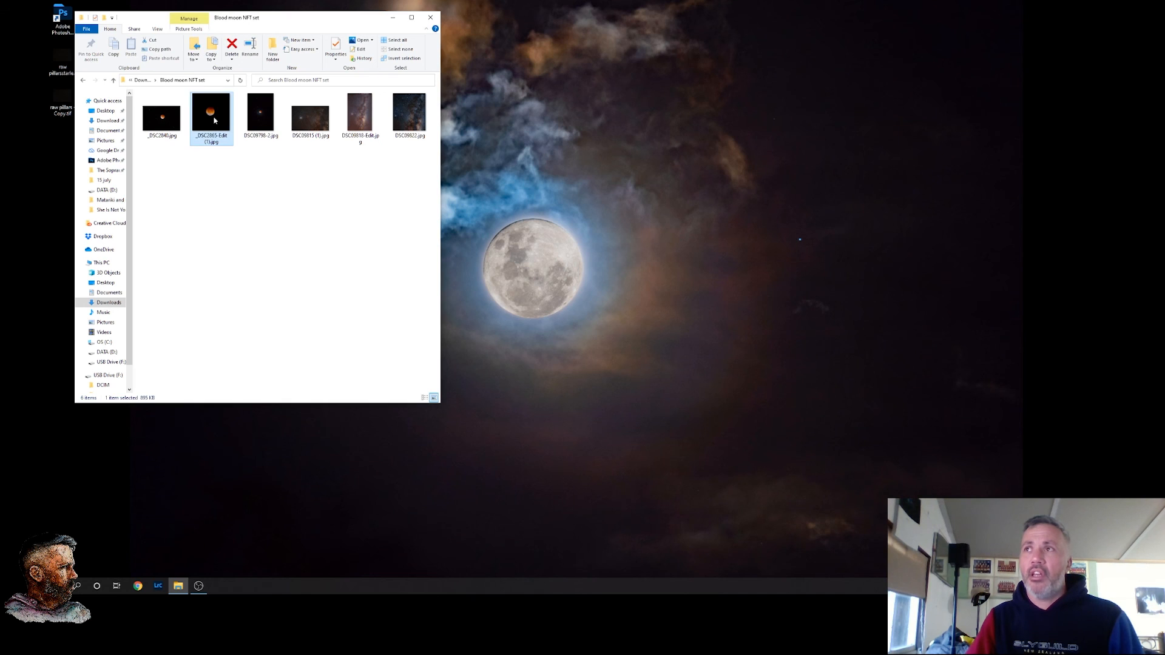
double_click(211, 115)
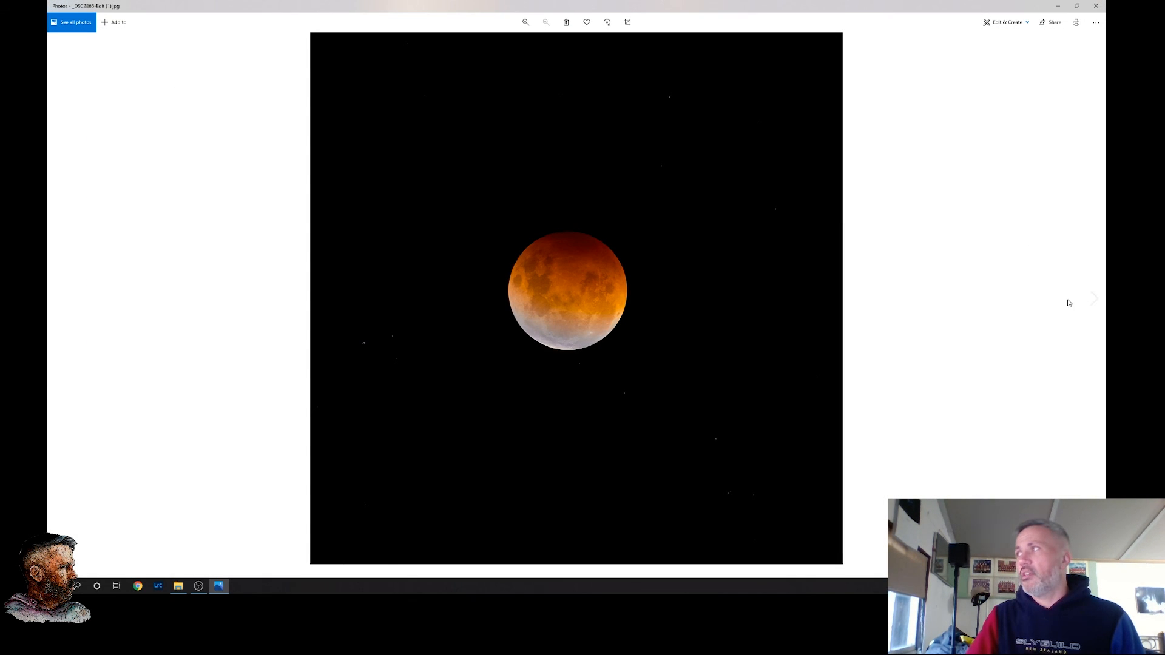
left_click(1094, 299)
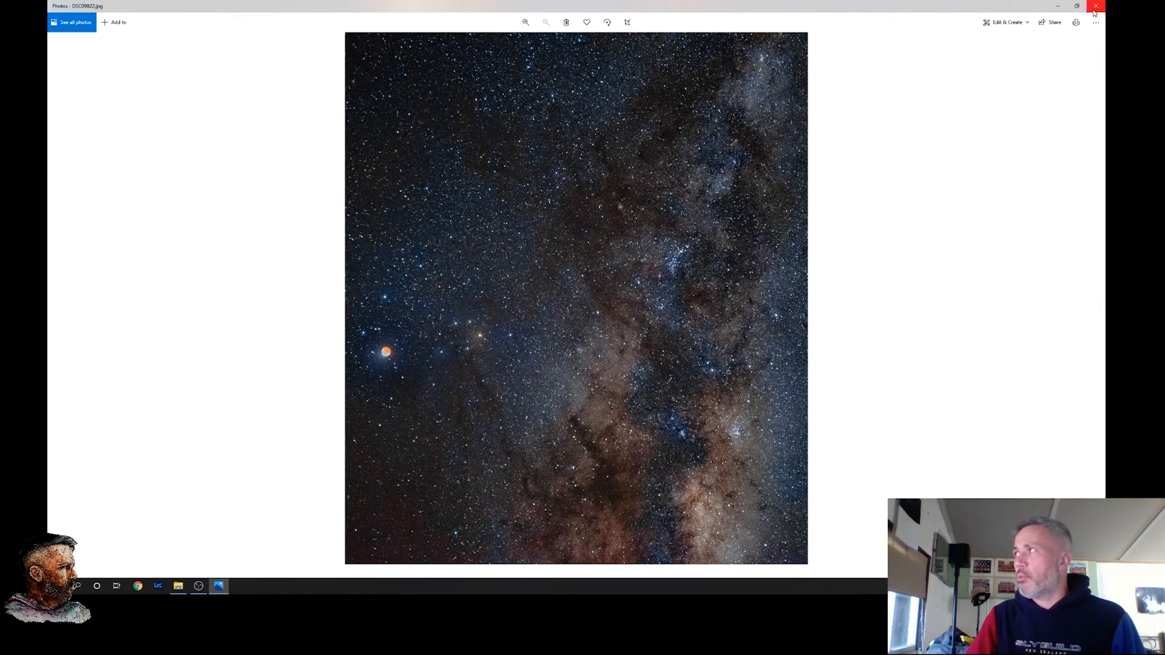
left_click(1095, 6)
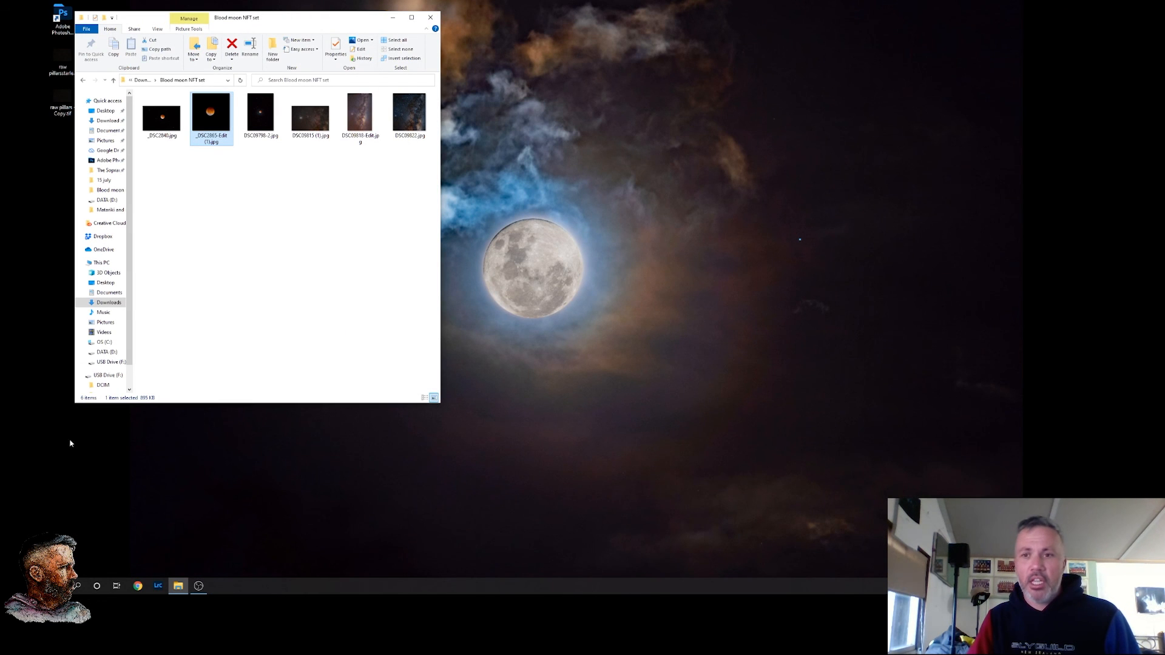